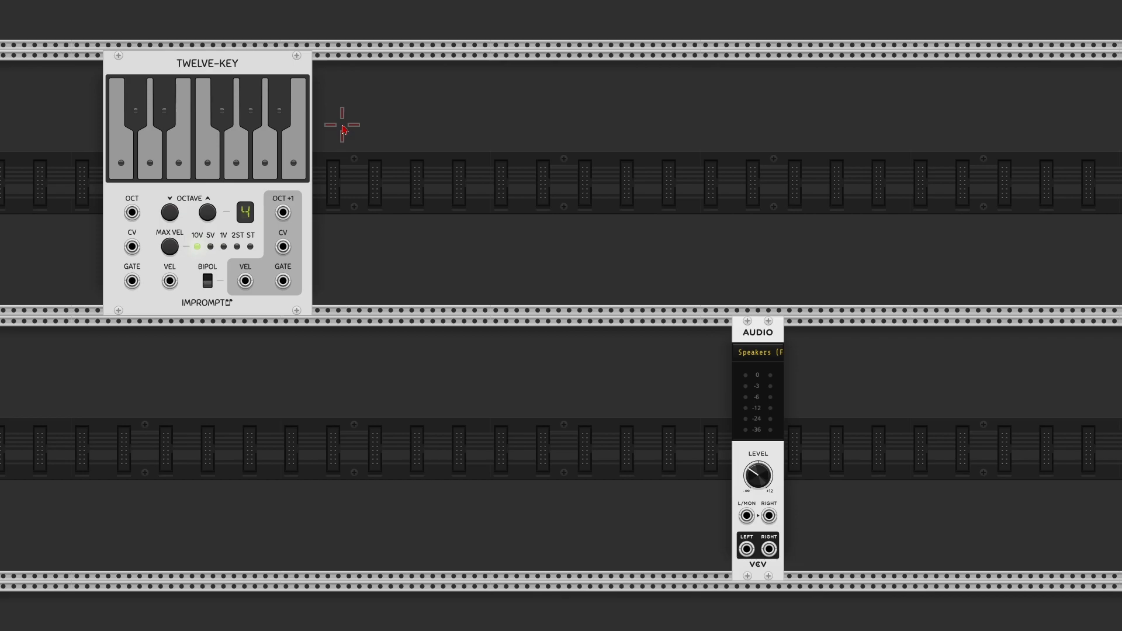
{"action": "mouse_move", "coordinate": [321, 125]}
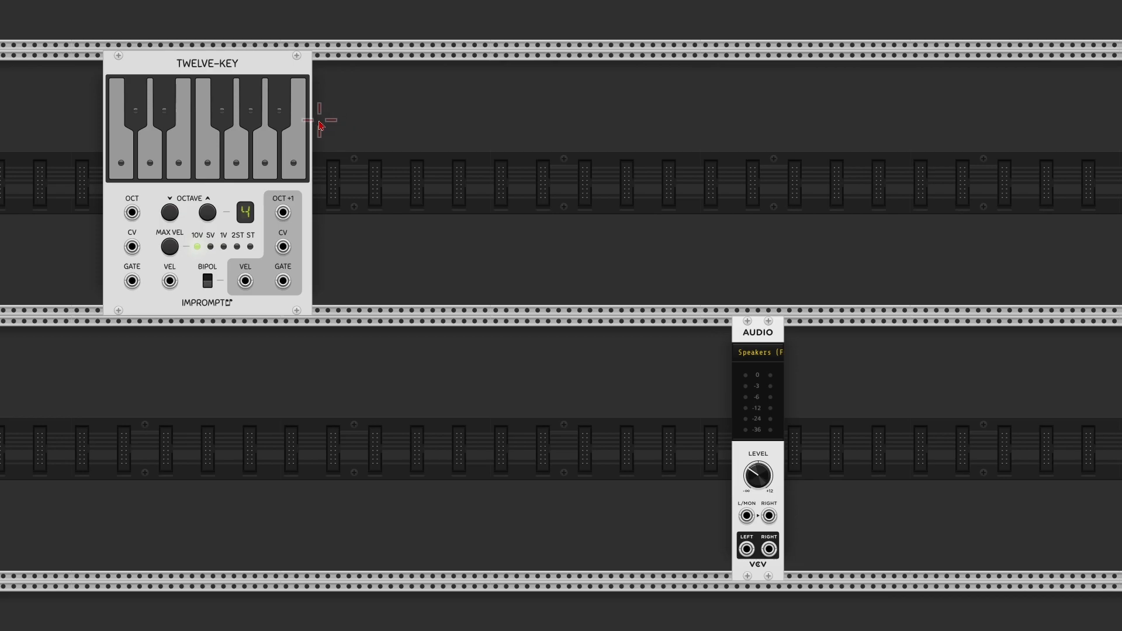
{"action": "mouse_move", "coordinate": [331, 138]}
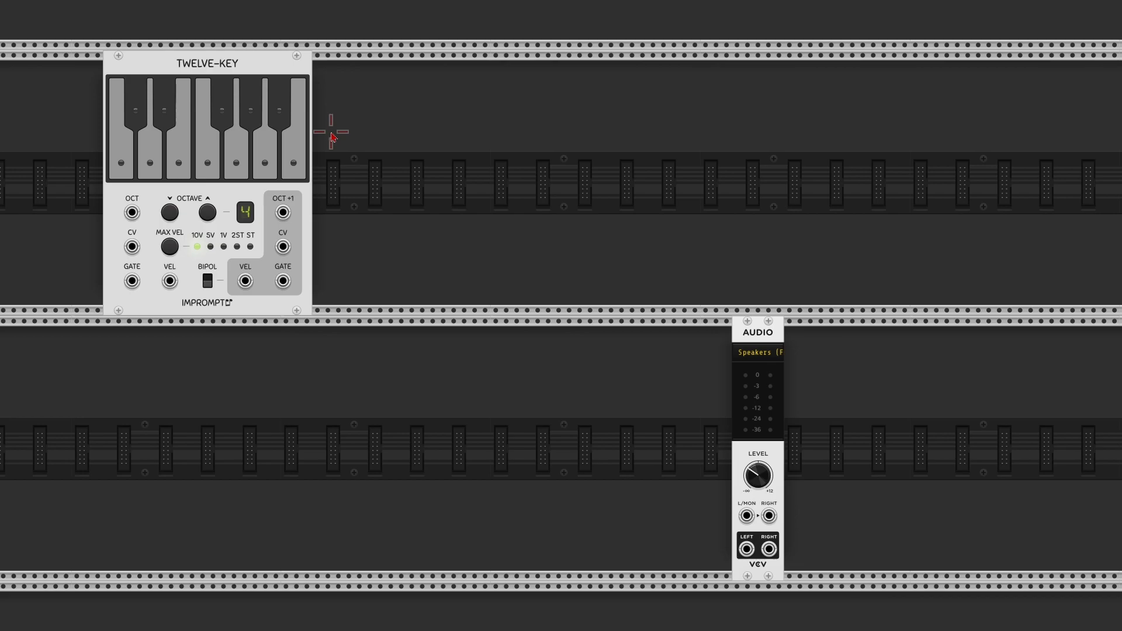
{"action": "mouse_move", "coordinate": [334, 141]}
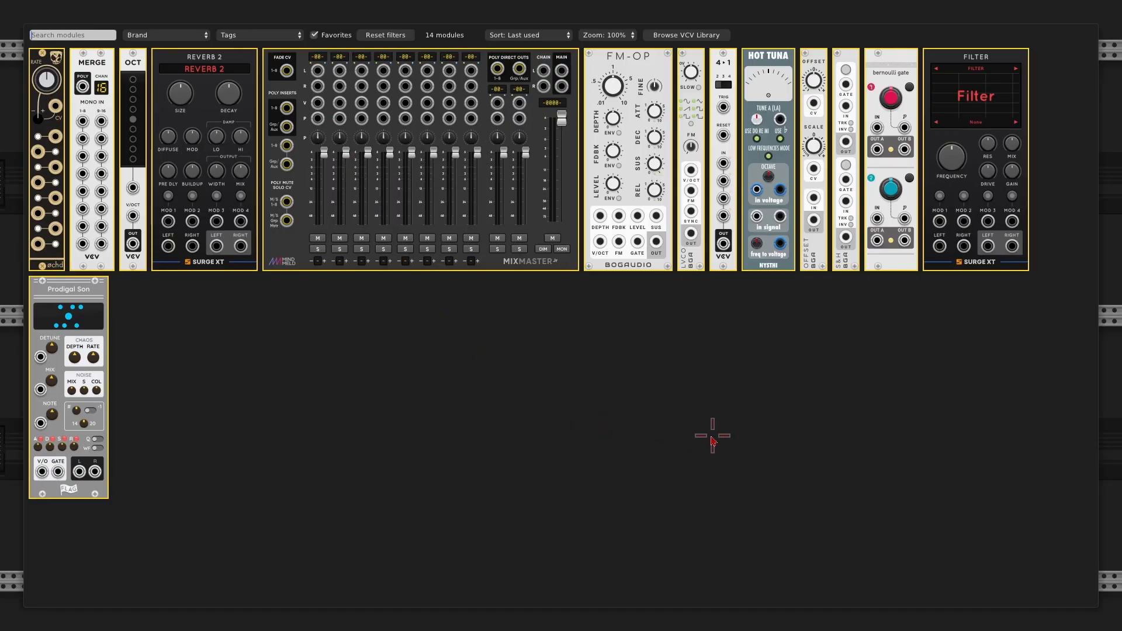
{"action": "mouse_move", "coordinate": [814, 266]}
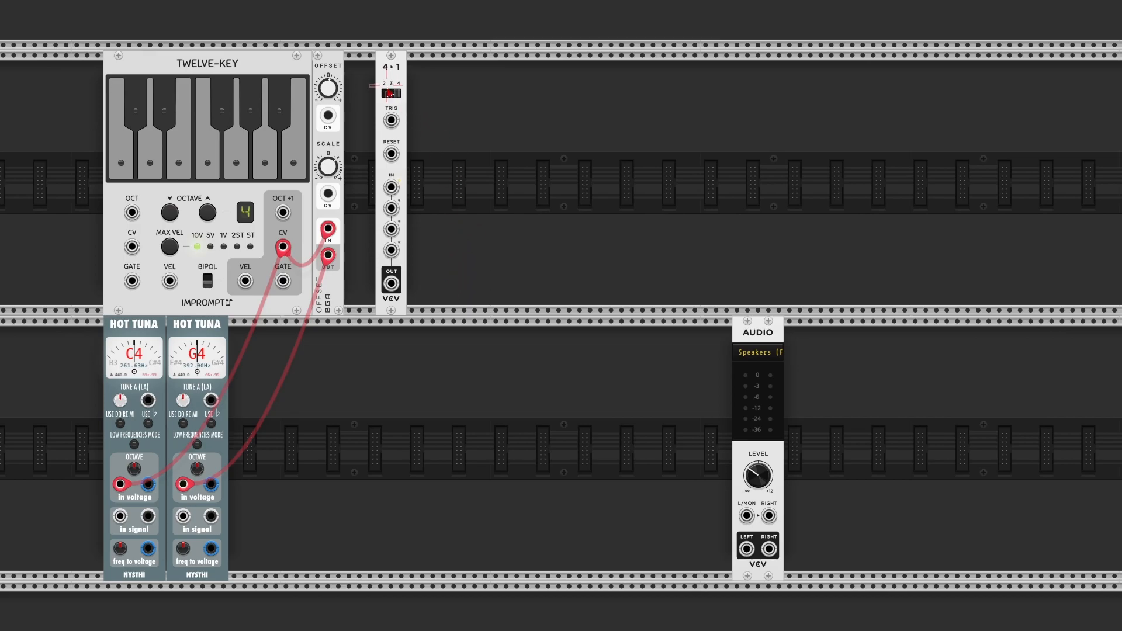
{"action": "mouse_move", "coordinate": [390, 186]}
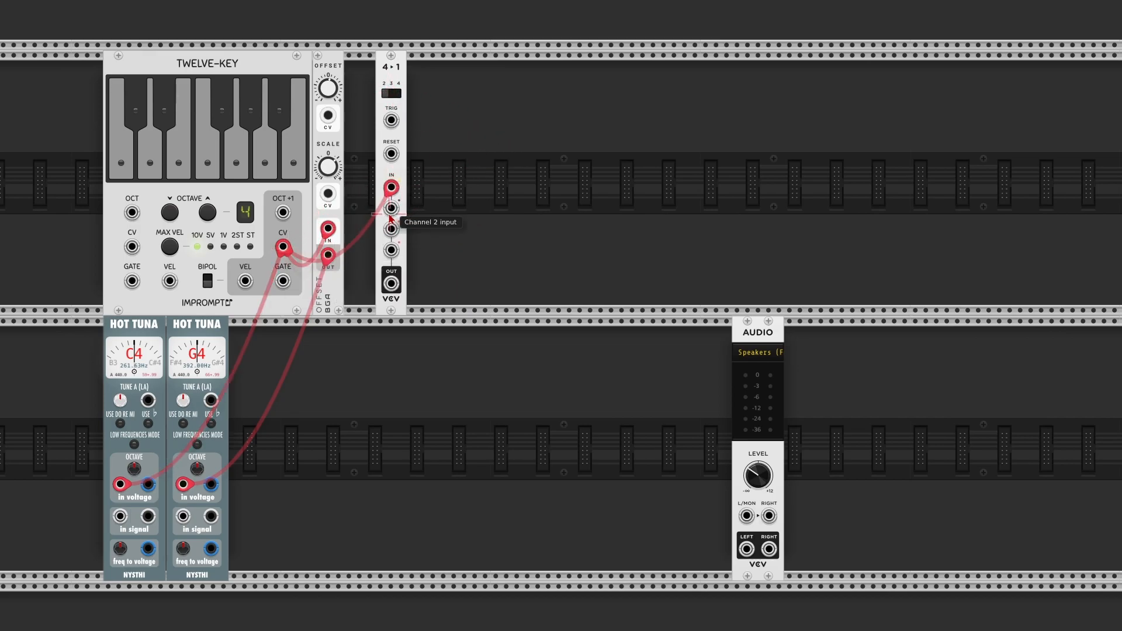
{"action": "mouse_move", "coordinate": [329, 255]}
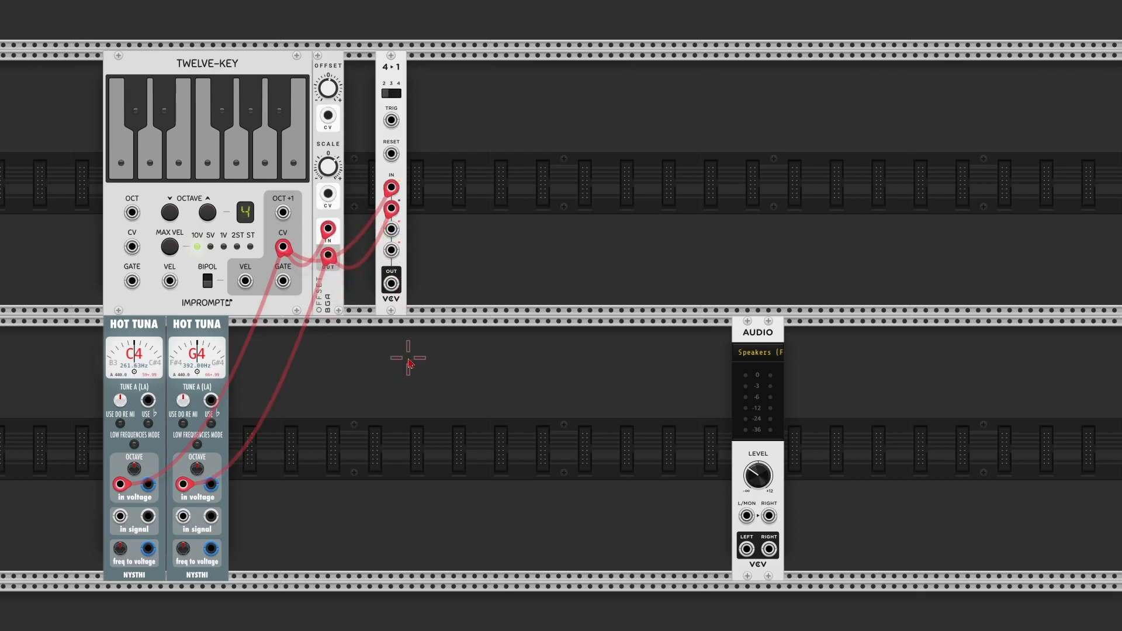
{"action": "mouse_move", "coordinate": [506, 148]}
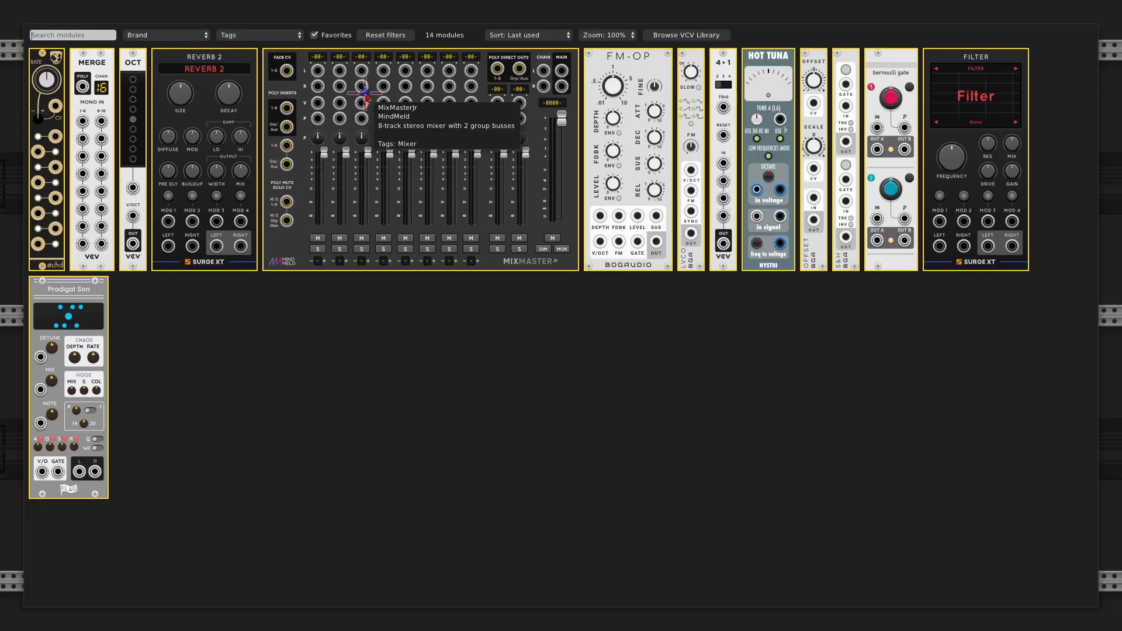
{"action": "mouse_move", "coordinate": [716, 361]}
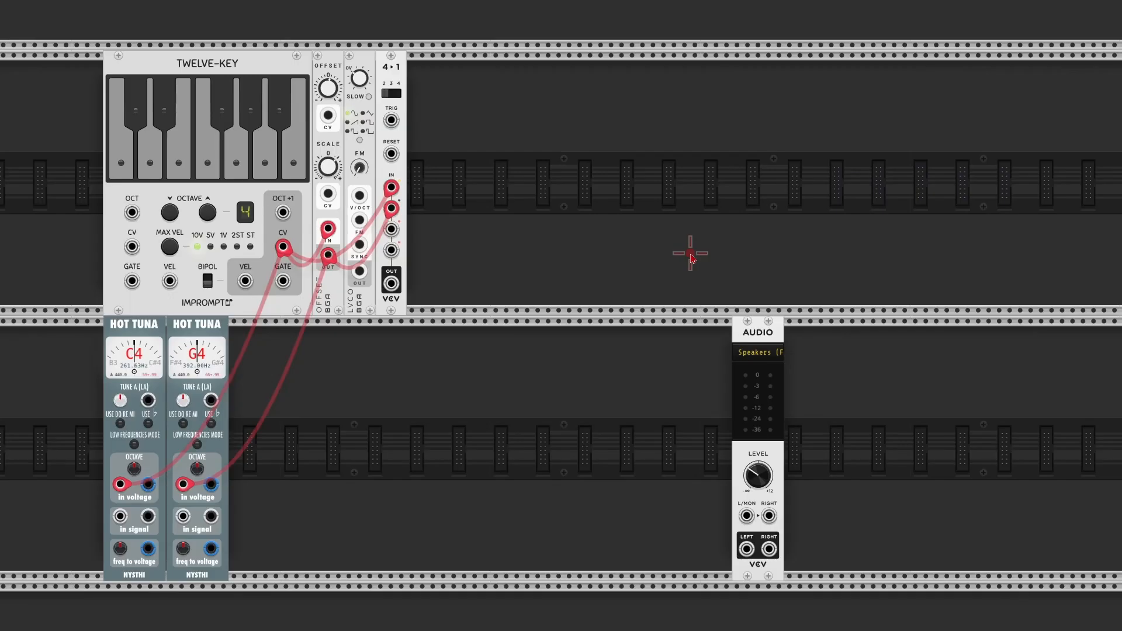
{"action": "mouse_move", "coordinate": [372, 105]}
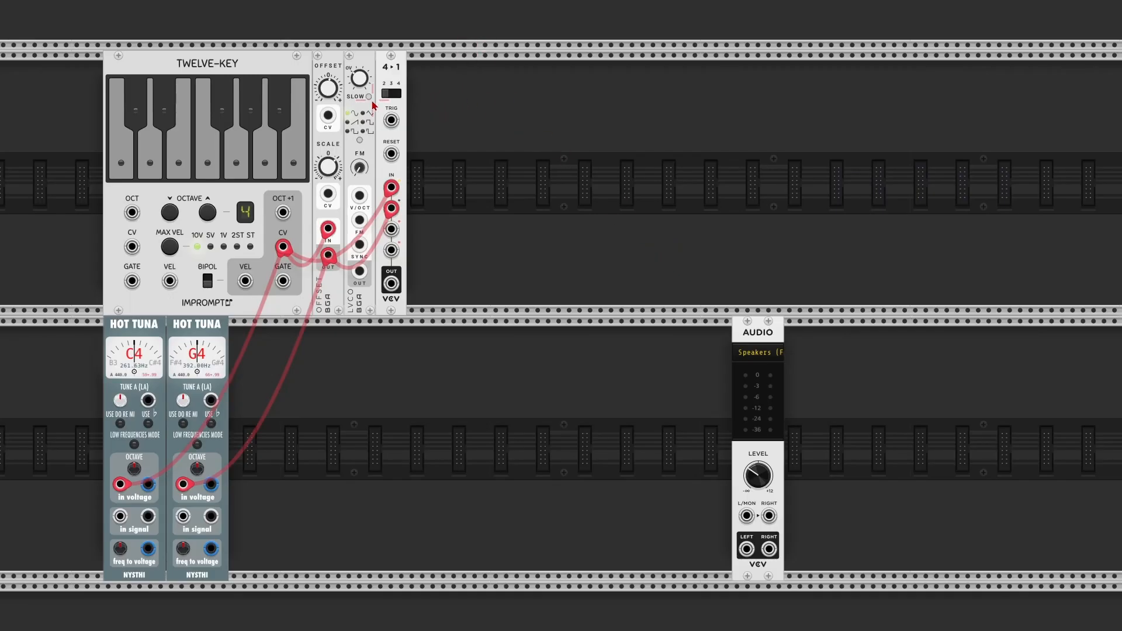
Switch the new LFO to its slow rate range for stepping the 4-1 switch.
{"action": "left_click", "coordinate": [390, 94]}
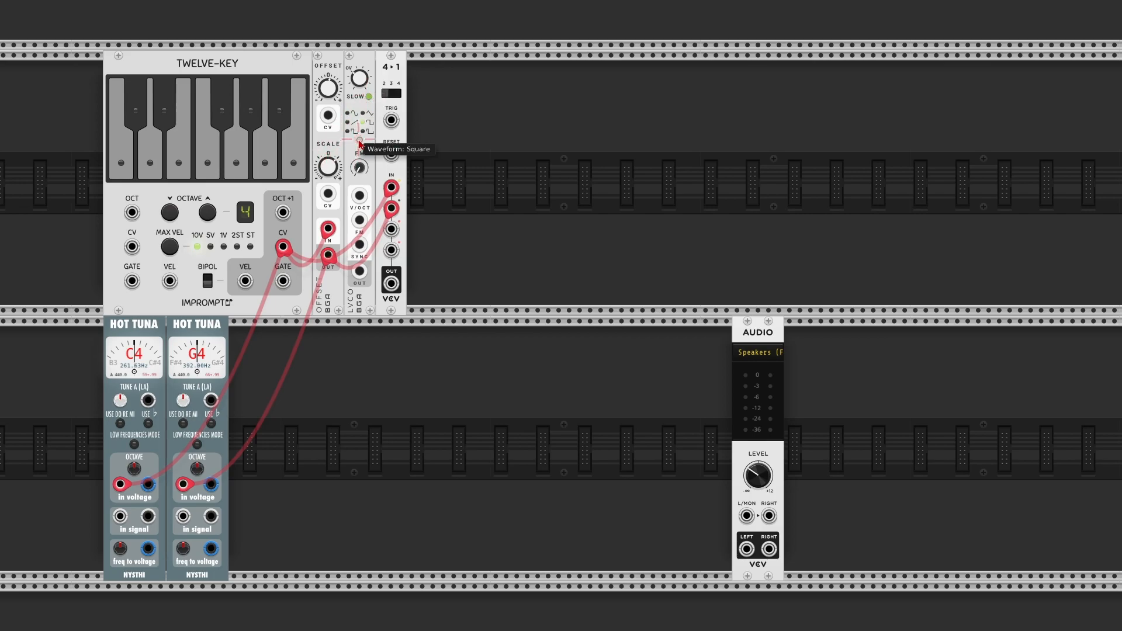
{"action": "mouse_move", "coordinate": [358, 279]}
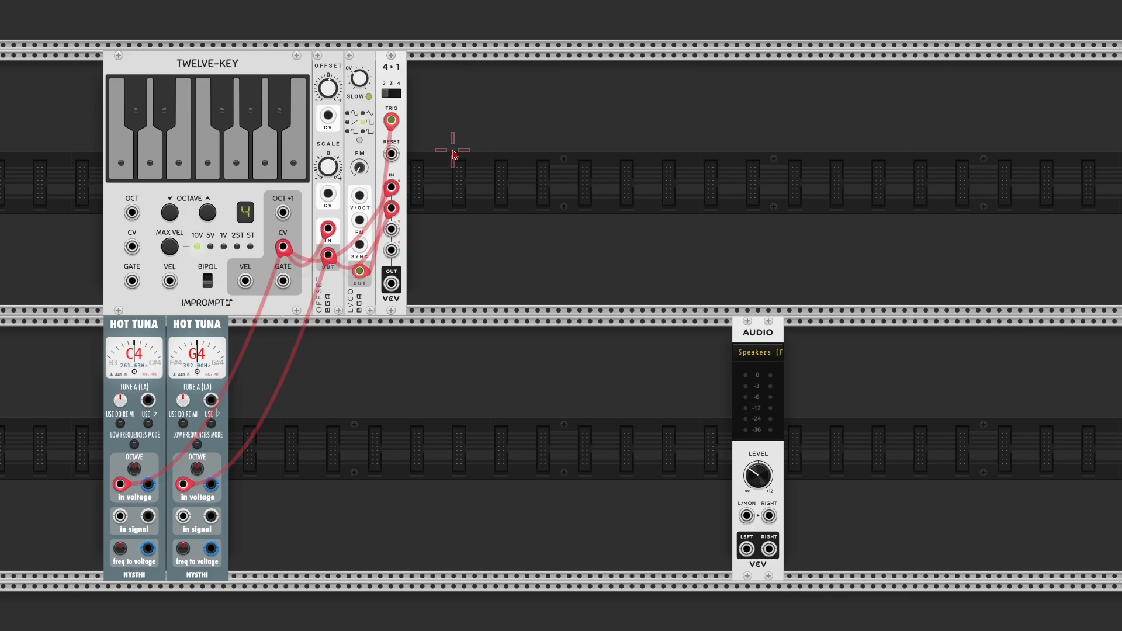
{"action": "mouse_move", "coordinate": [361, 80]}
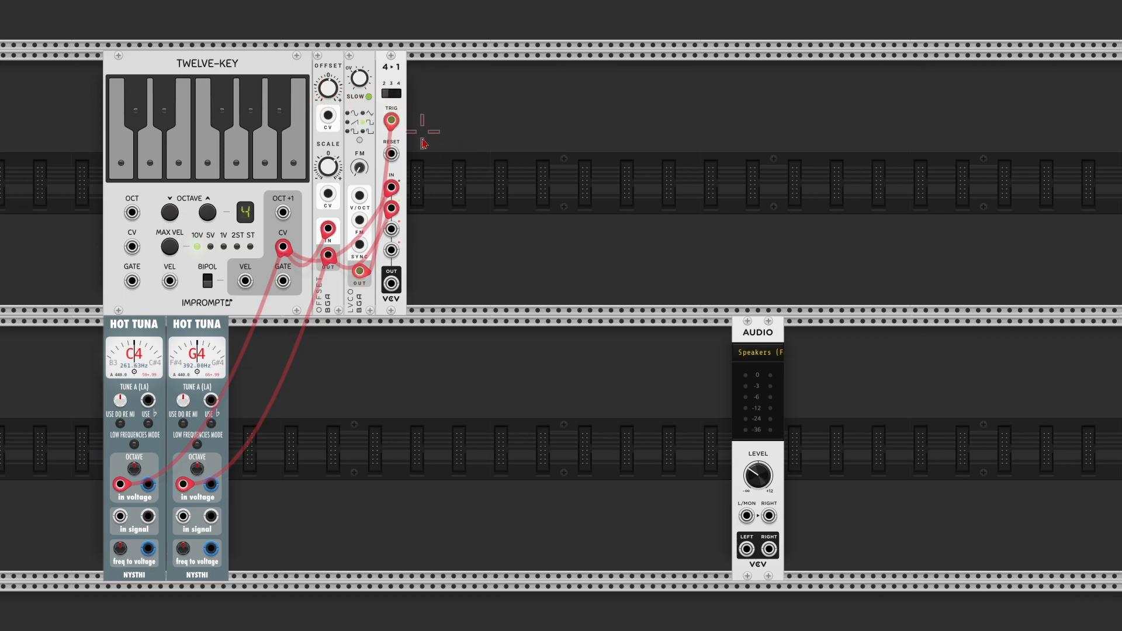
{"action": "mouse_move", "coordinate": [416, 216]}
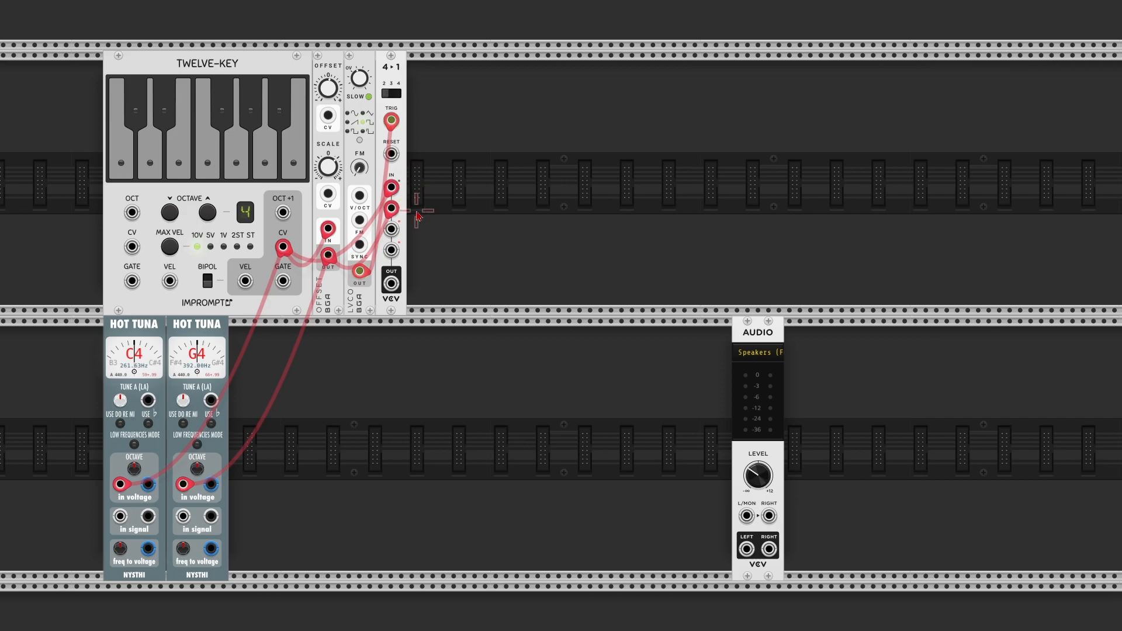
{"action": "mouse_move", "coordinate": [466, 147]}
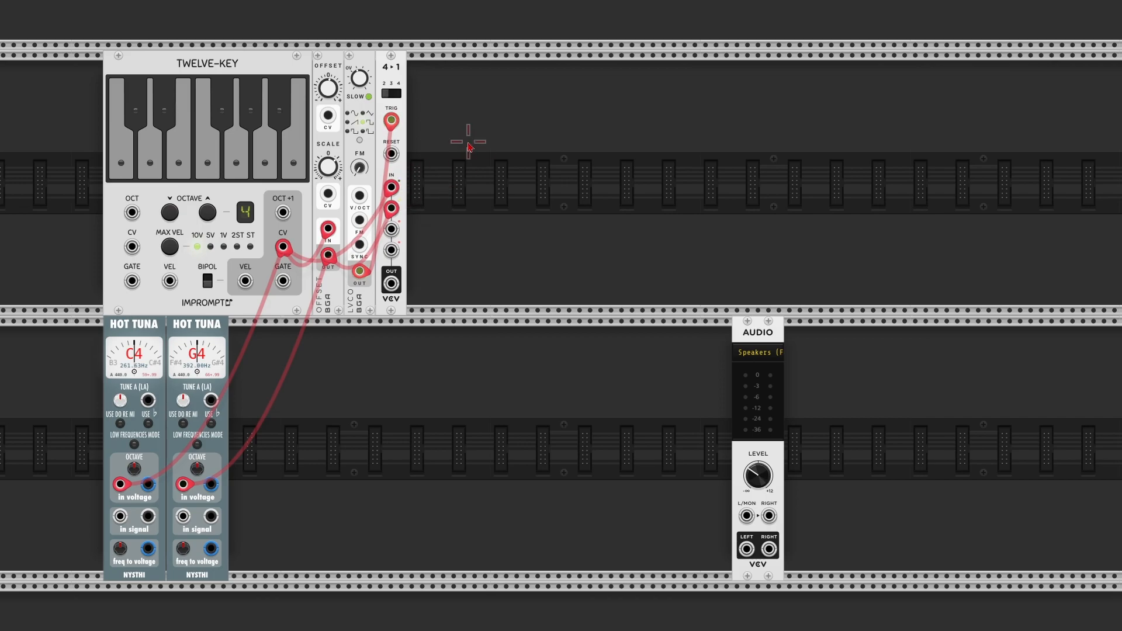
{"action": "mouse_move", "coordinate": [467, 141]}
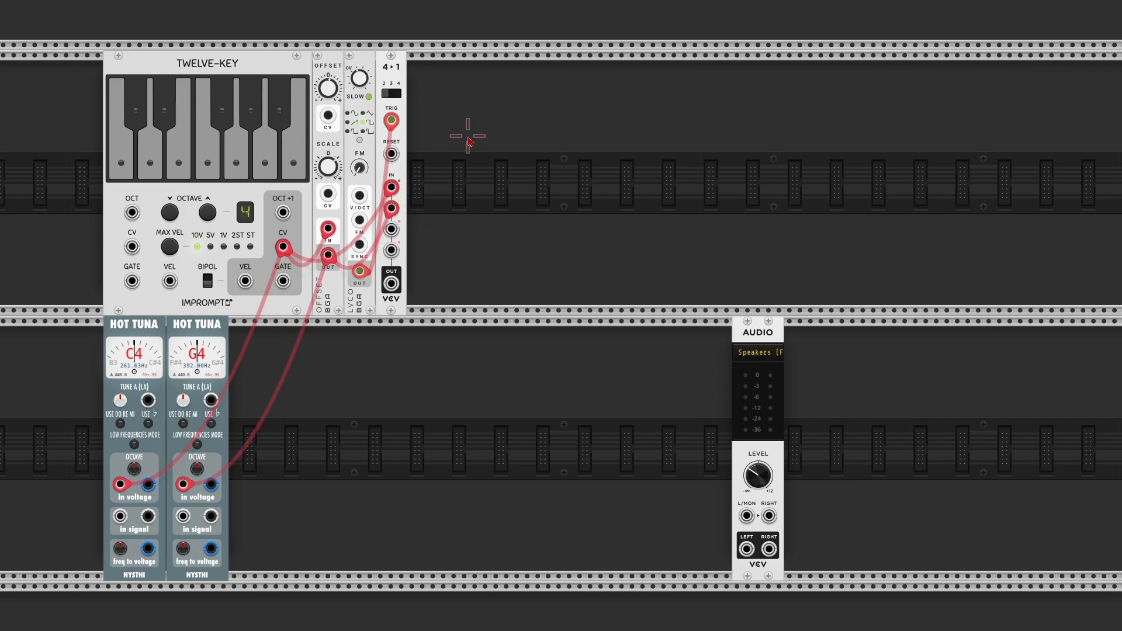
{"action": "mouse_move", "coordinate": [441, 144]}
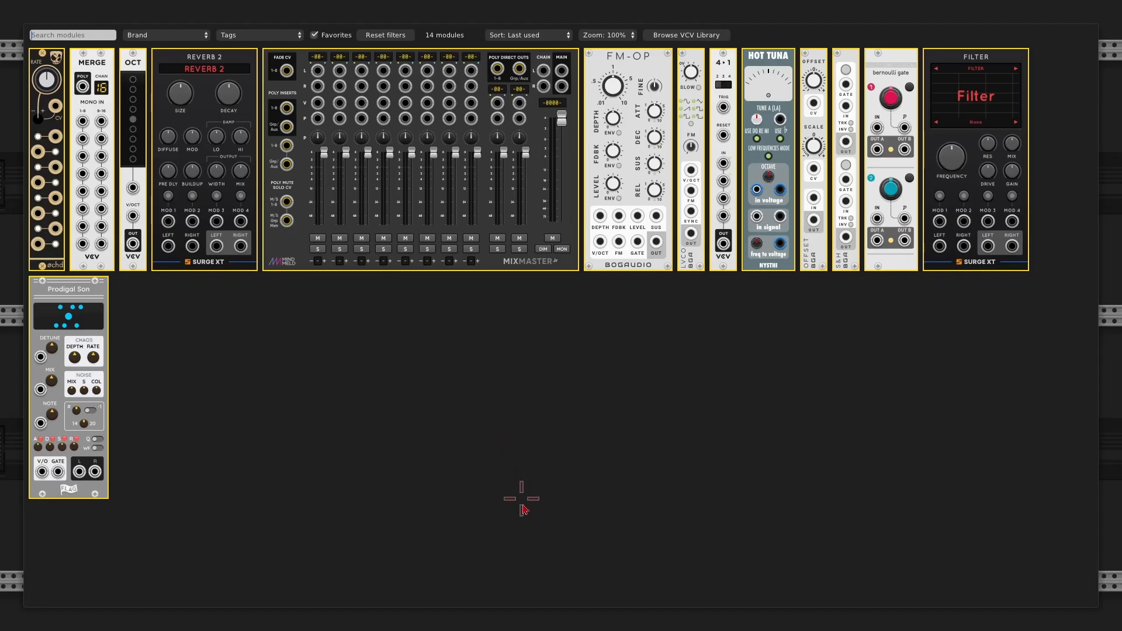
{"action": "mouse_move", "coordinate": [574, 191]}
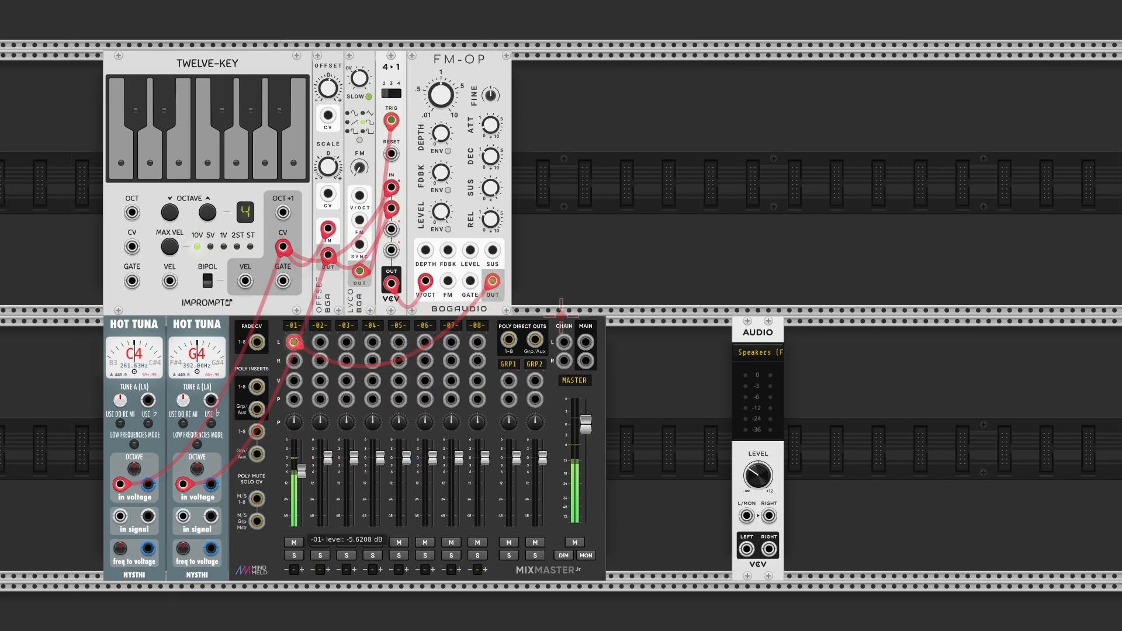
{"action": "mouse_move", "coordinate": [585, 342]}
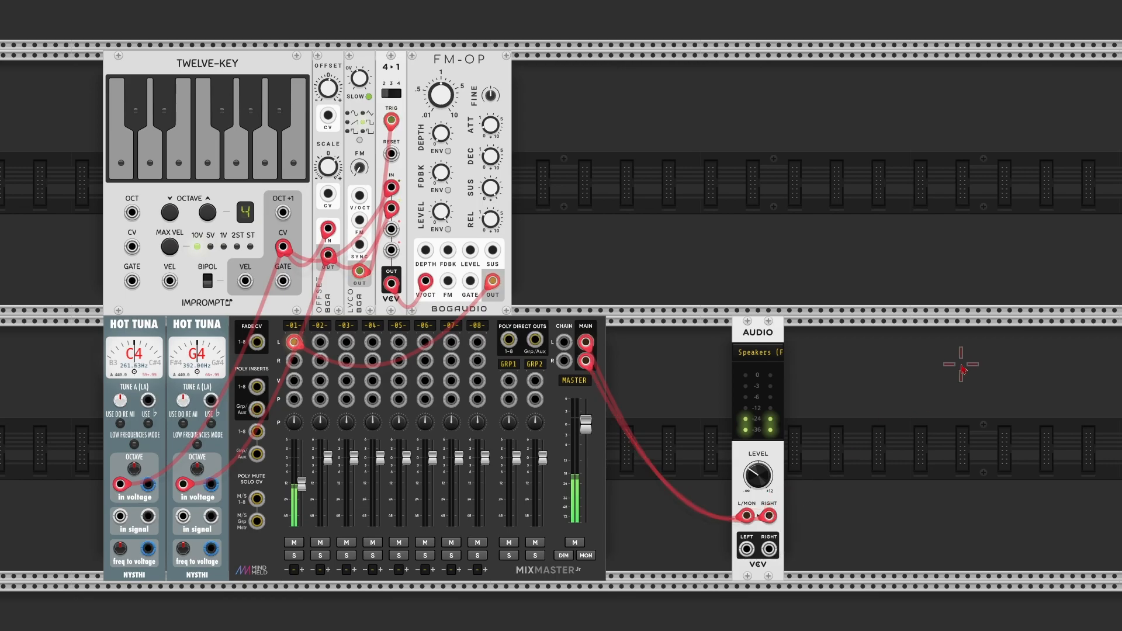
{"action": "mouse_move", "coordinate": [684, 138]}
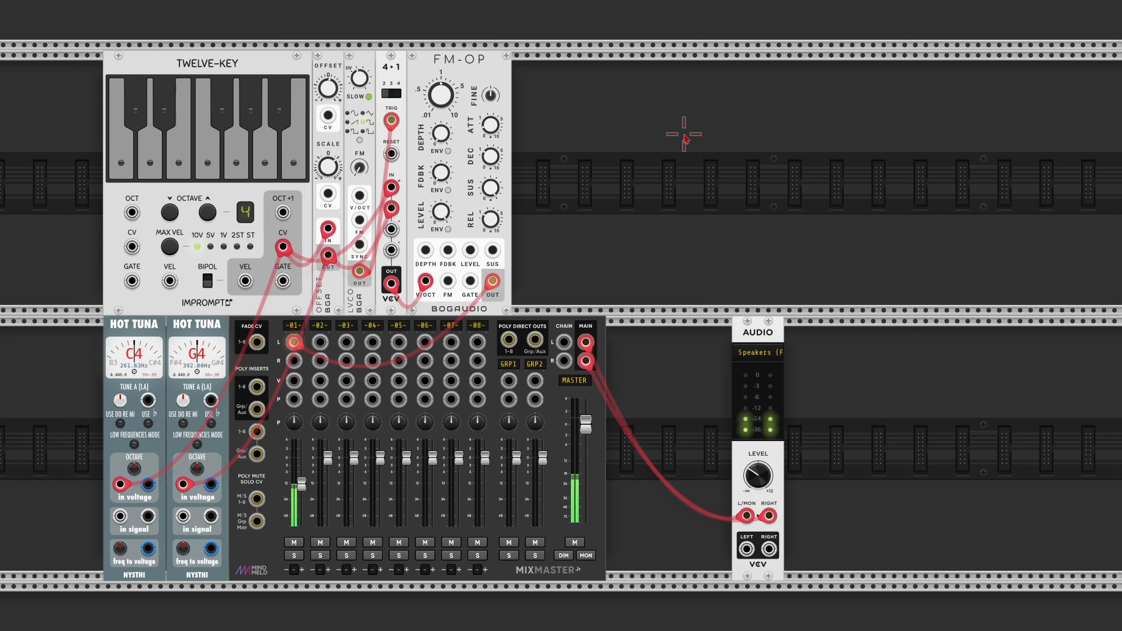
{"action": "mouse_move", "coordinate": [658, 176]}
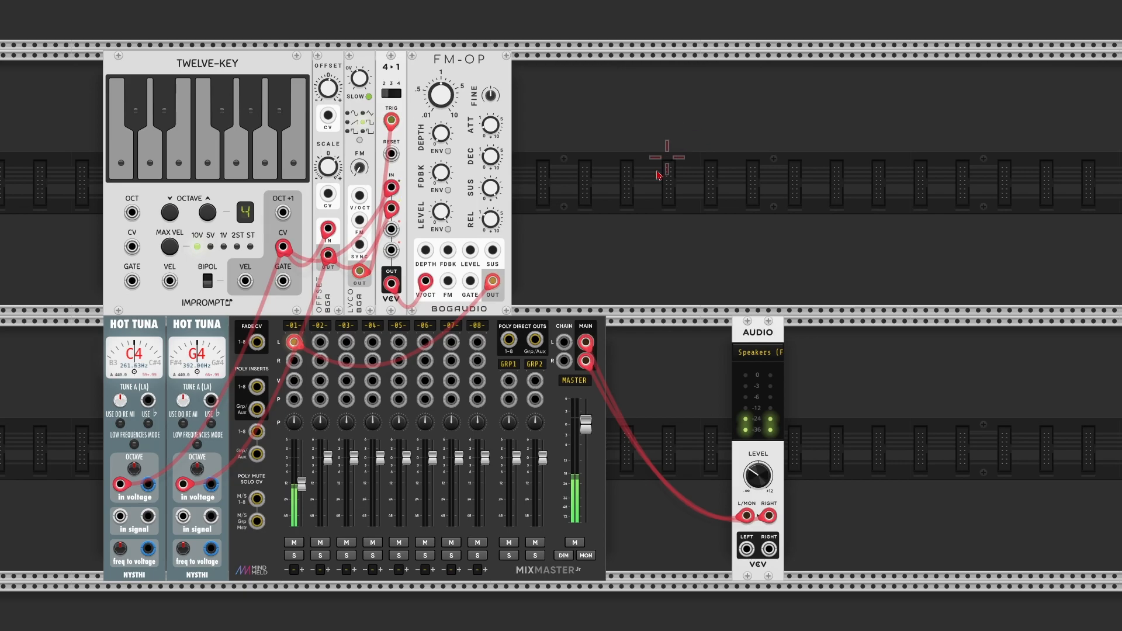
{"action": "mouse_move", "coordinate": [505, 117]}
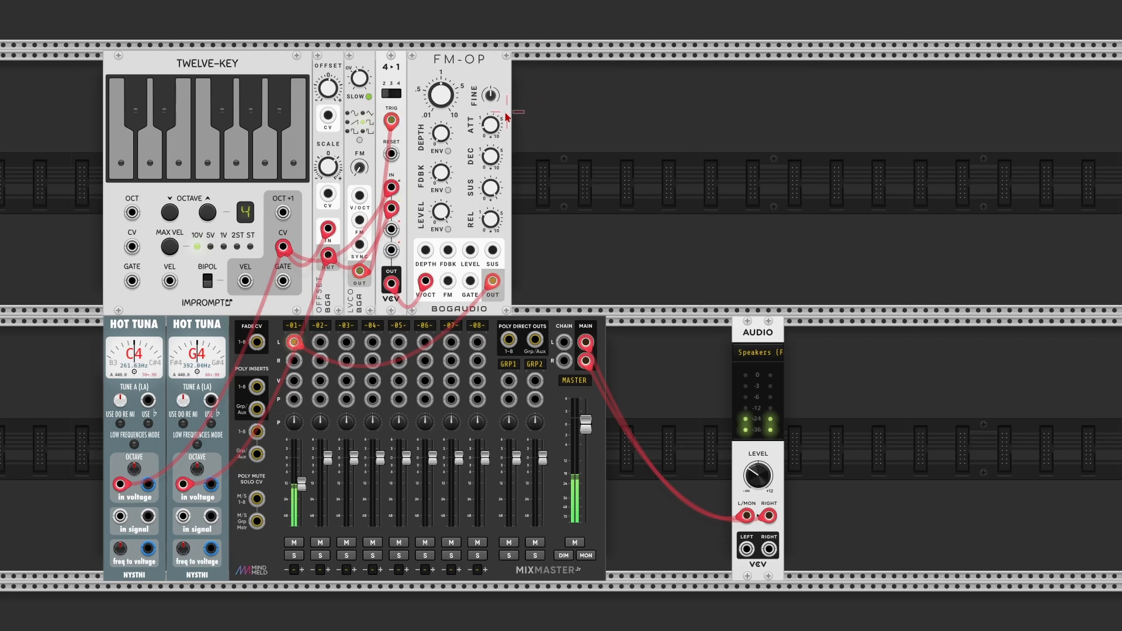
{"action": "mouse_move", "coordinate": [471, 160]}
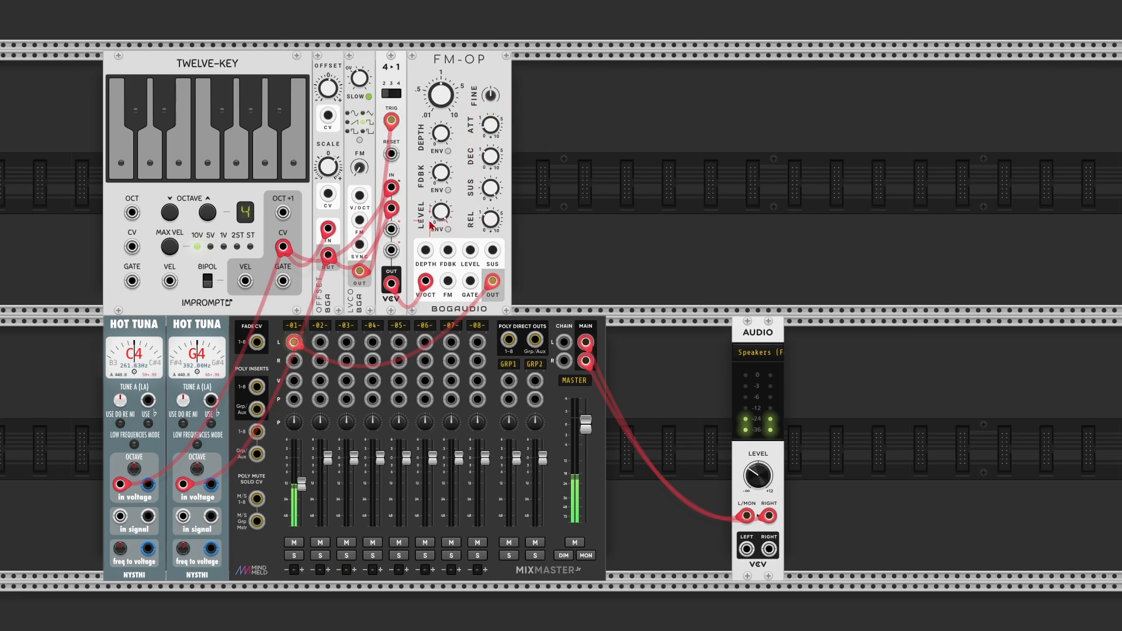
{"action": "mouse_move", "coordinate": [448, 230]}
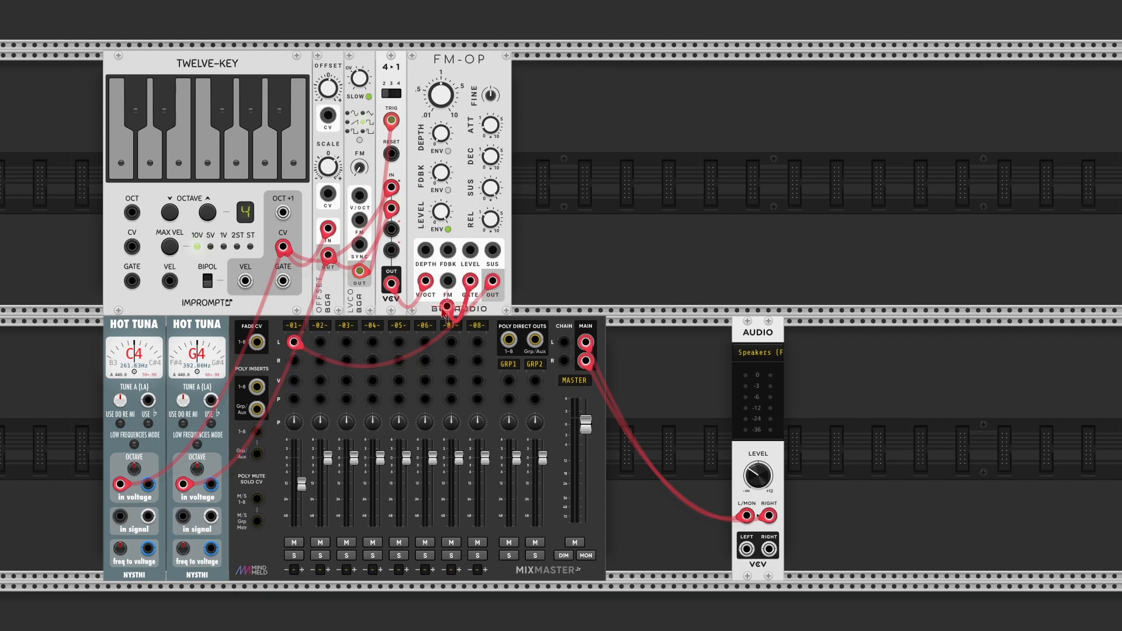
{"action": "mouse_move", "coordinate": [362, 271]}
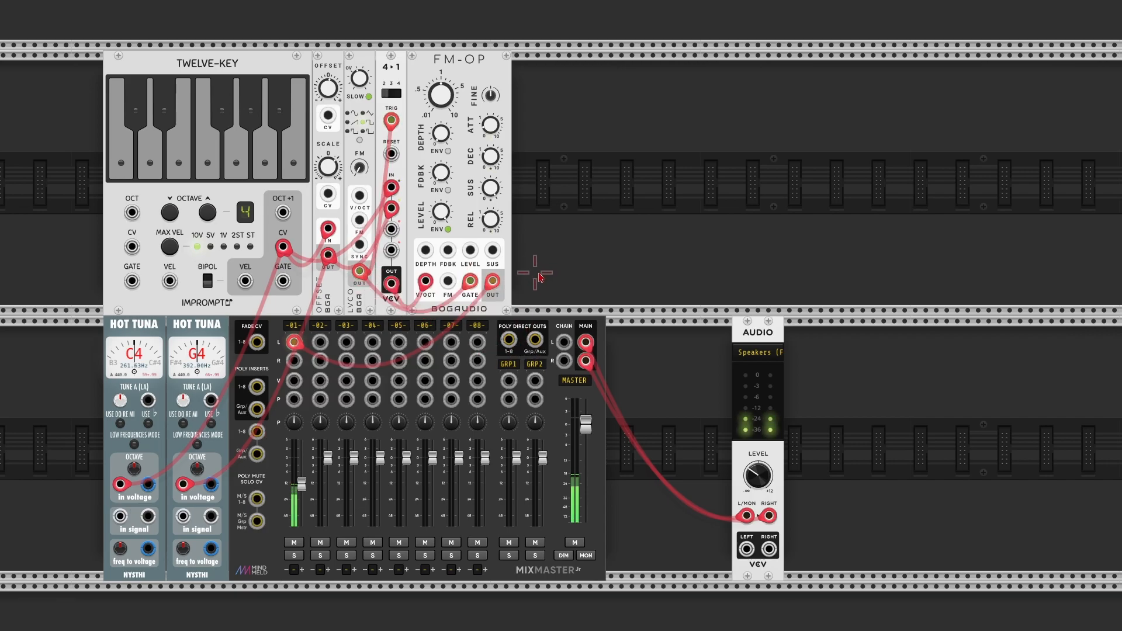
Set the FM-OP envelope attack to an exact value of .25 s.
{"action": "right_click", "coordinate": [487, 125]}
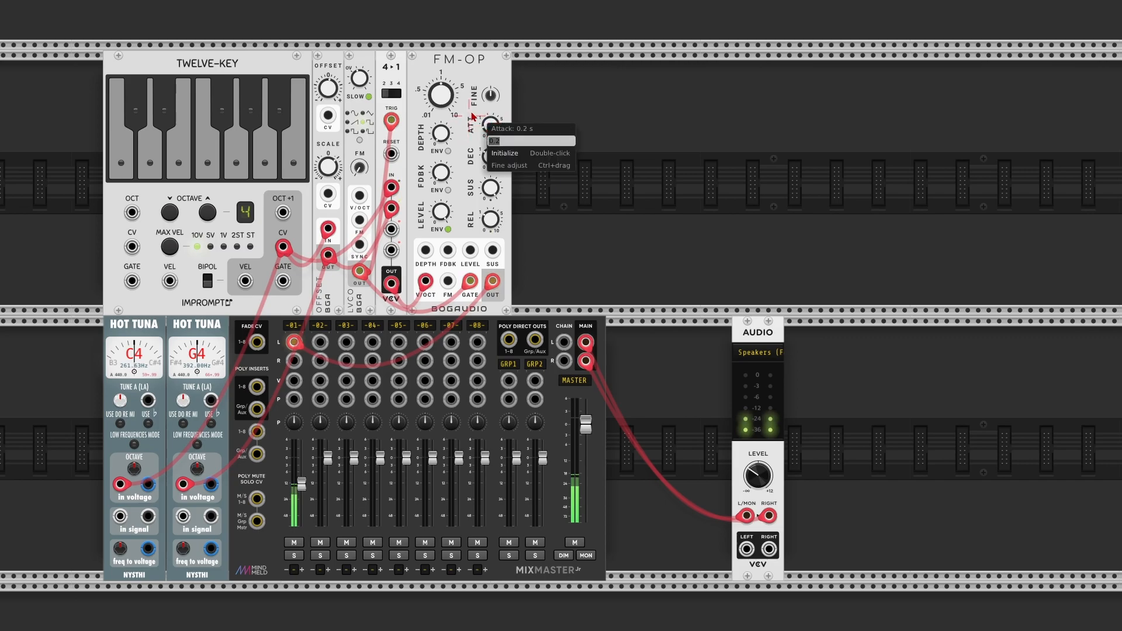
{"action": "mouse_move", "coordinate": [489, 97]}
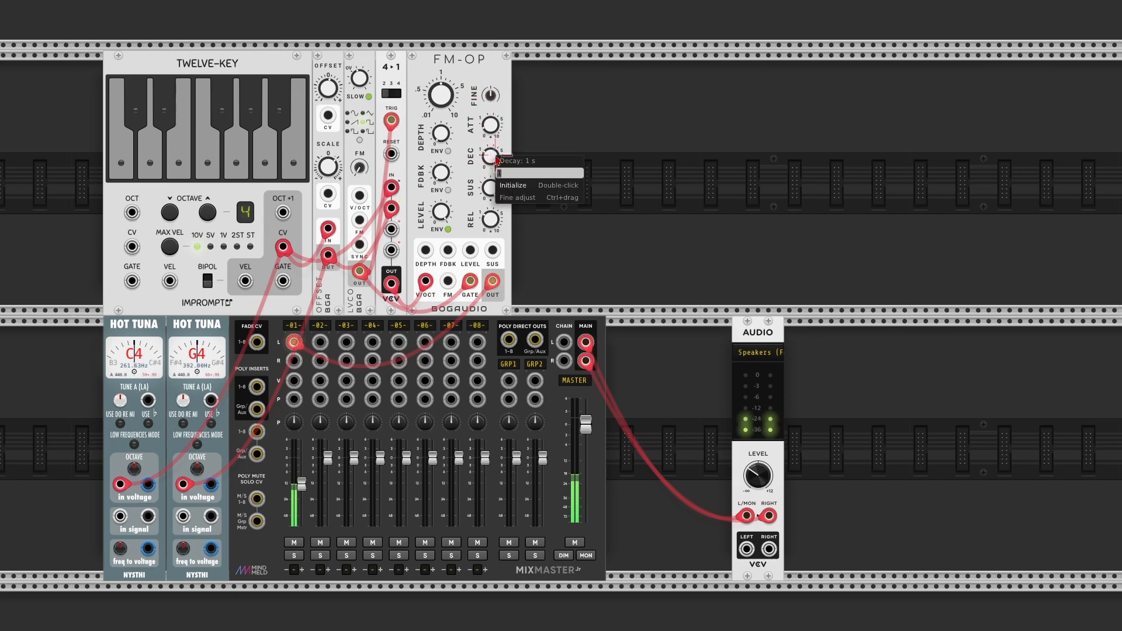
{"action": "type", "text": ".25"}
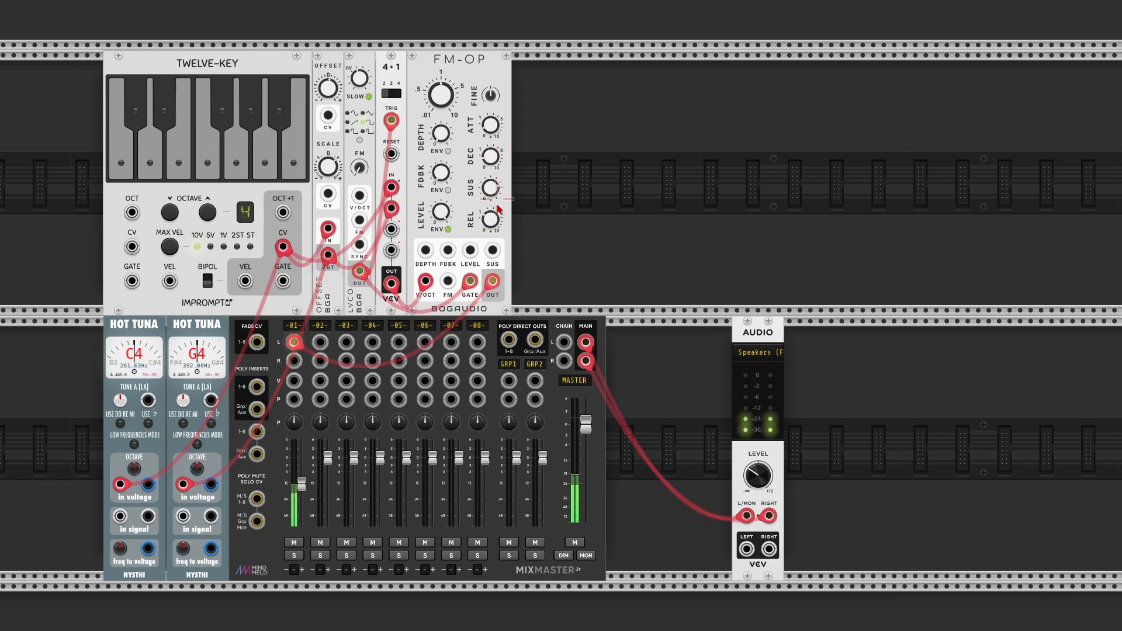
{"action": "mouse_move", "coordinate": [494, 219]}
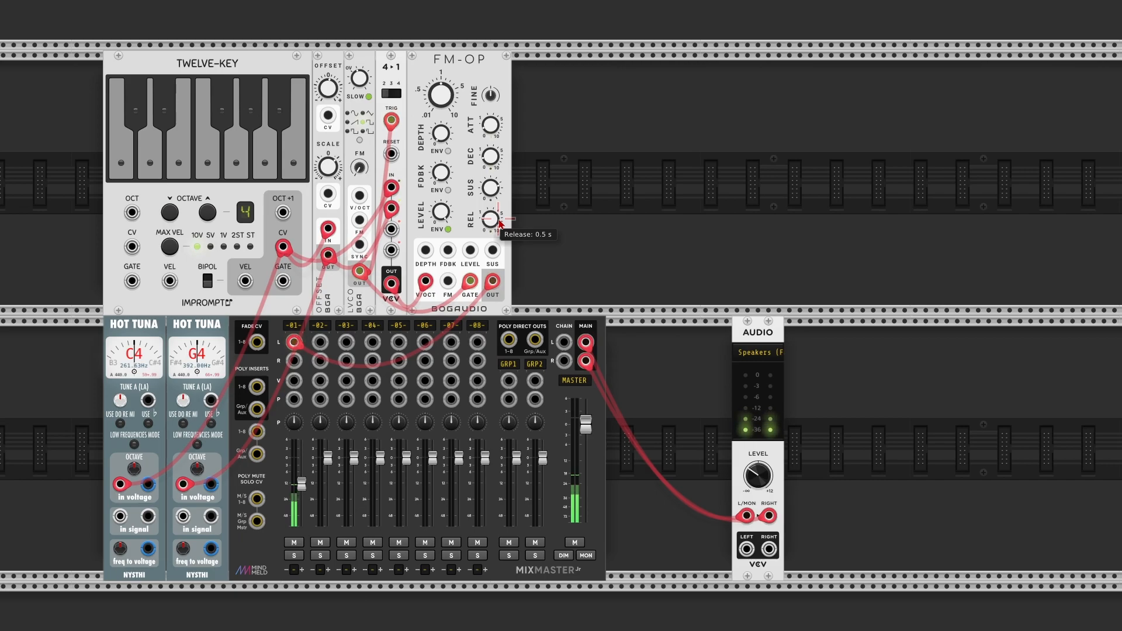
{"action": "mouse_move", "coordinate": [557, 242]}
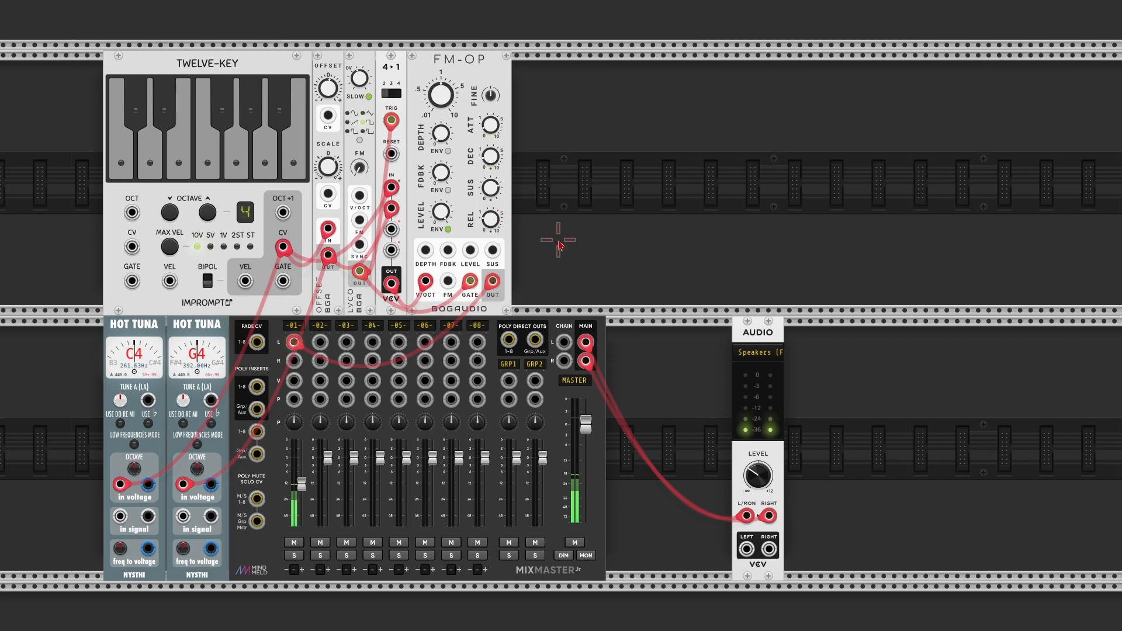
{"action": "mouse_move", "coordinate": [676, 387]}
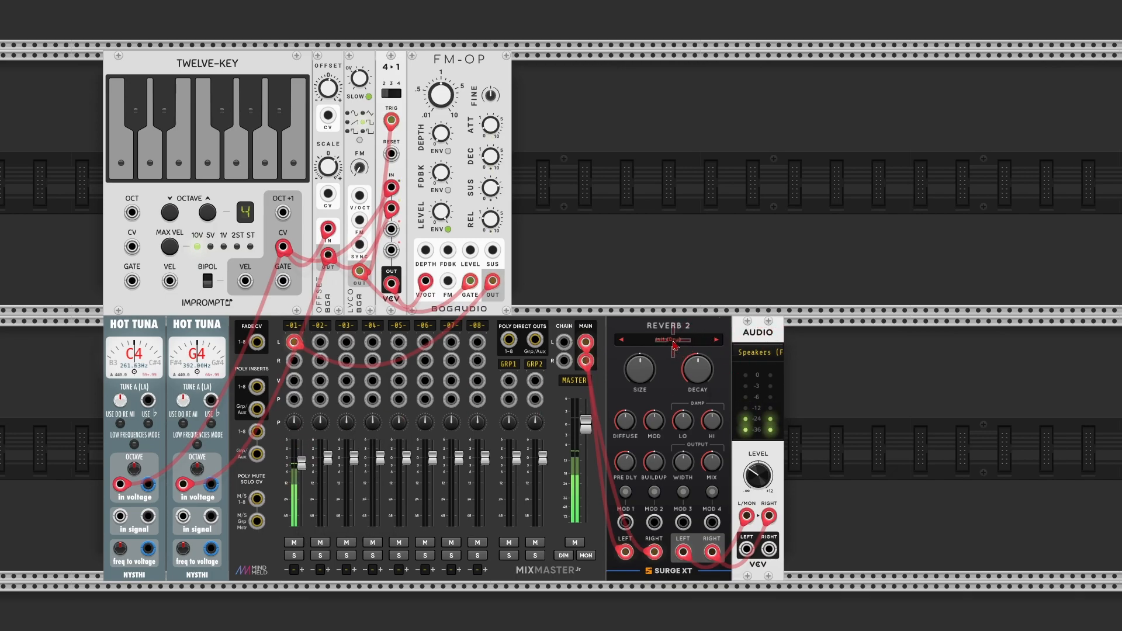
Bring up the Surge XT Reverb 2 preset list after inserting it before the audio output.
{"action": "left_click", "coordinate": [665, 339]}
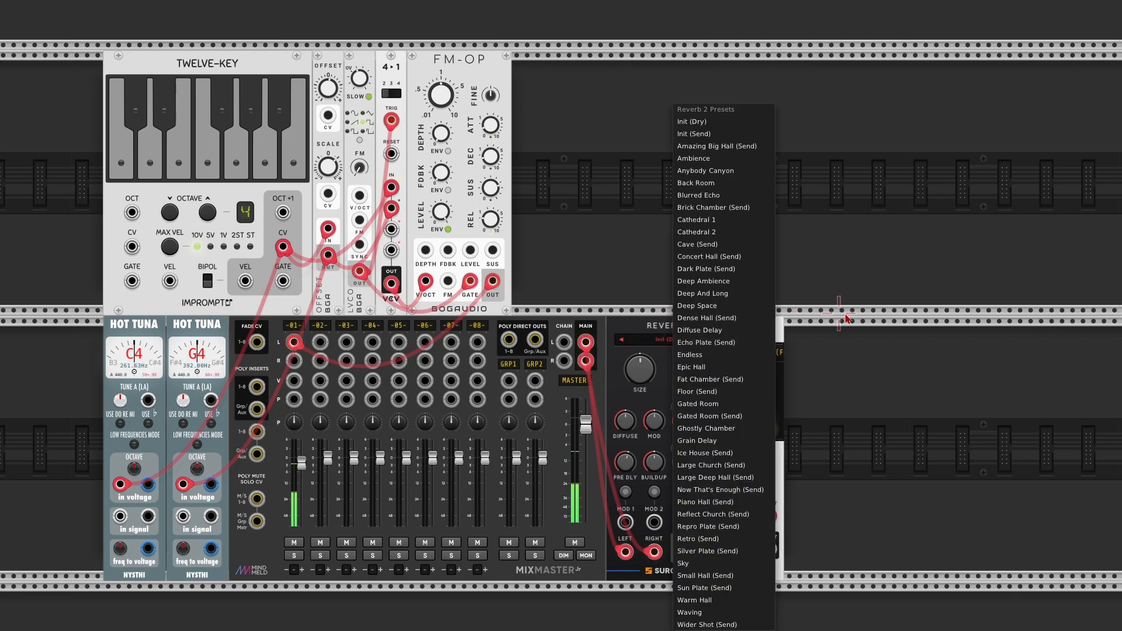
{"action": "mouse_move", "coordinate": [733, 502]}
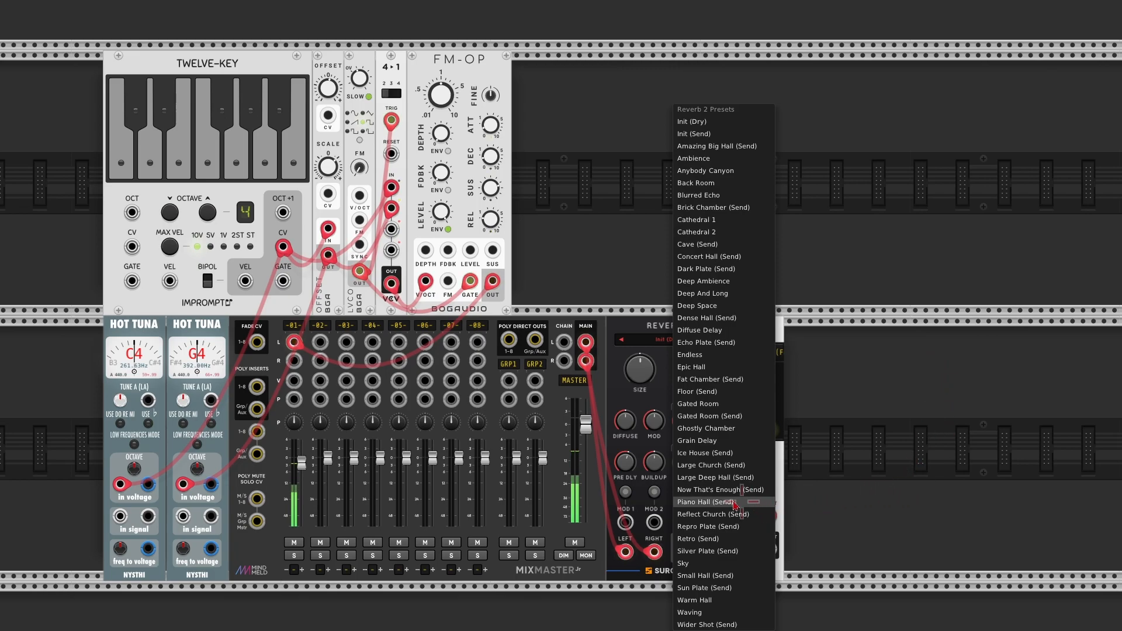
{"action": "mouse_move", "coordinate": [721, 489]}
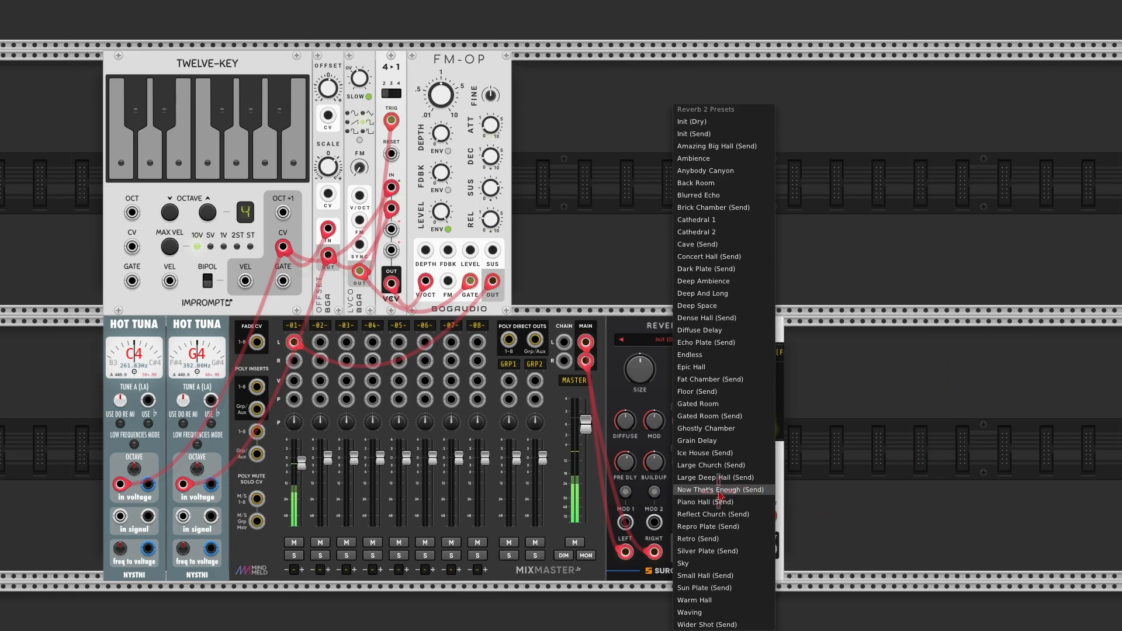
Load the 'Now That's Enough (Send)' preset on the Surge XT Reverb 2.
{"action": "left_click", "coordinate": [720, 490]}
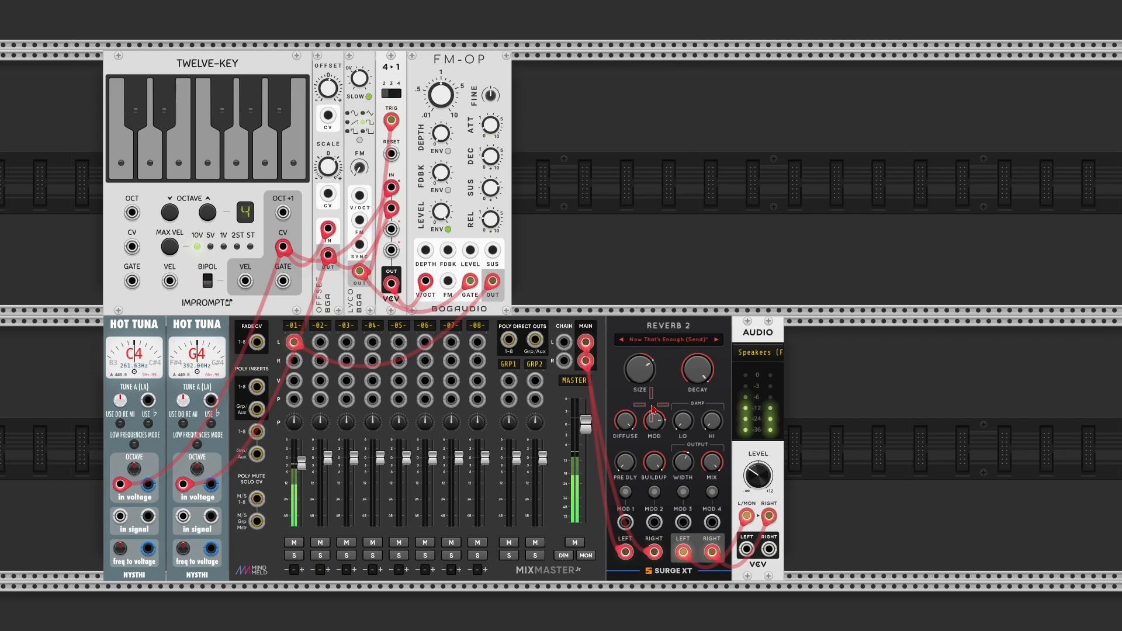
{"action": "mouse_move", "coordinate": [536, 86]}
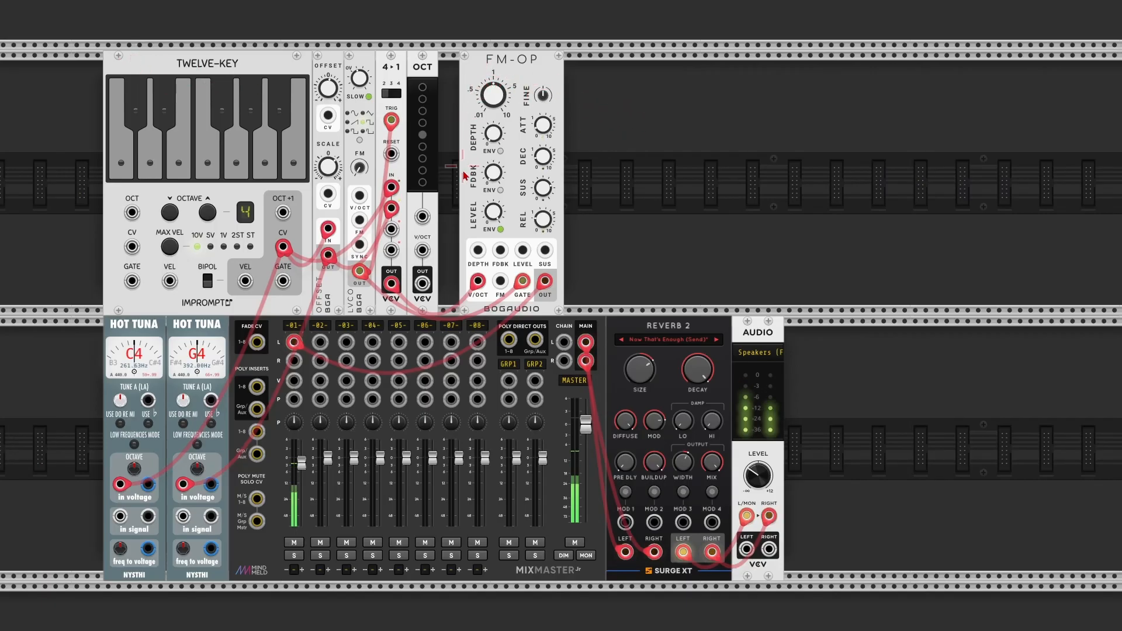
{"action": "mouse_move", "coordinate": [422, 252]}
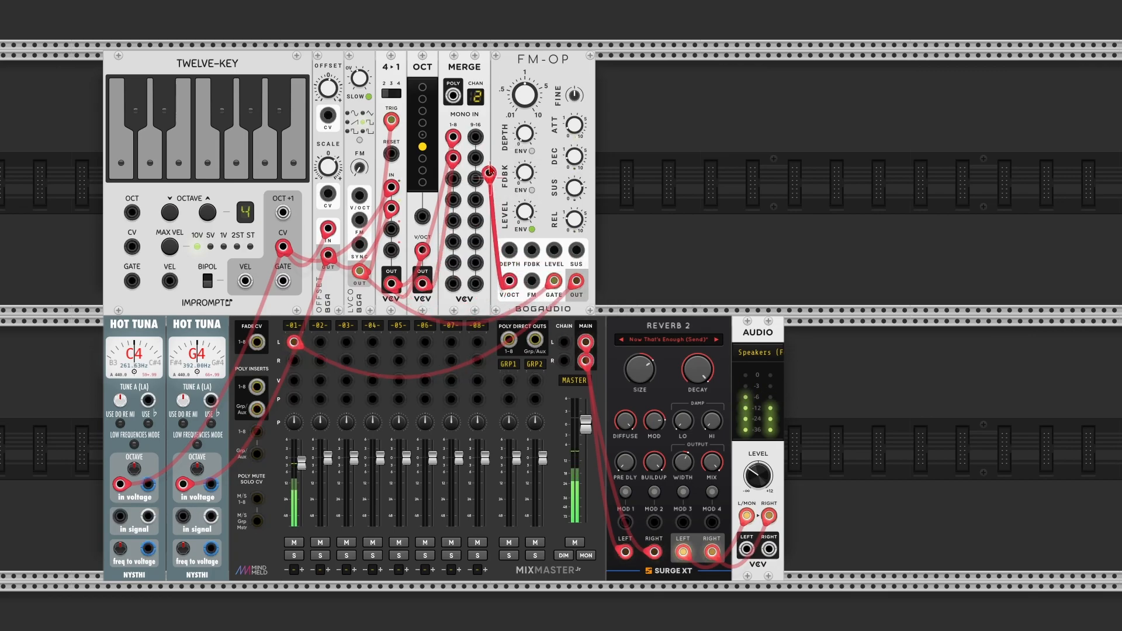
{"action": "mouse_move", "coordinate": [454, 97]}
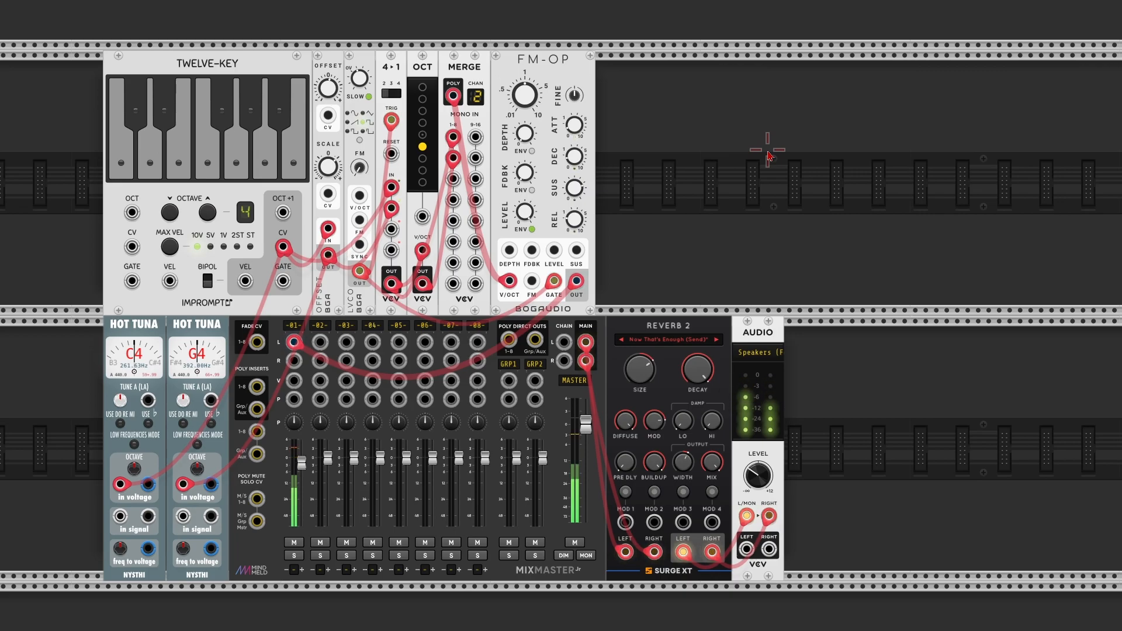
{"action": "mouse_move", "coordinate": [778, 209]}
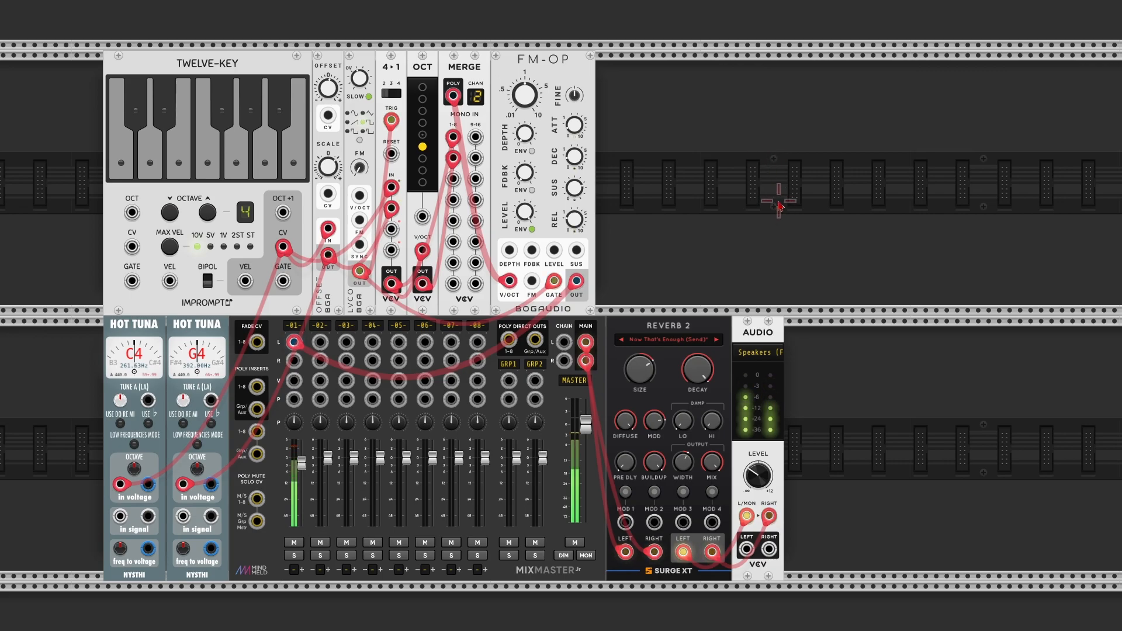
{"action": "mouse_move", "coordinate": [543, 75]}
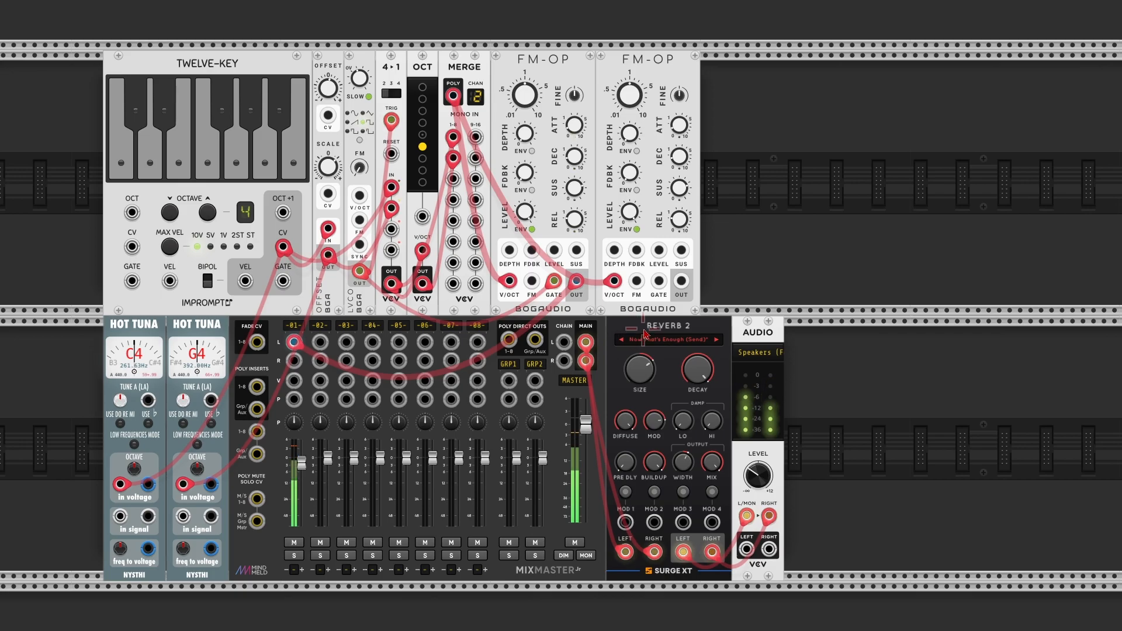
{"action": "mouse_move", "coordinate": [751, 202]}
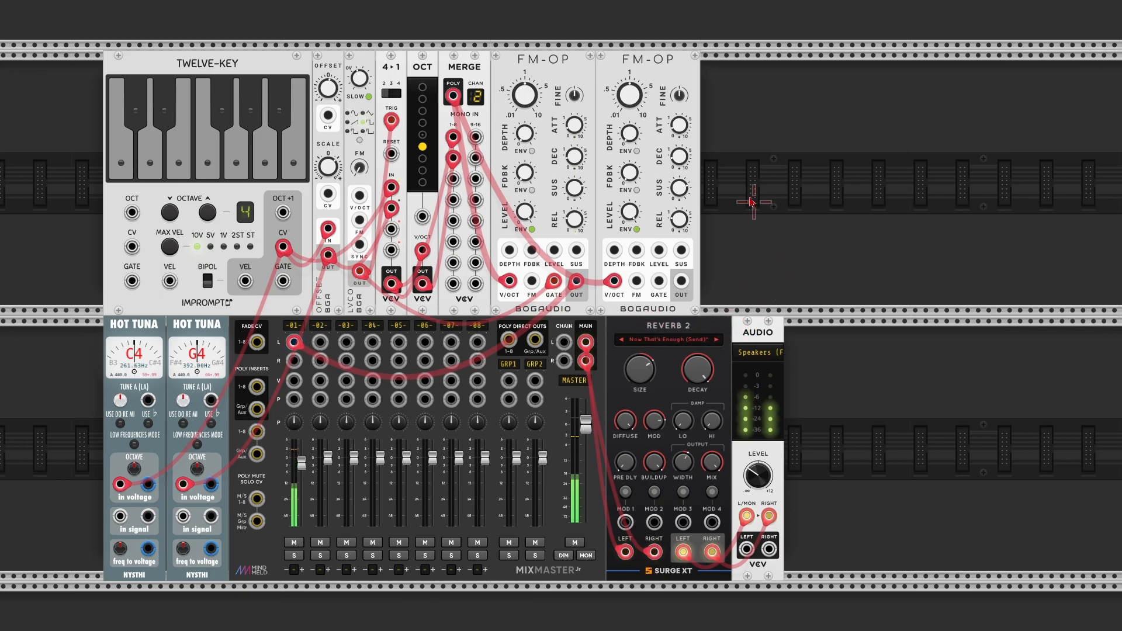
{"action": "mouse_move", "coordinate": [636, 229]}
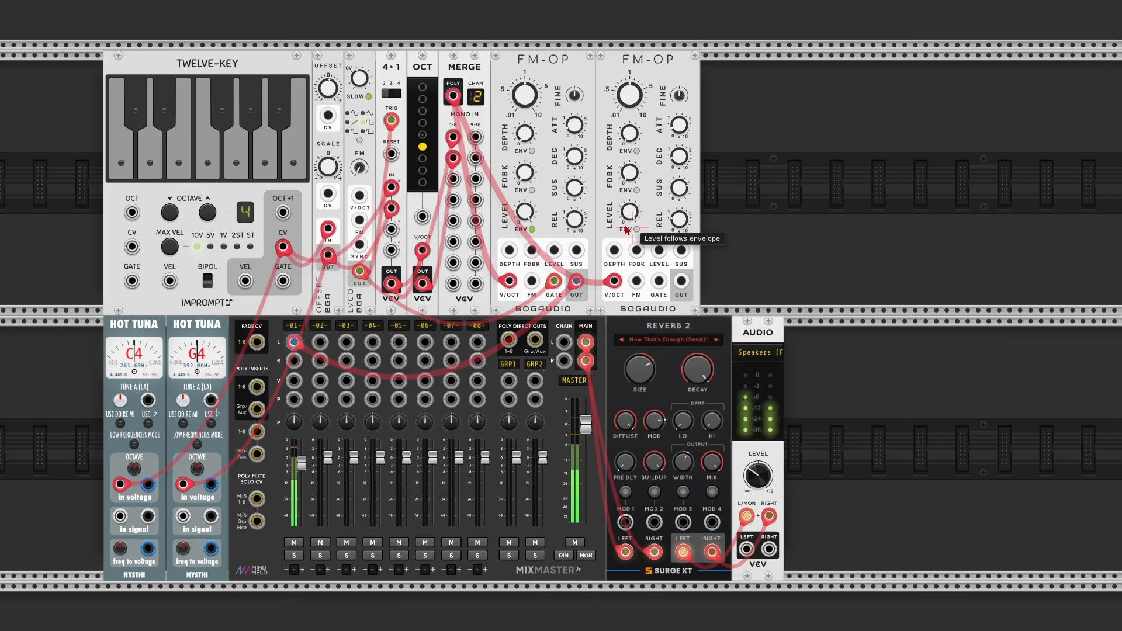
{"action": "mouse_move", "coordinate": [680, 282]}
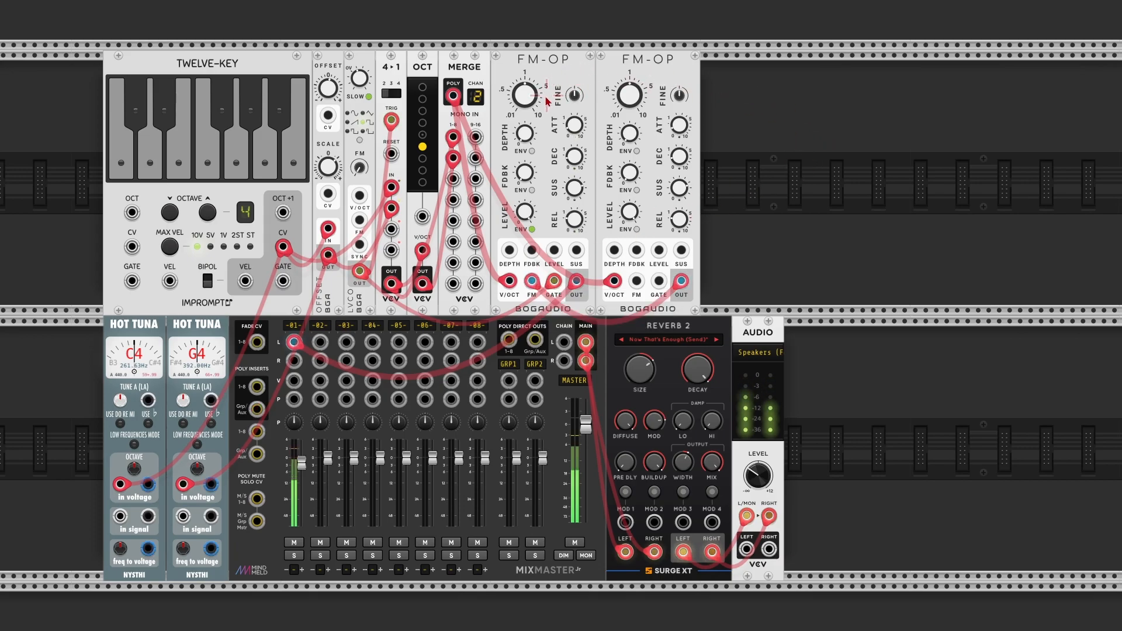
{"action": "mouse_move", "coordinate": [526, 97]}
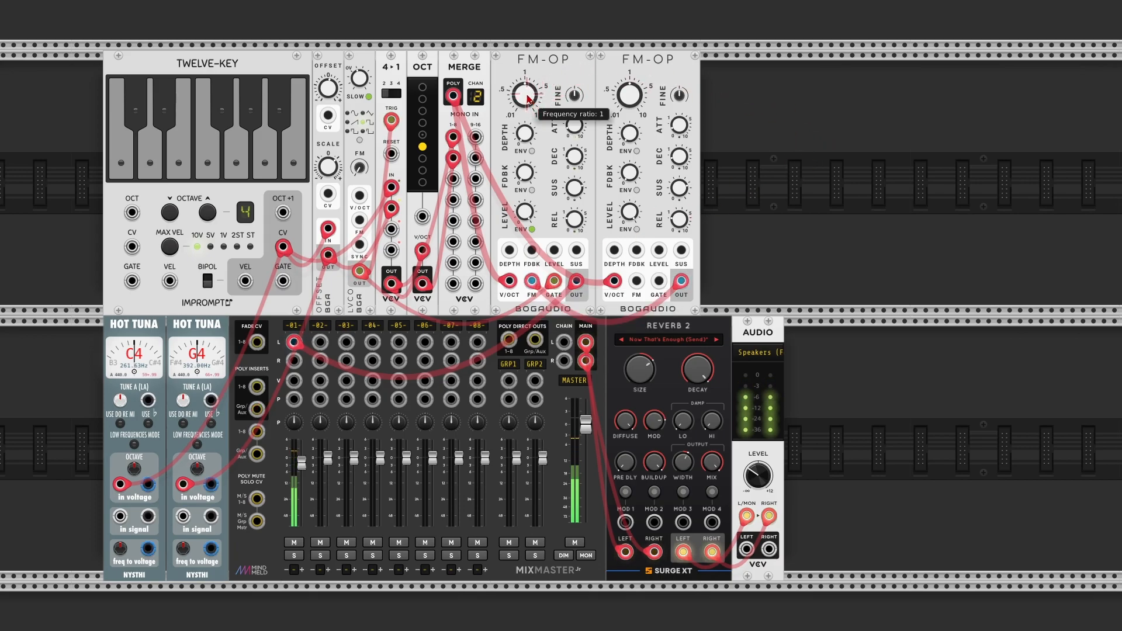
Adjust the first FM-OP operator's ratio options and nudge its FM depth.
{"action": "right_click", "coordinate": [525, 95]}
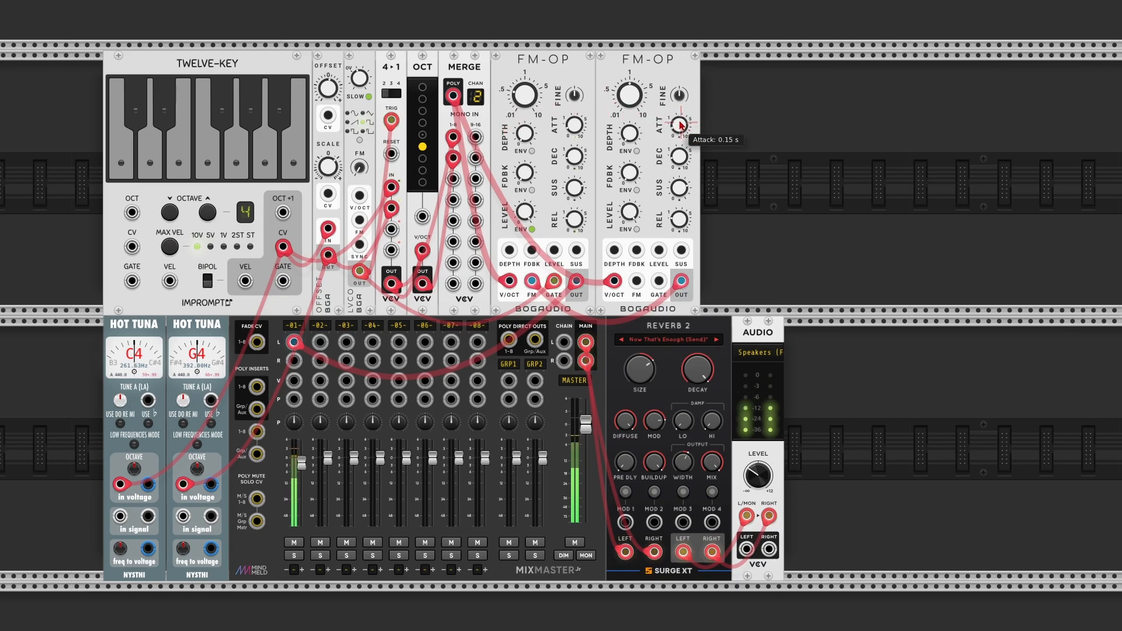
{"action": "mouse_move", "coordinate": [525, 133]}
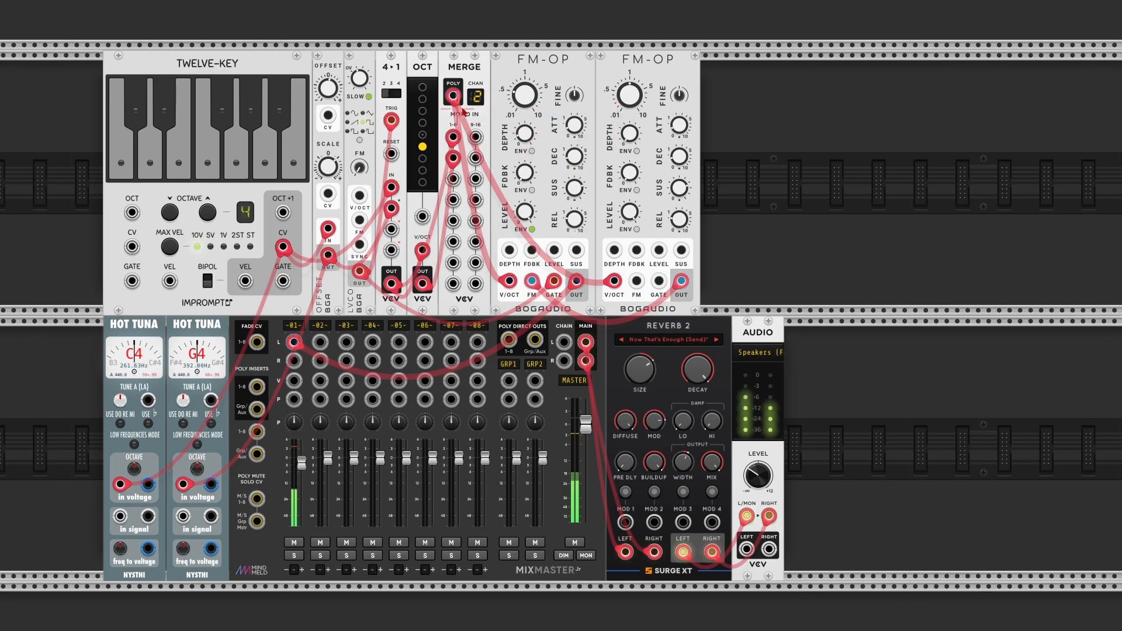
{"action": "mouse_move", "coordinate": [678, 95]}
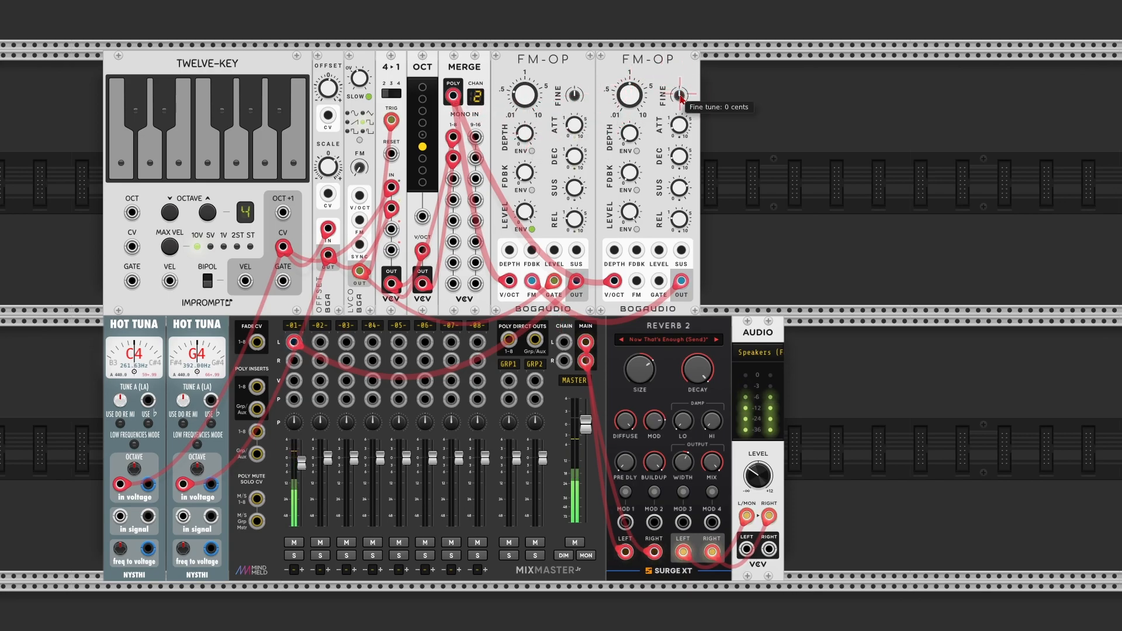
{"action": "mouse_move", "coordinate": [523, 137]}
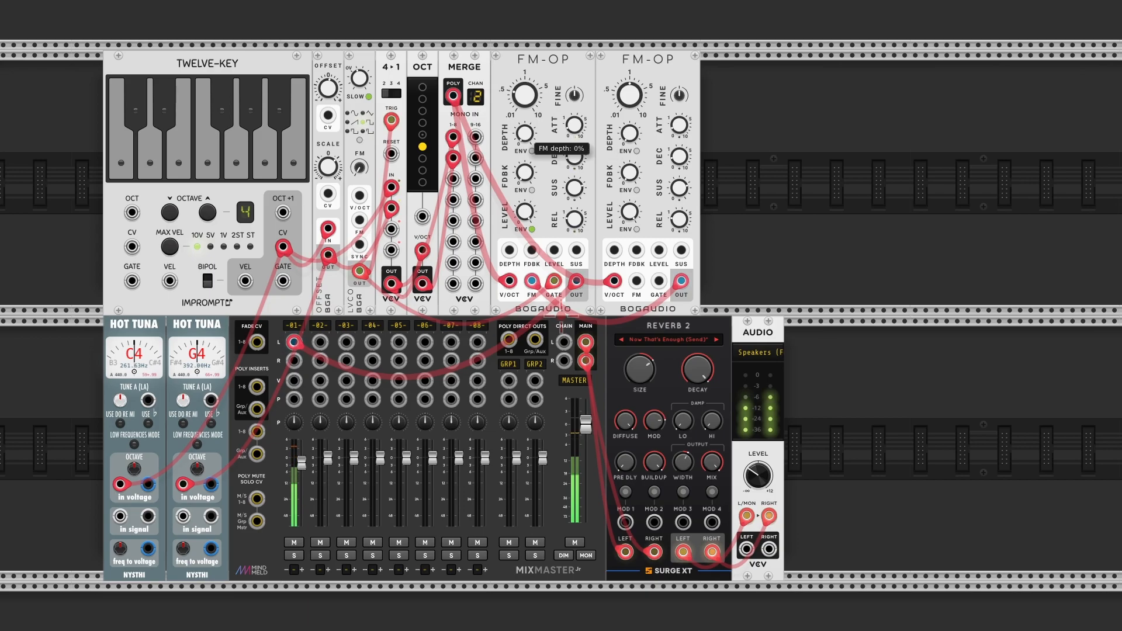
{"action": "left_click_drag", "start_coordinate": [523, 135], "coordinate": [522, 132]}
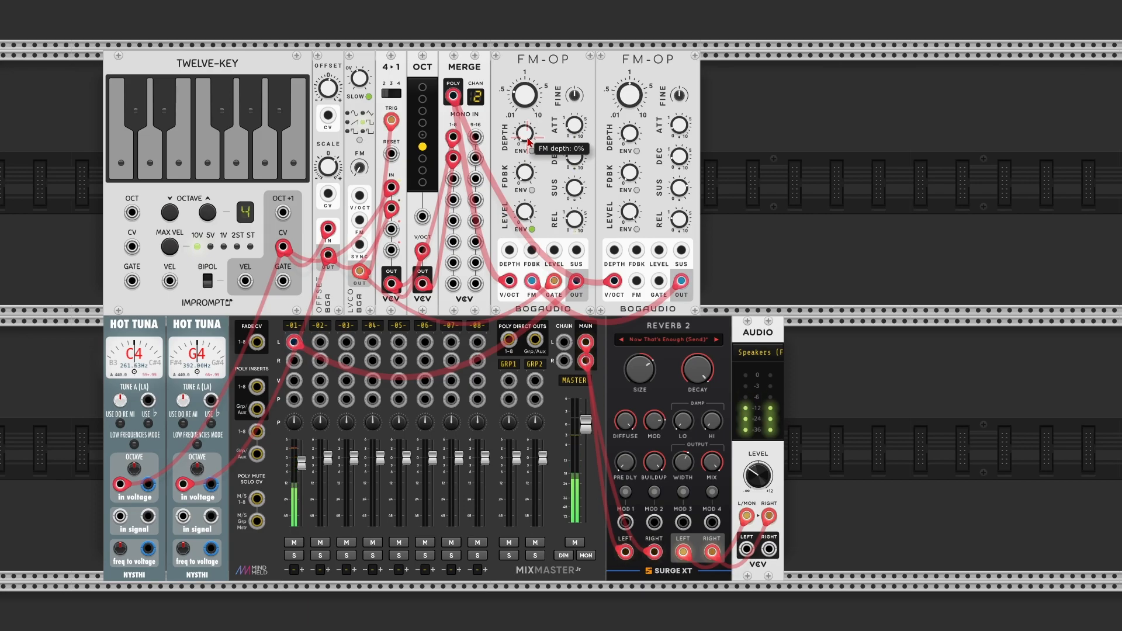
{"action": "mouse_move", "coordinate": [816, 411]}
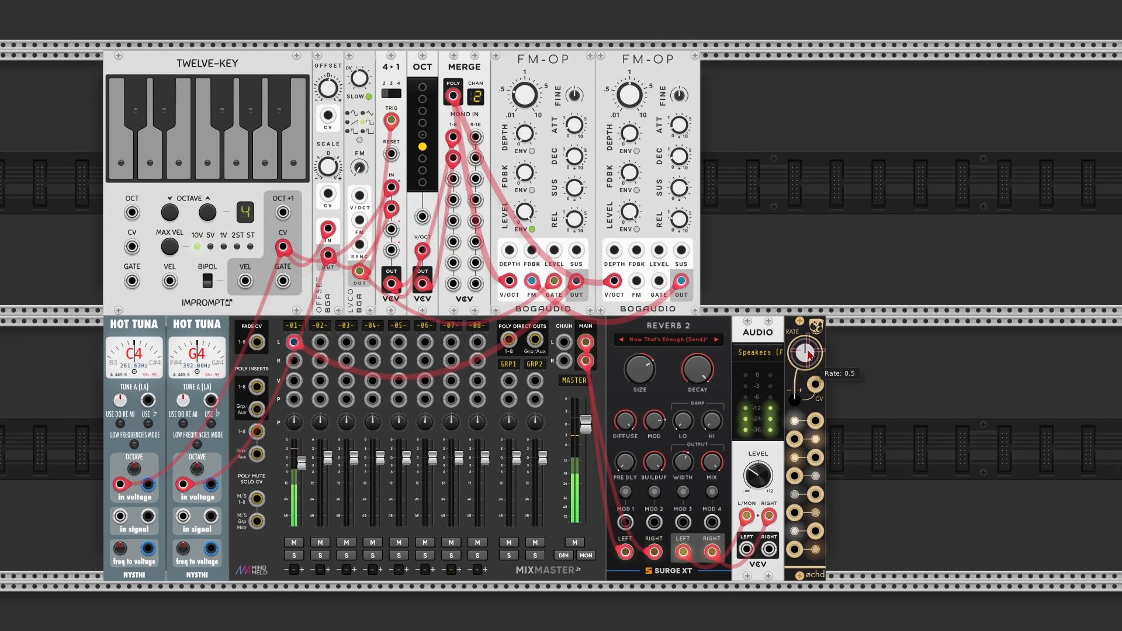
Bring up the module browser beside the Audio module to add ochd.
{"action": "right_click", "coordinate": [815, 337]}
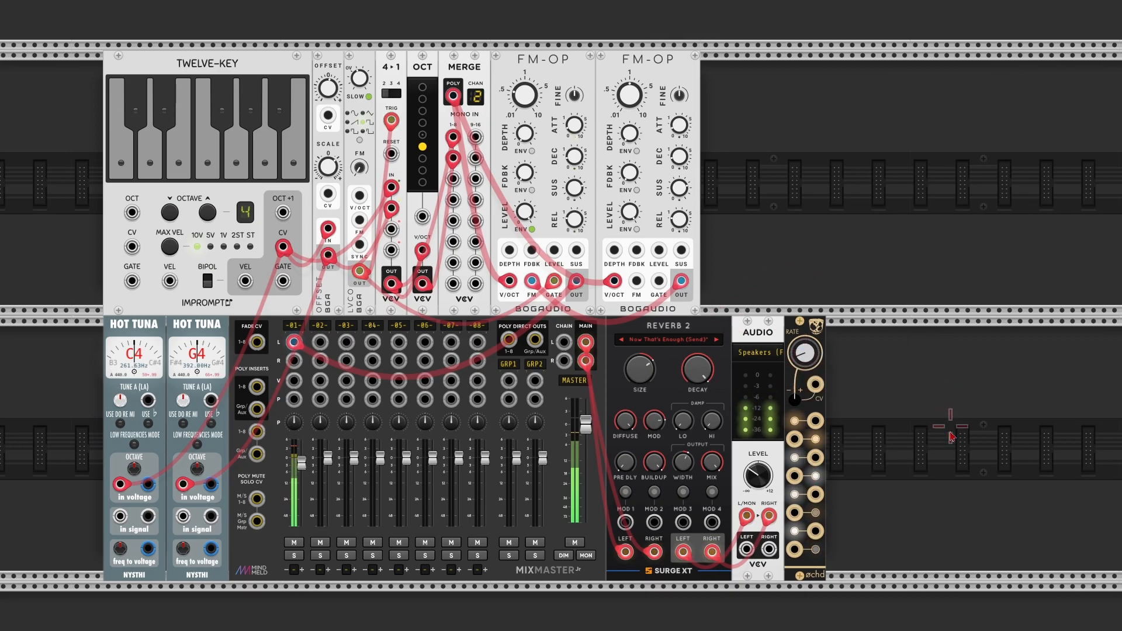
{"action": "mouse_move", "coordinate": [817, 465]}
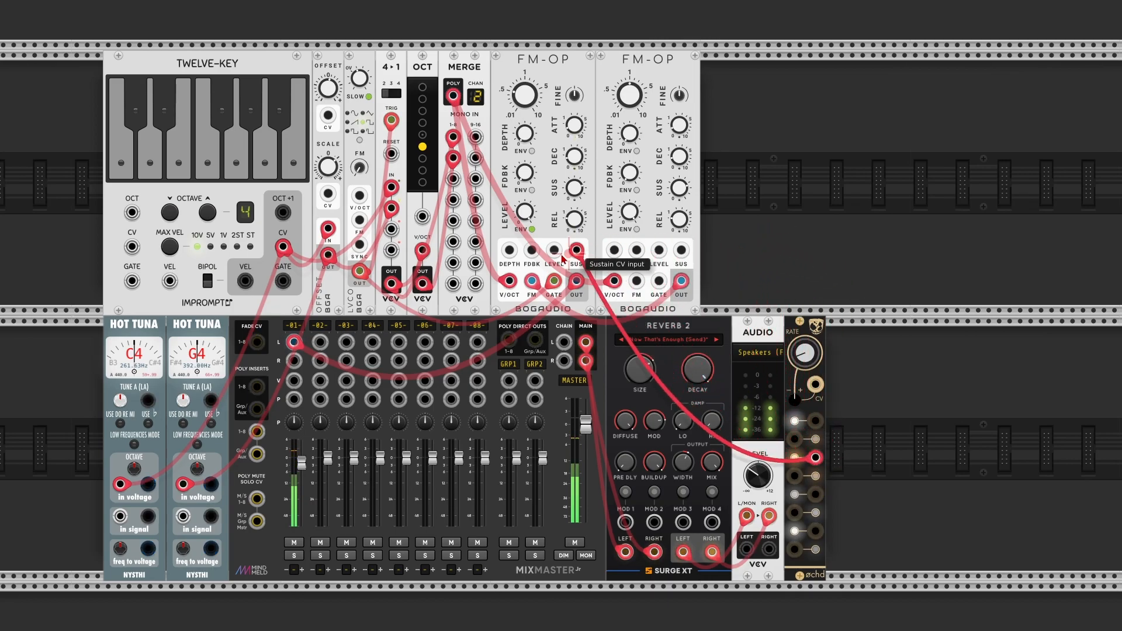
{"action": "mouse_move", "coordinate": [509, 250]}
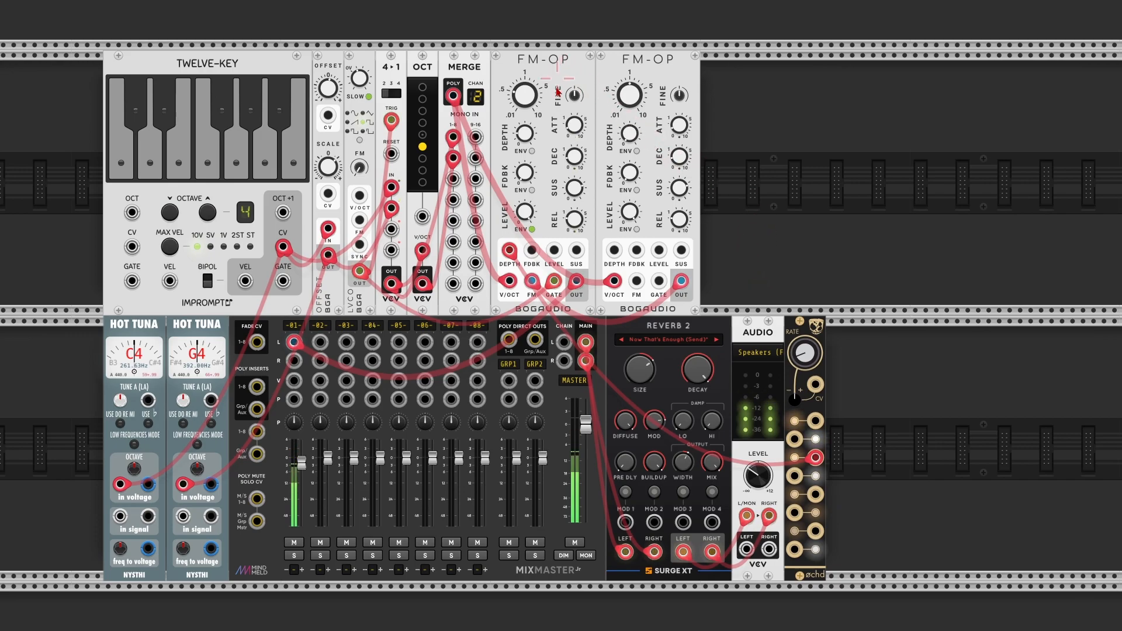
{"action": "mouse_move", "coordinate": [523, 175]}
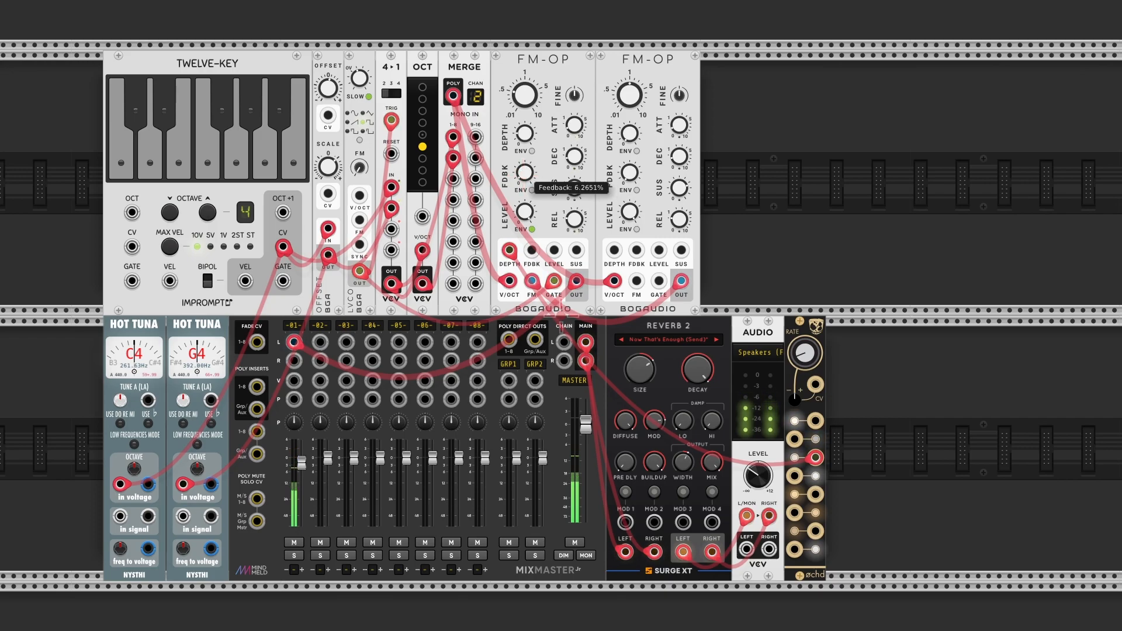
Raise the first FM-OP operator's feedback to about 15%.
{"action": "left_click_drag", "start_coordinate": [524, 171], "coordinate": [524, 154]}
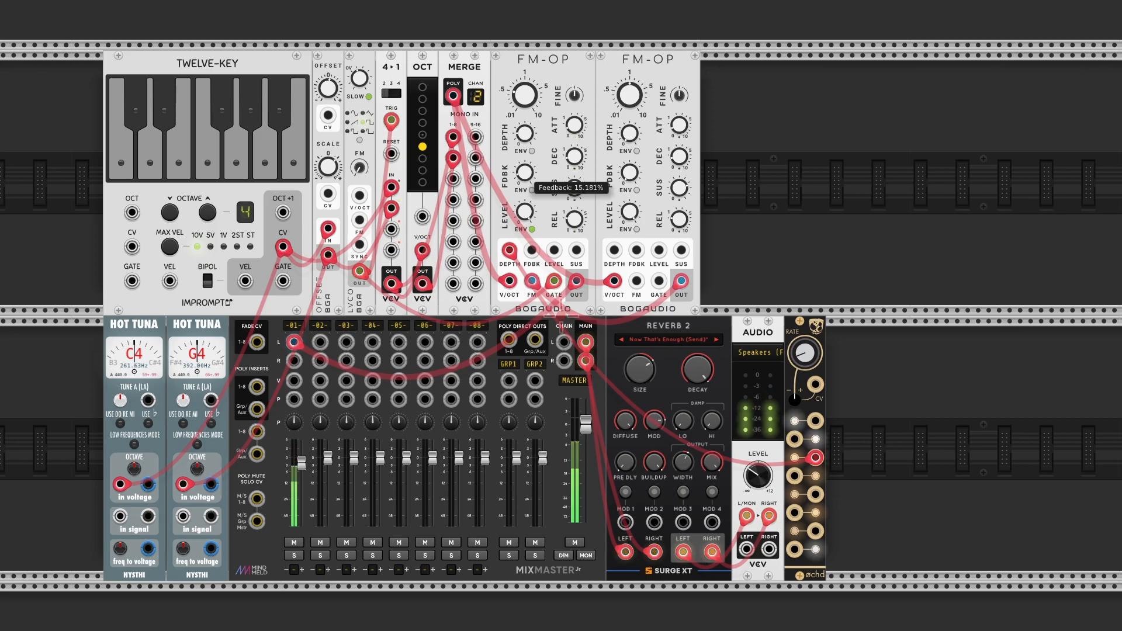
{"action": "mouse_move", "coordinate": [604, 274]}
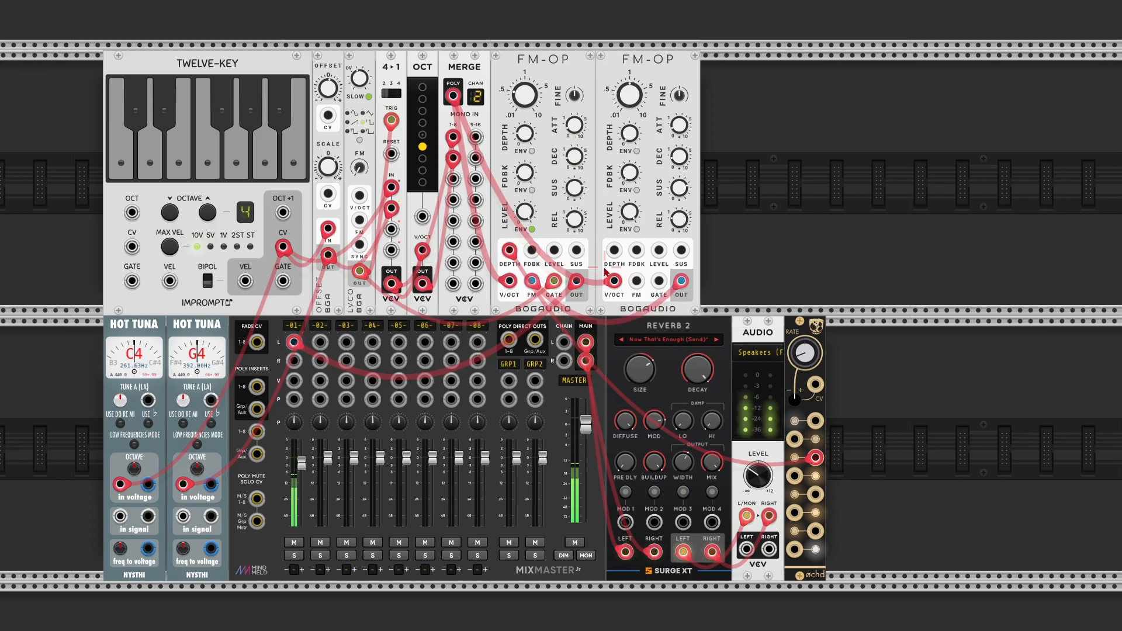
{"action": "mouse_move", "coordinate": [532, 254]}
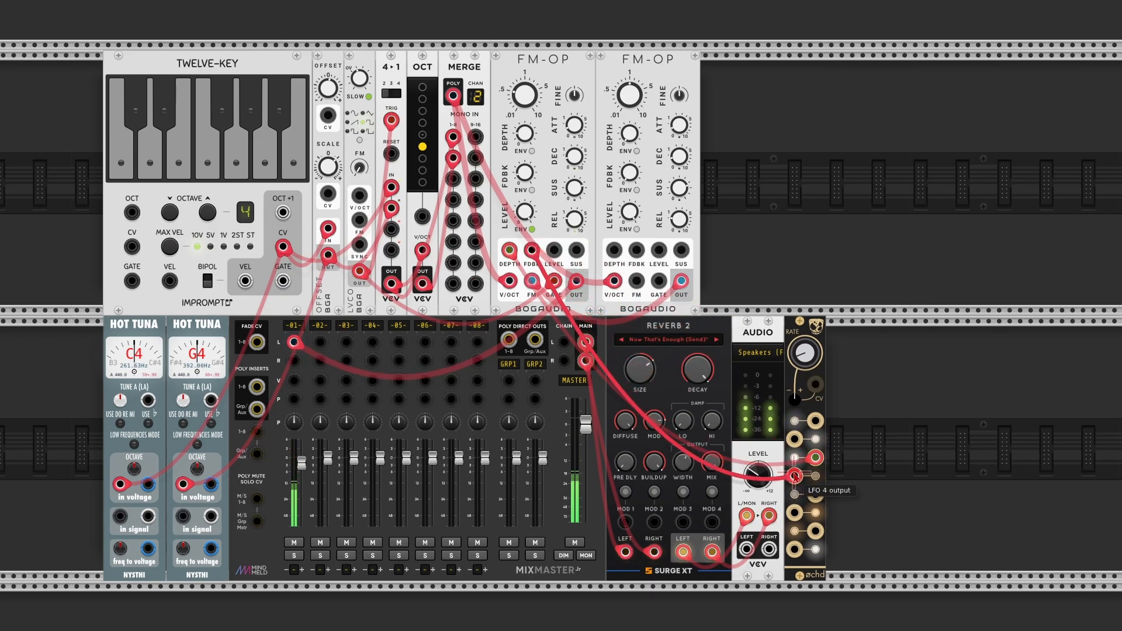
{"action": "mouse_move", "coordinate": [792, 476]}
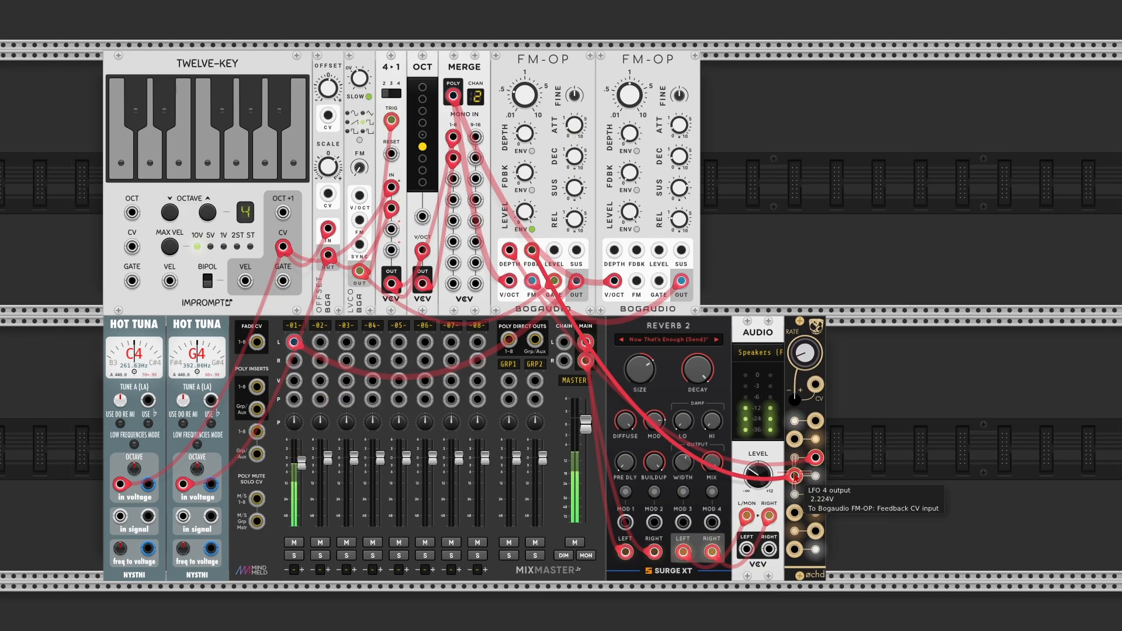
{"action": "mouse_move", "coordinate": [841, 422]}
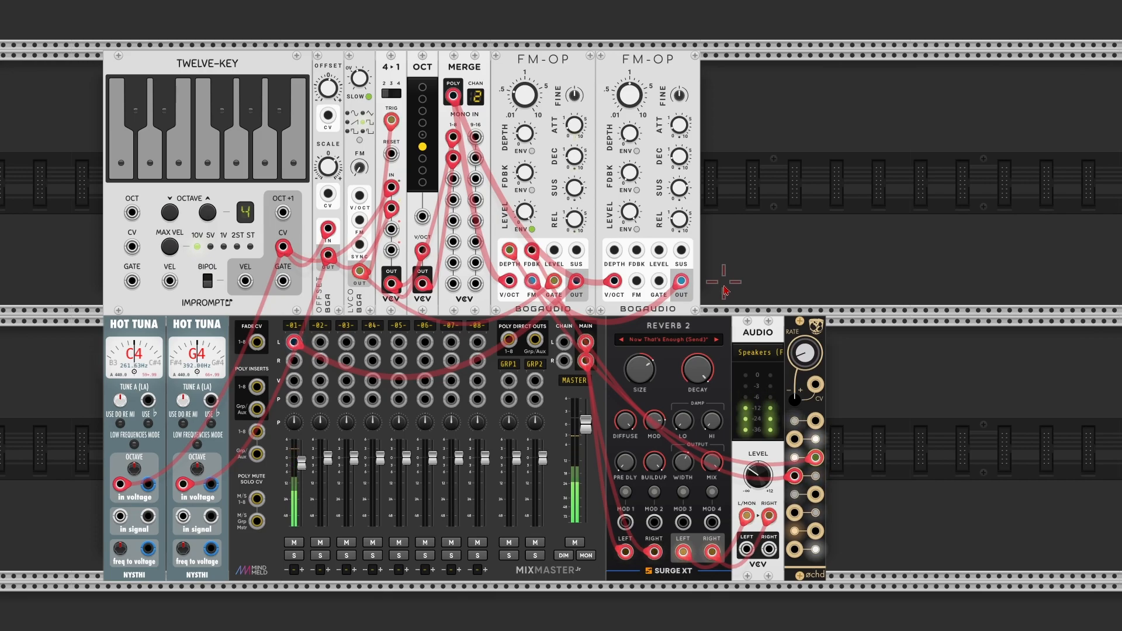
{"action": "mouse_move", "coordinate": [776, 240]}
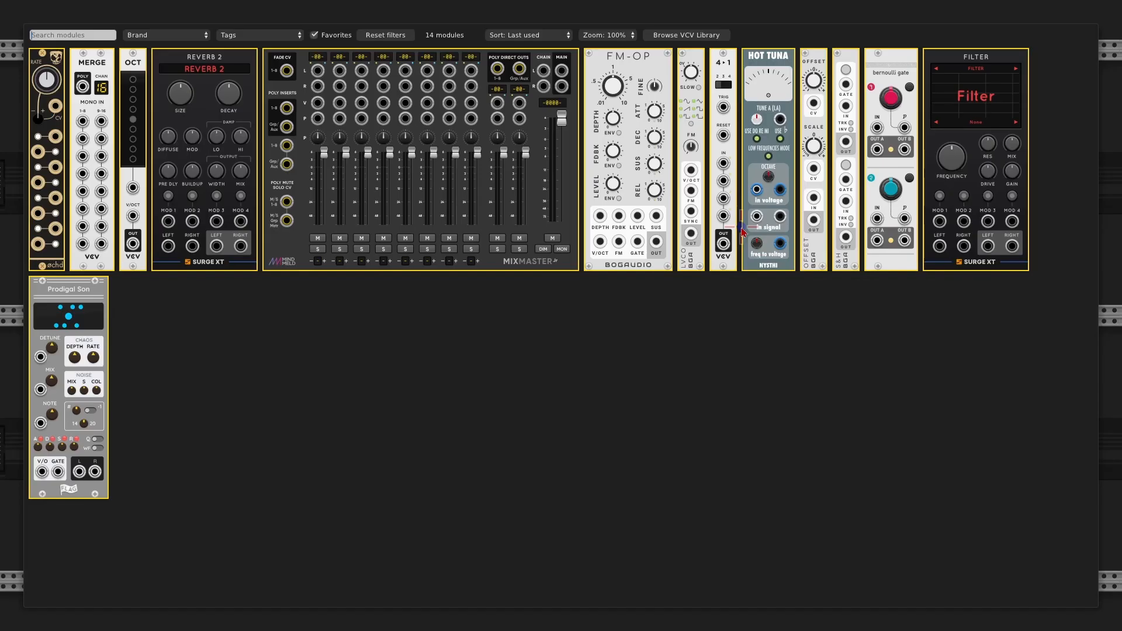
{"action": "mouse_move", "coordinate": [67, 289]}
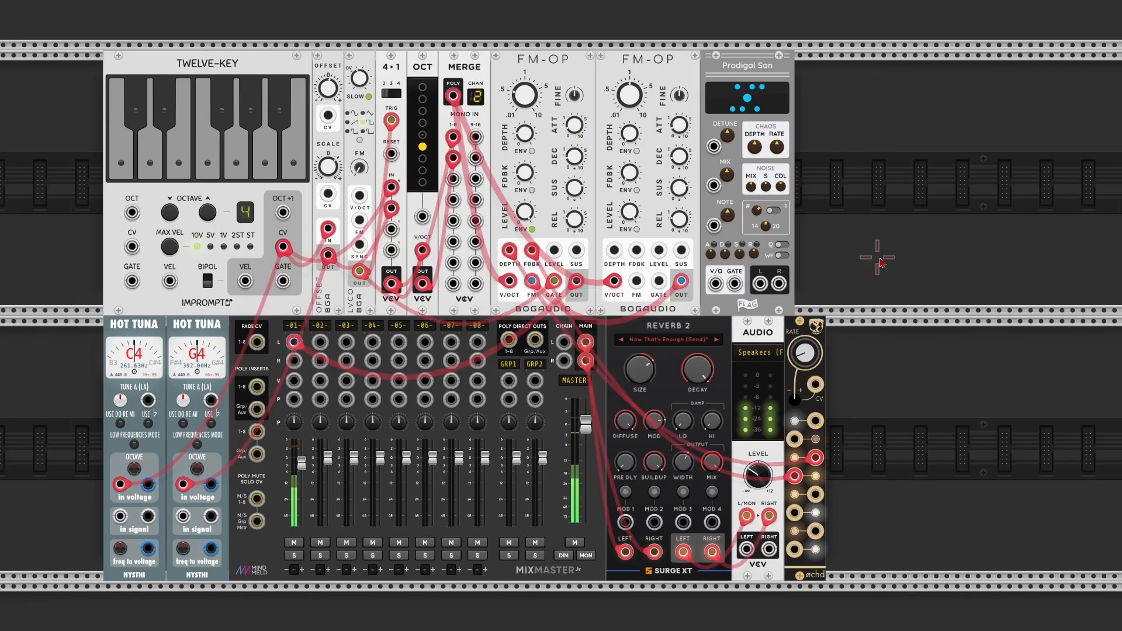
{"action": "mouse_move", "coordinate": [859, 176]}
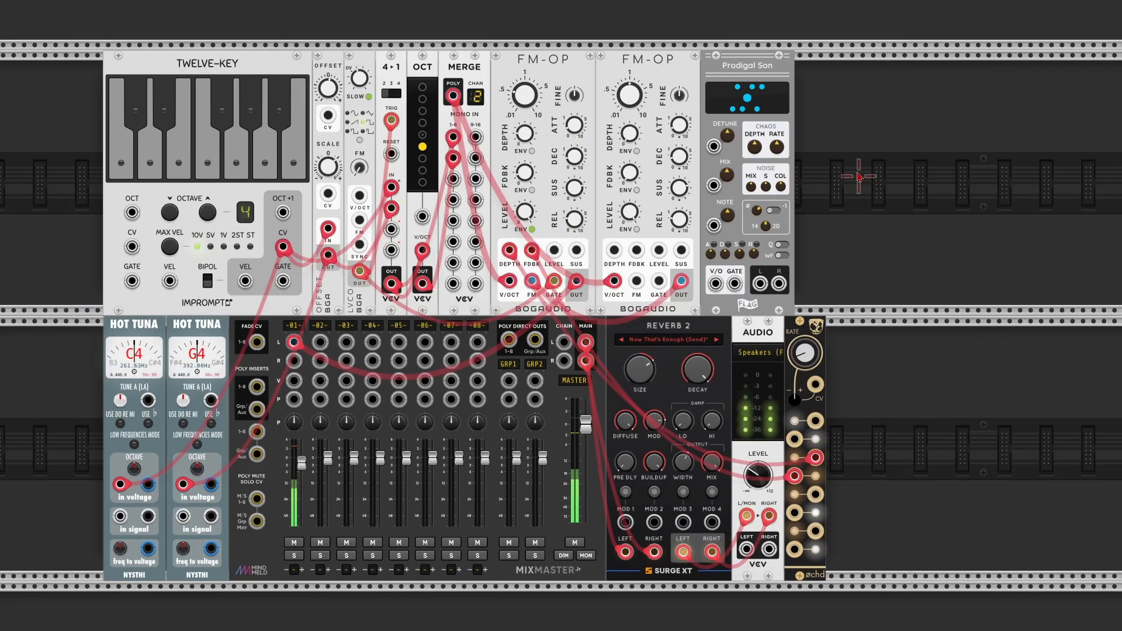
{"action": "mouse_move", "coordinate": [856, 204]}
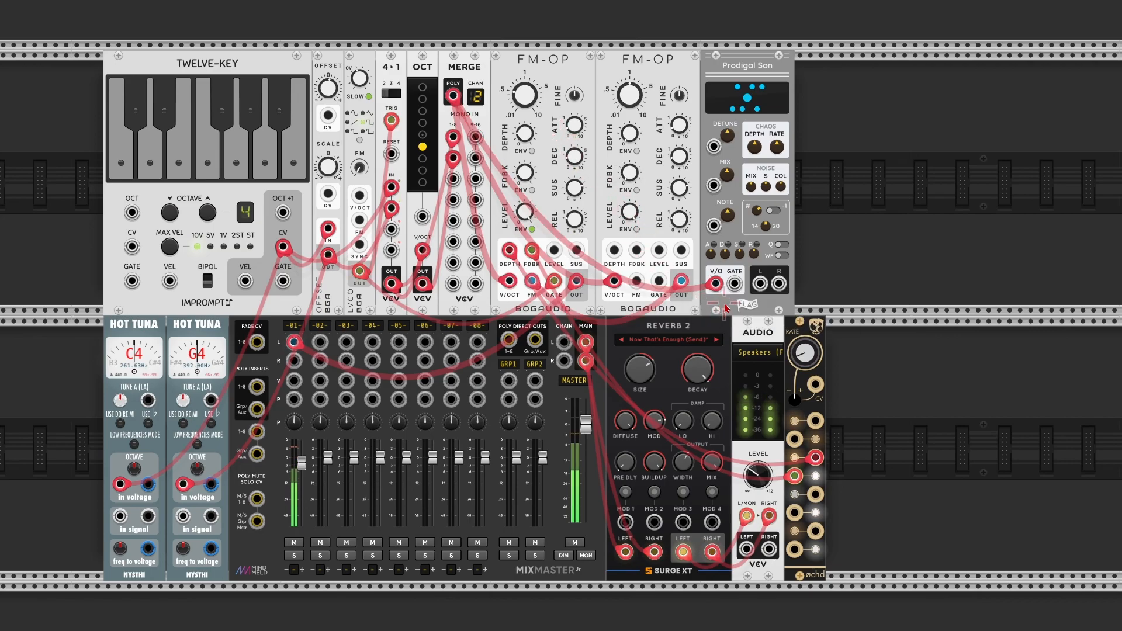
{"action": "mouse_move", "coordinate": [869, 296]}
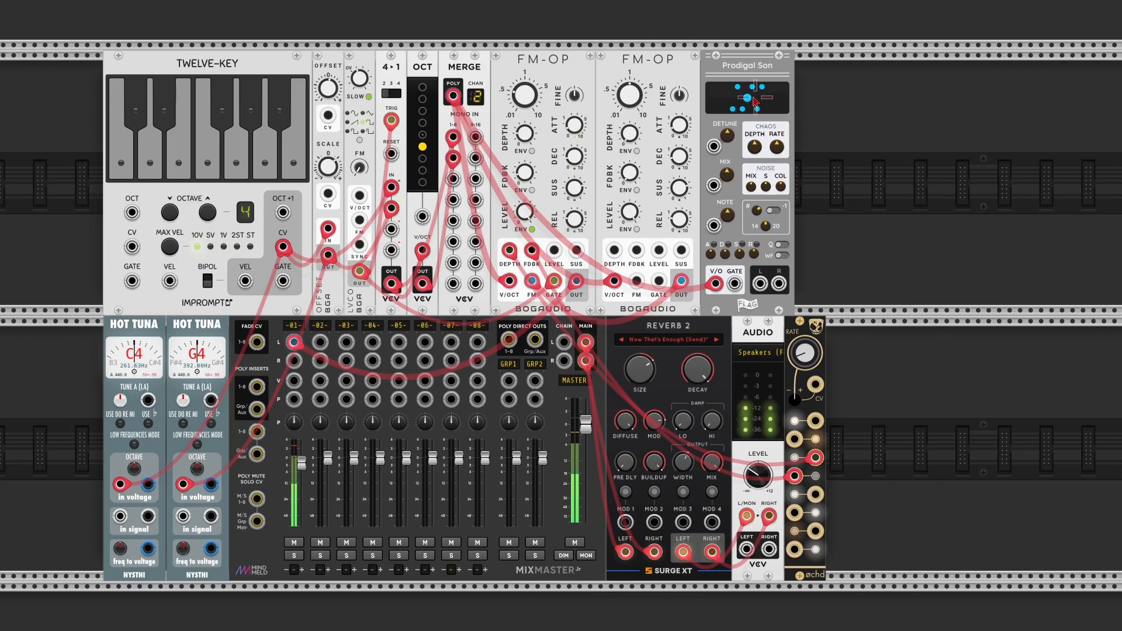
{"action": "mouse_move", "coordinate": [780, 257]}
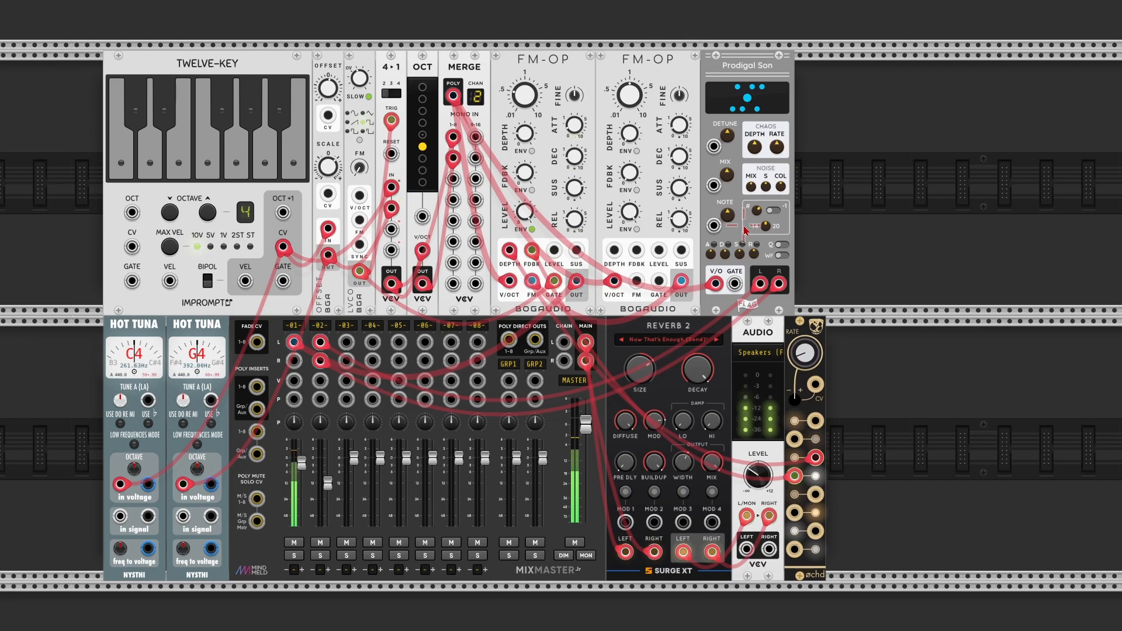
{"action": "mouse_move", "coordinate": [735, 283]}
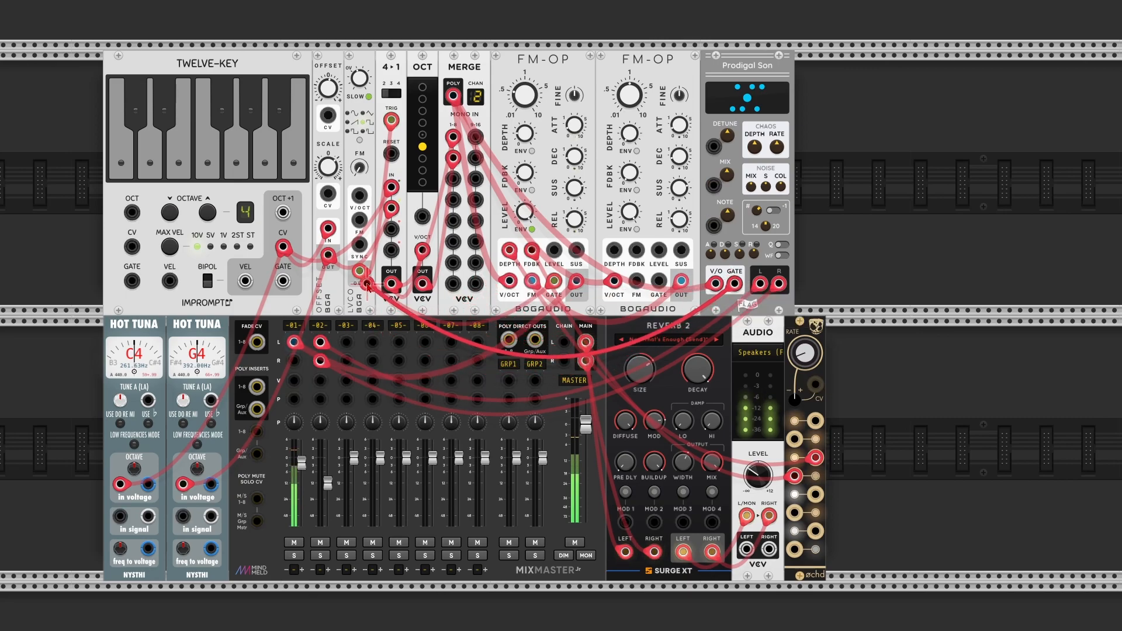
{"action": "mouse_move", "coordinate": [724, 283]}
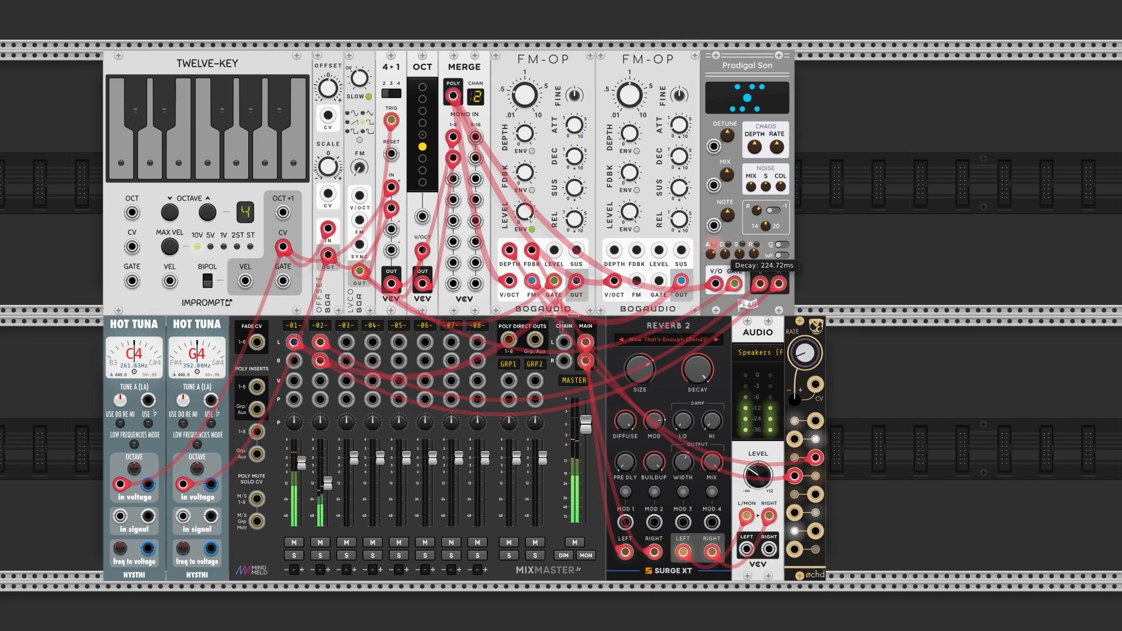
{"action": "mouse_move", "coordinate": [738, 256]}
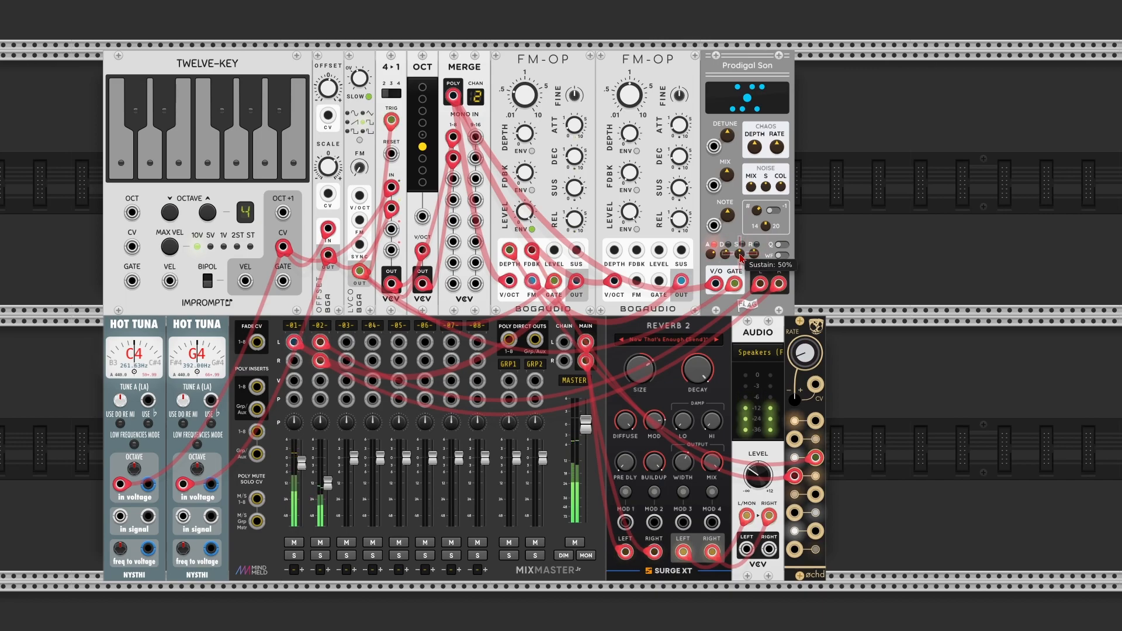
{"action": "mouse_move", "coordinate": [737, 256]}
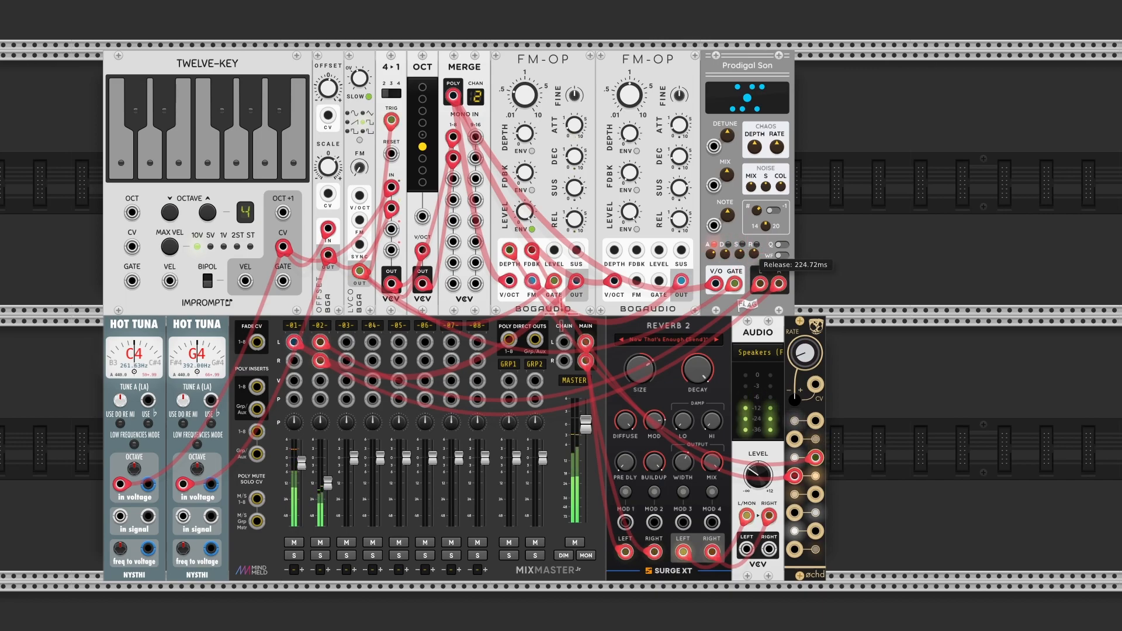
{"action": "mouse_move", "coordinate": [901, 275]}
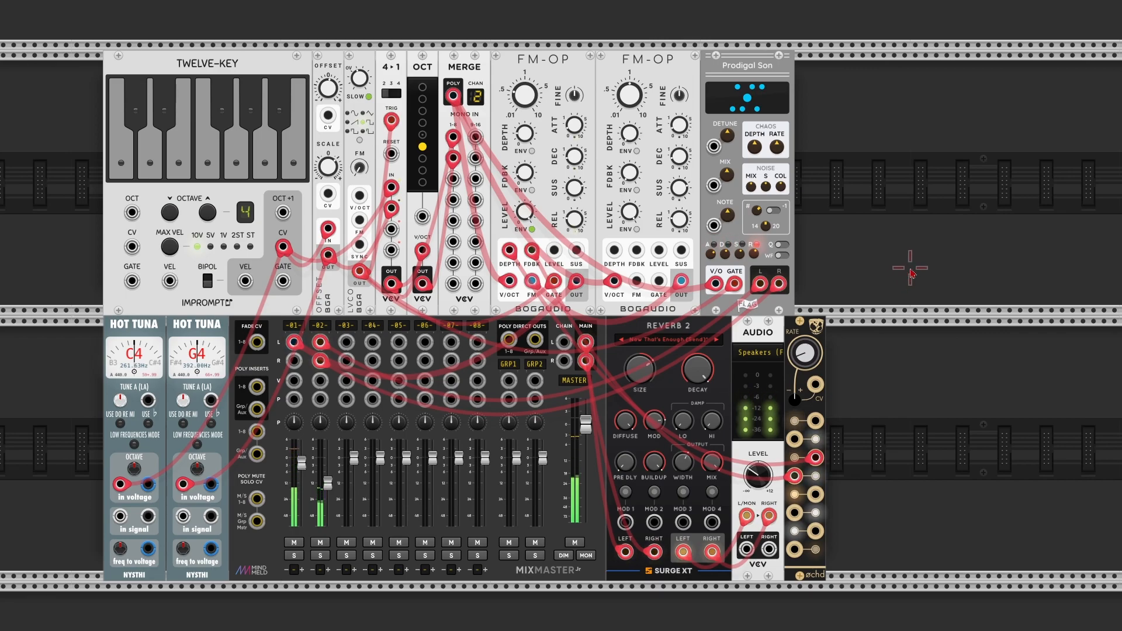
{"action": "mouse_move", "coordinate": [830, 222]}
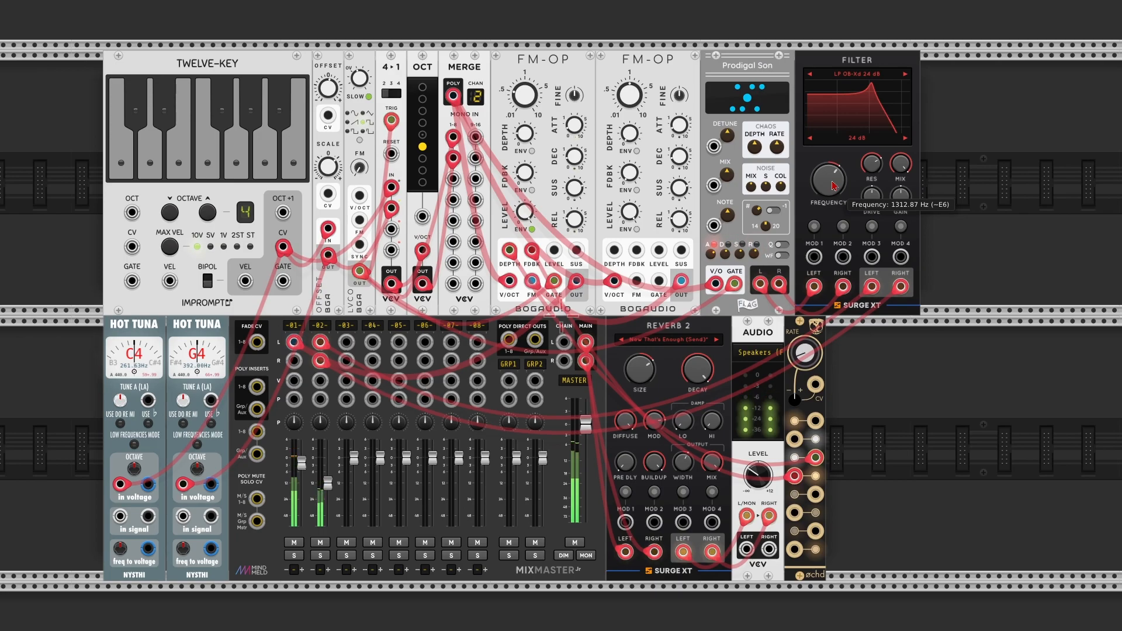
{"action": "mouse_move", "coordinate": [869, 174]}
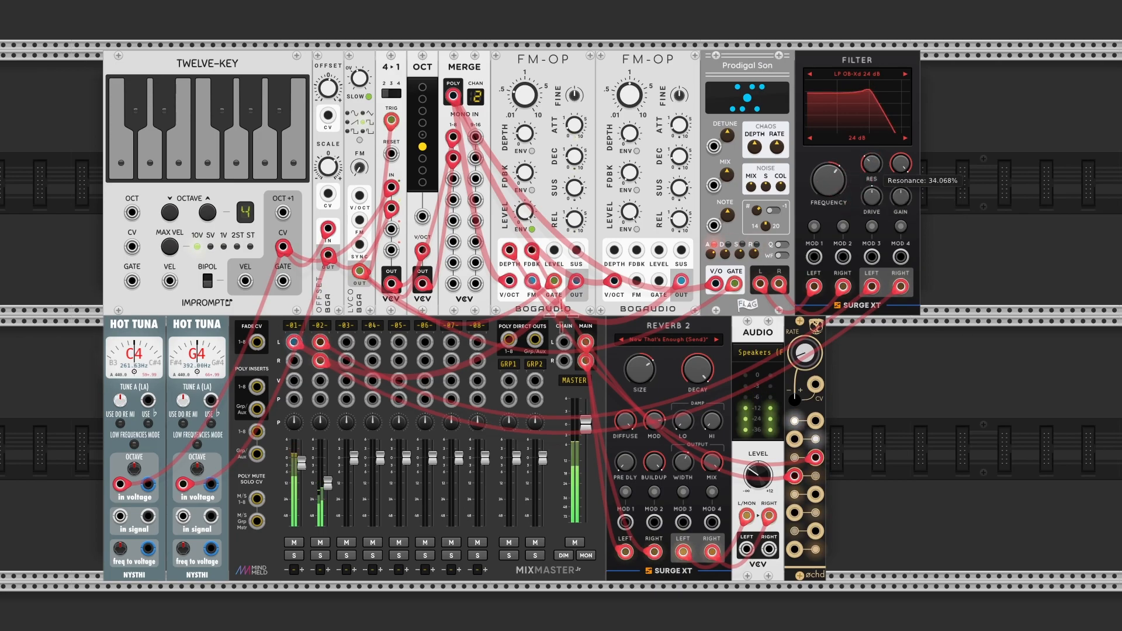
Lower the Surge XT Filter resonance to about 26%.
{"action": "left_click_drag", "start_coordinate": [869, 164], "coordinate": [869, 186]}
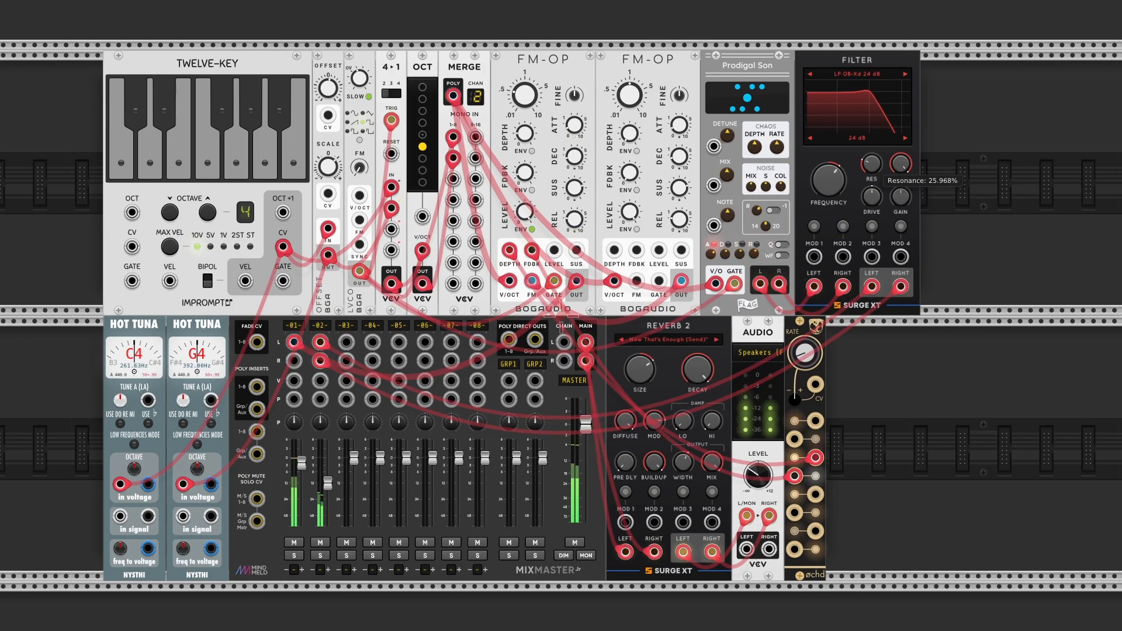
{"action": "mouse_move", "coordinate": [898, 195]}
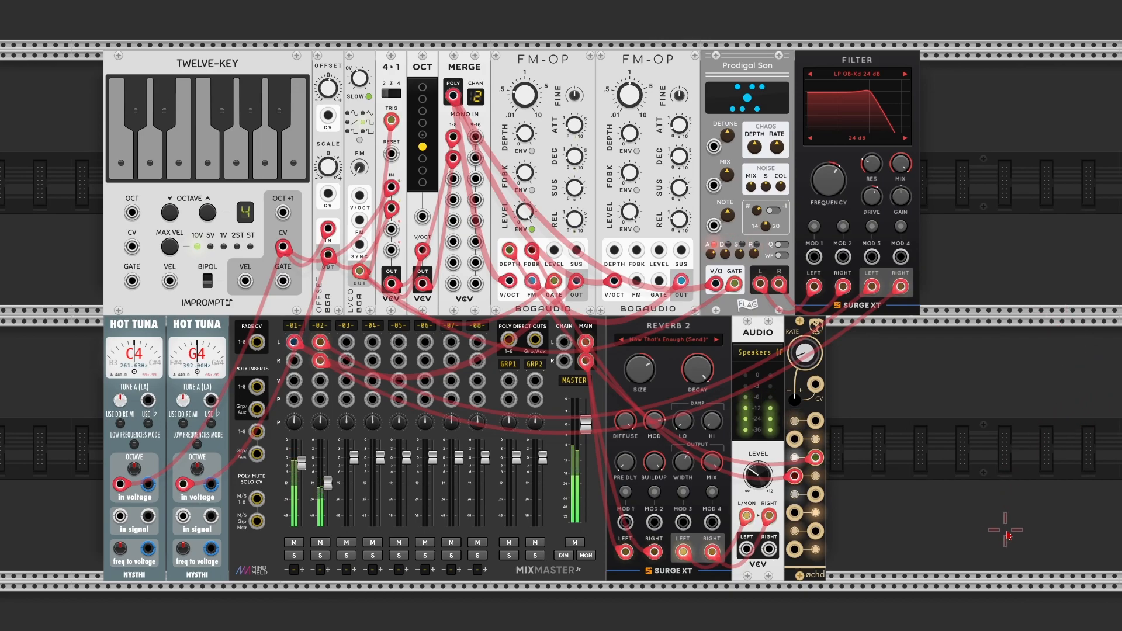
{"action": "mouse_move", "coordinate": [815, 266]}
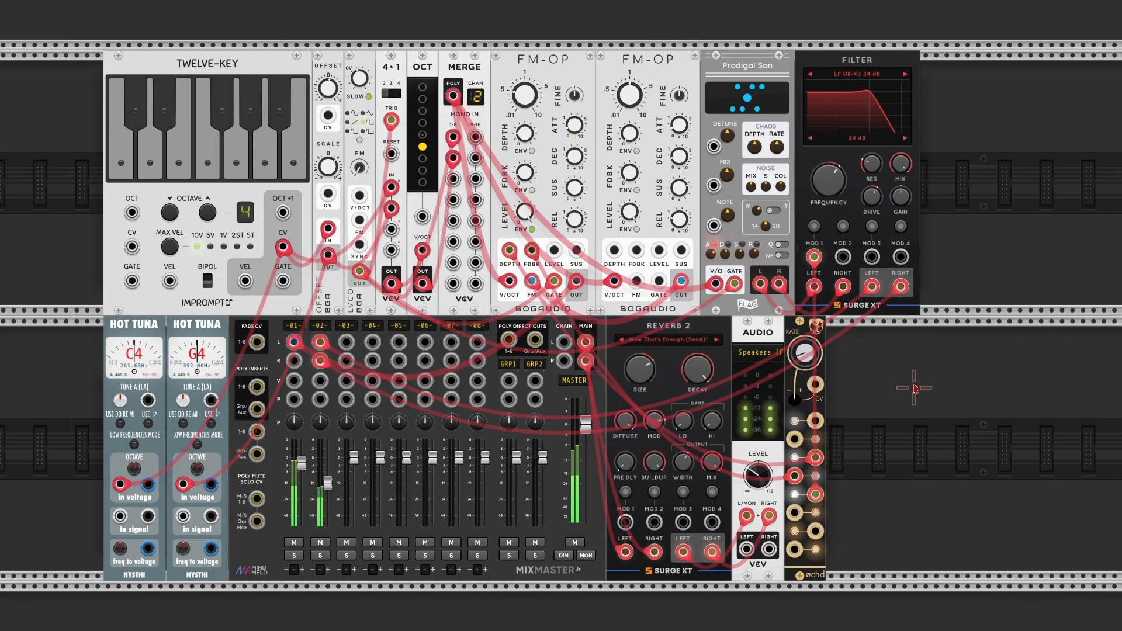
{"action": "mouse_move", "coordinate": [812, 255]}
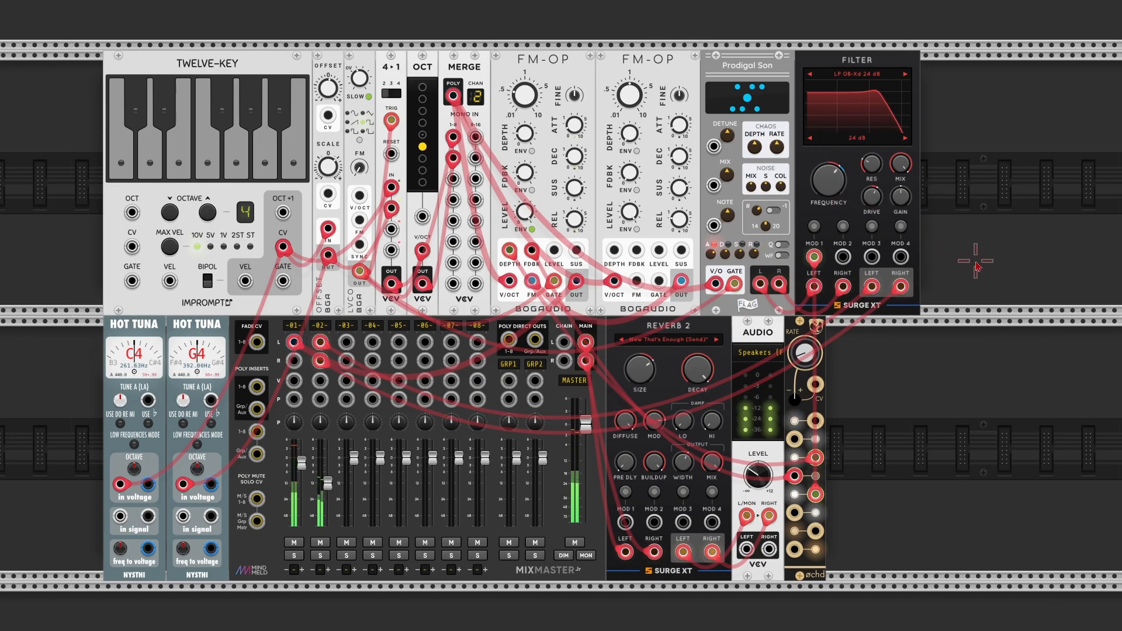
{"action": "mouse_move", "coordinate": [916, 405]}
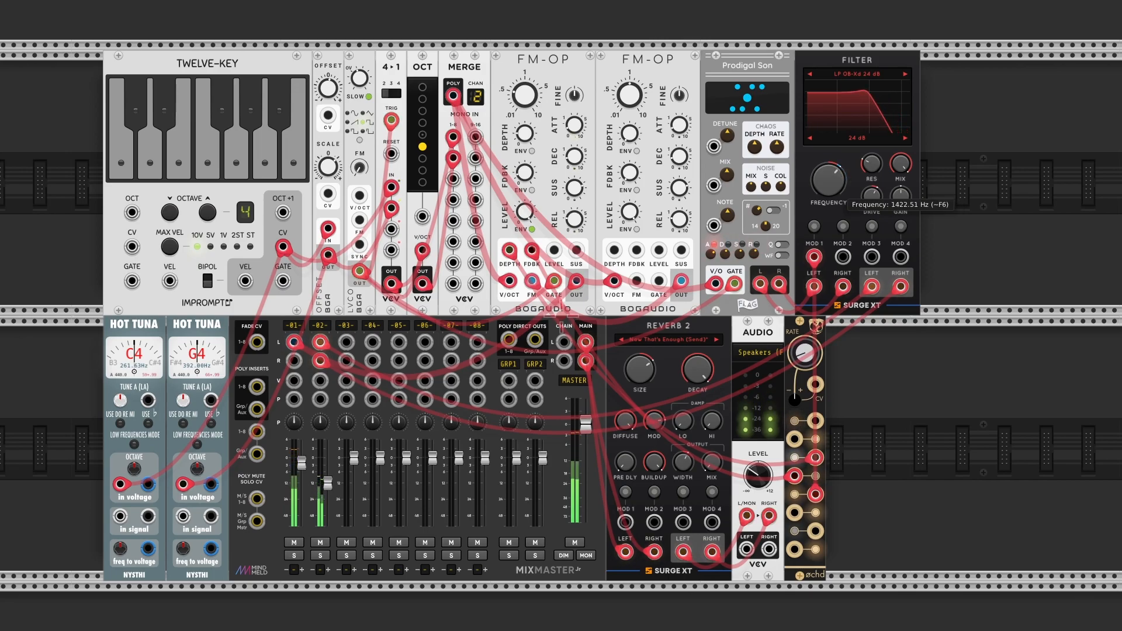
{"action": "mouse_move", "coordinate": [712, 479]}
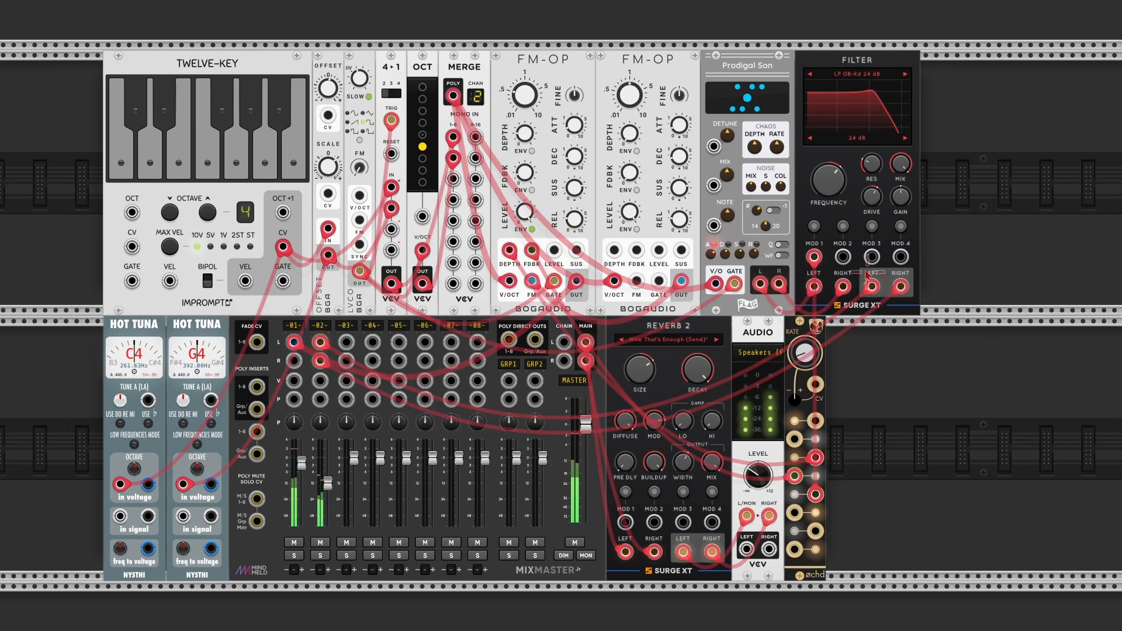
{"action": "mouse_move", "coordinate": [842, 256]}
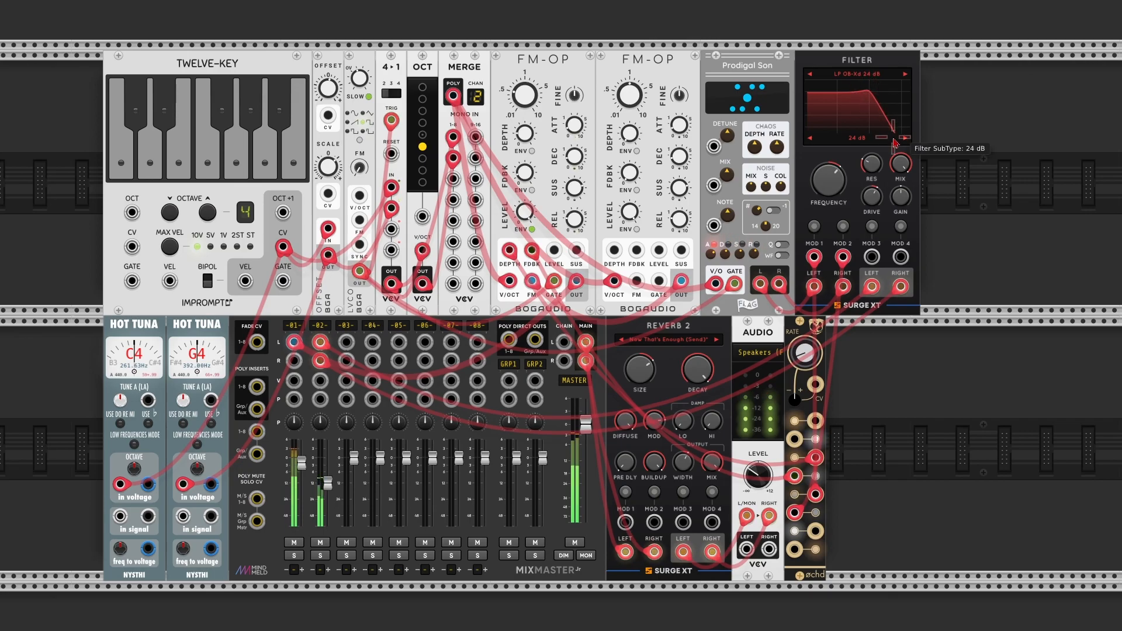
{"action": "mouse_move", "coordinate": [871, 178]}
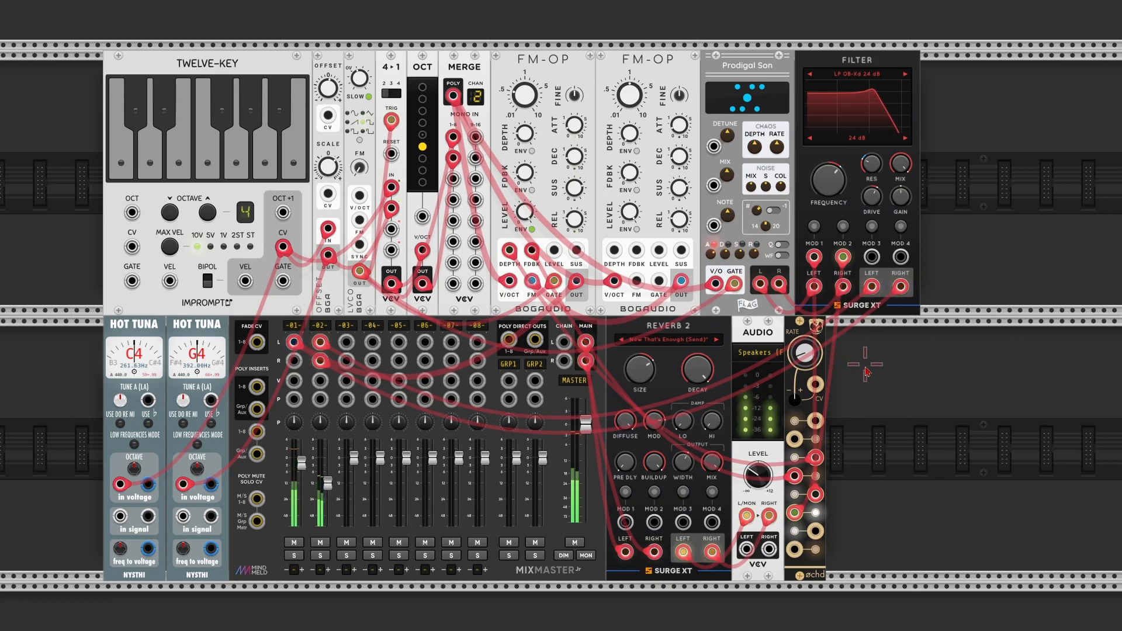
{"action": "mouse_move", "coordinate": [804, 445]}
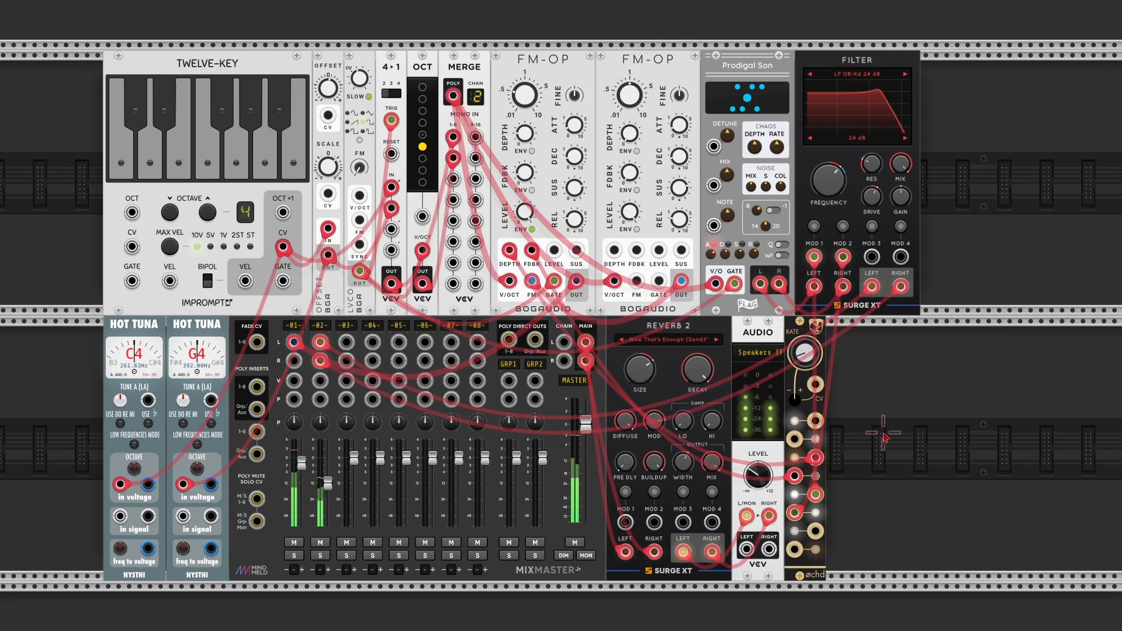
{"action": "mouse_move", "coordinate": [903, 427]}
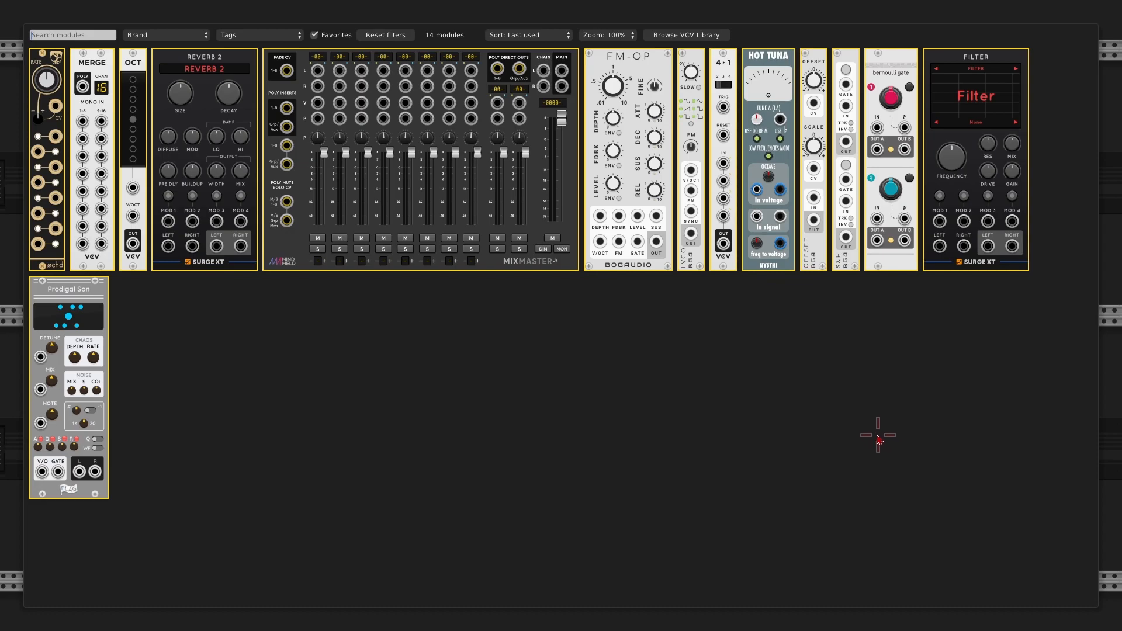
{"action": "mouse_move", "coordinate": [850, 64]}
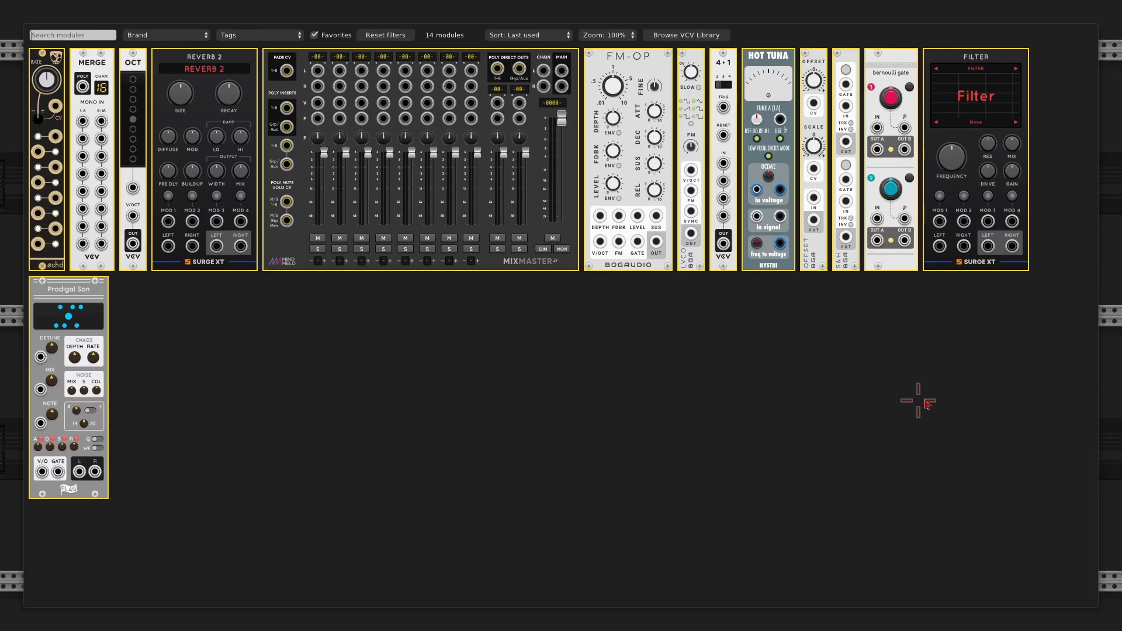
{"action": "mouse_move", "coordinate": [904, 58]}
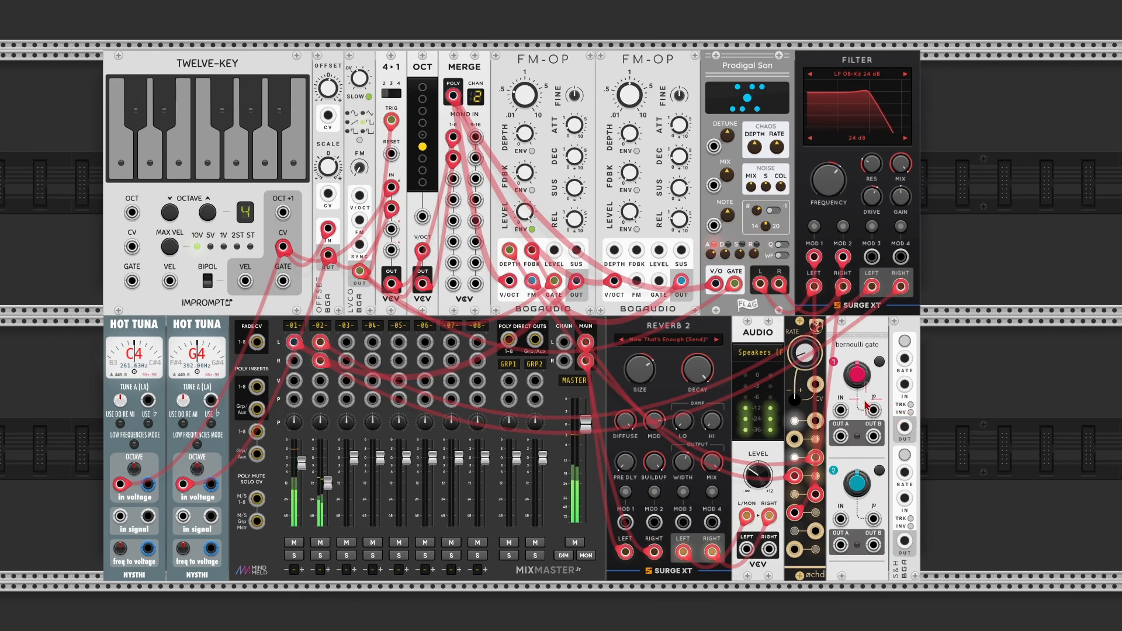
{"action": "mouse_move", "coordinate": [842, 417]}
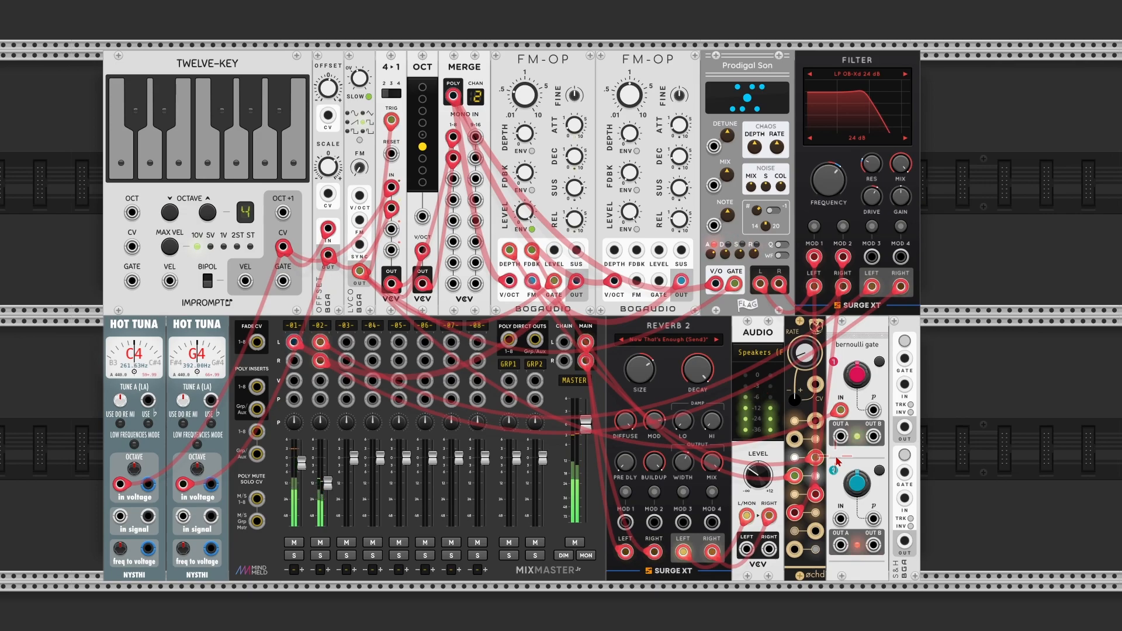
{"action": "mouse_move", "coordinate": [839, 445]}
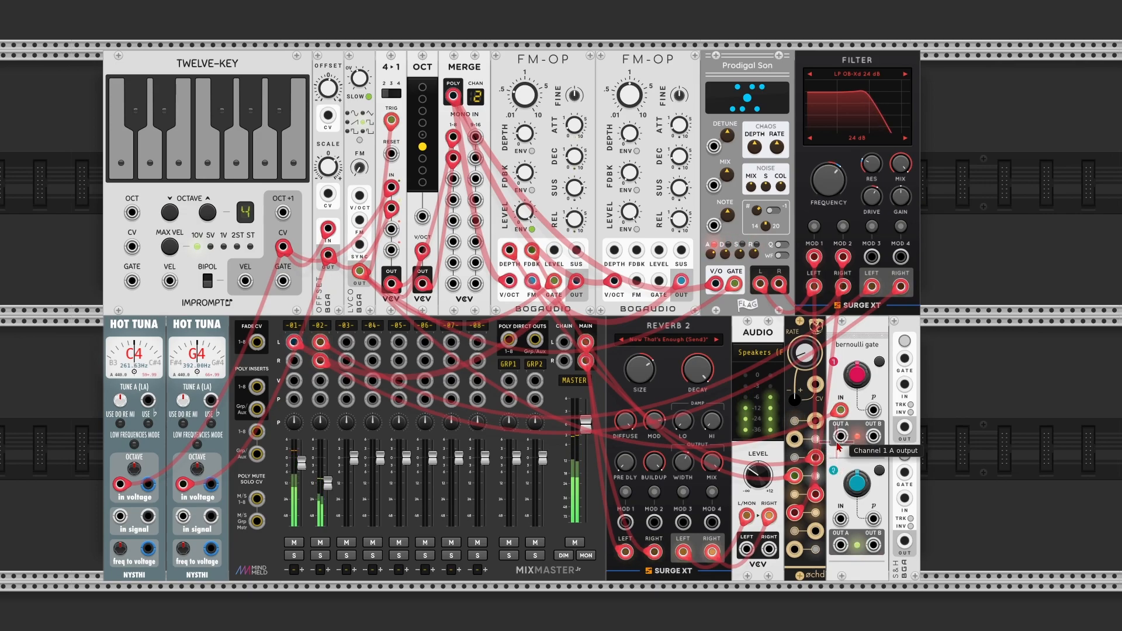
{"action": "mouse_move", "coordinate": [855, 375]}
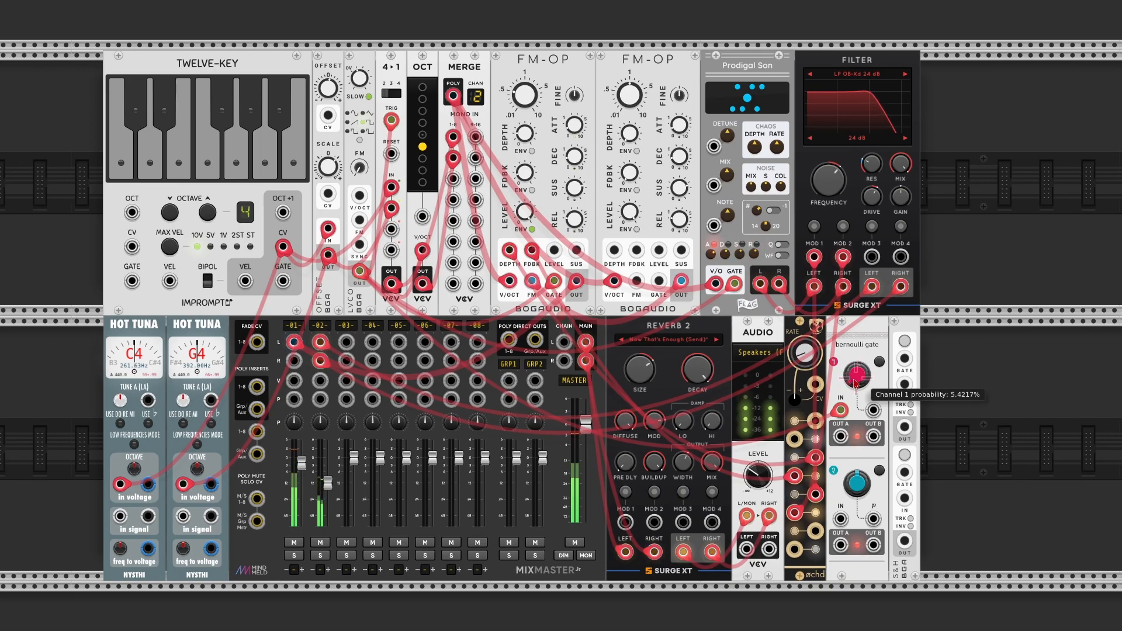
{"action": "mouse_move", "coordinate": [865, 439]}
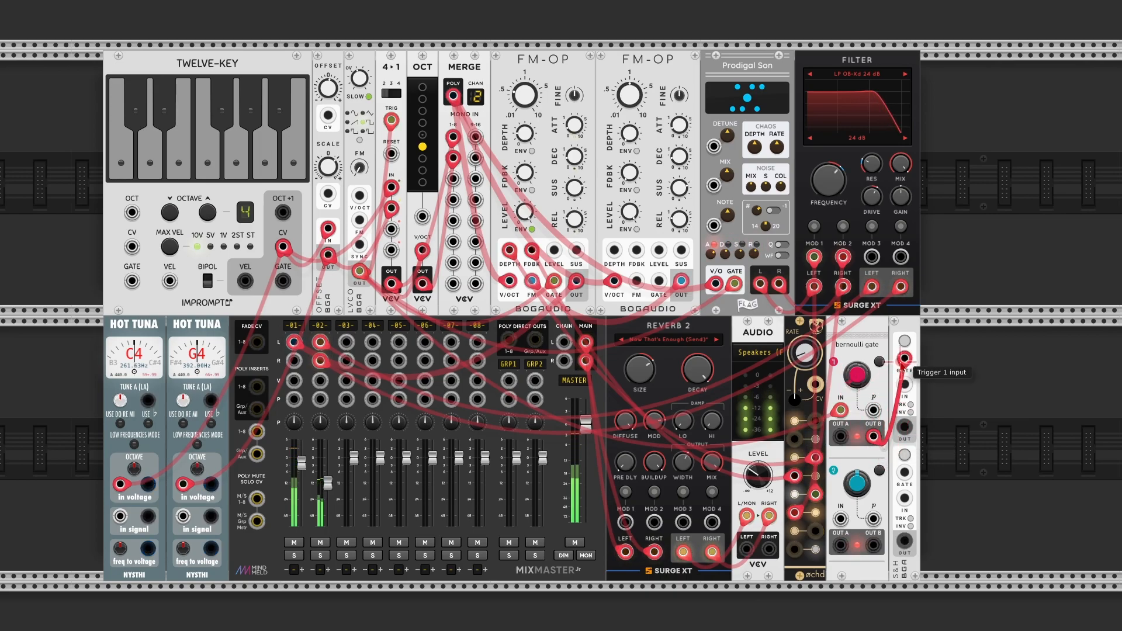
{"action": "mouse_move", "coordinate": [857, 375]}
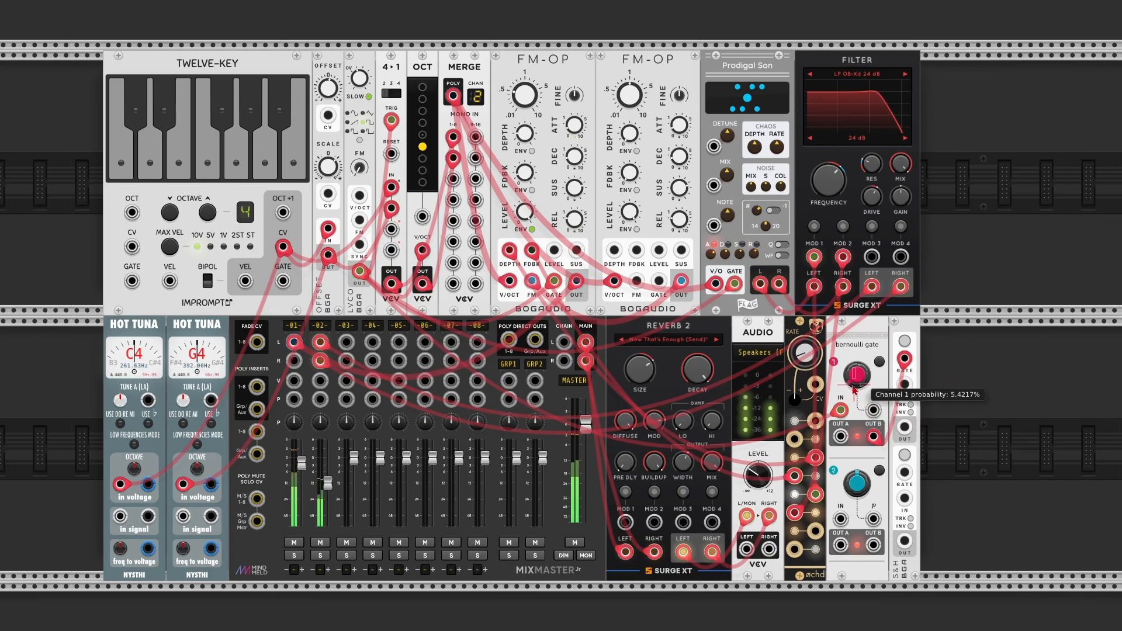
{"action": "mouse_move", "coordinate": [866, 436]}
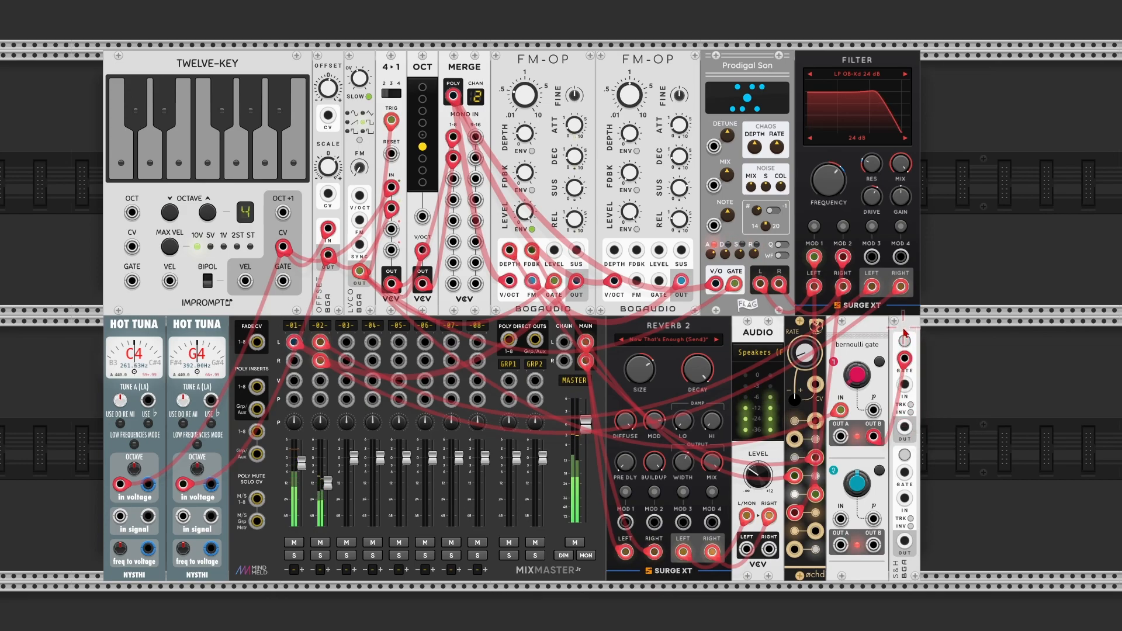
Set the Bogaudio S&H normal range to bipolar +/-5V.
{"action": "right_click", "coordinate": [904, 329]}
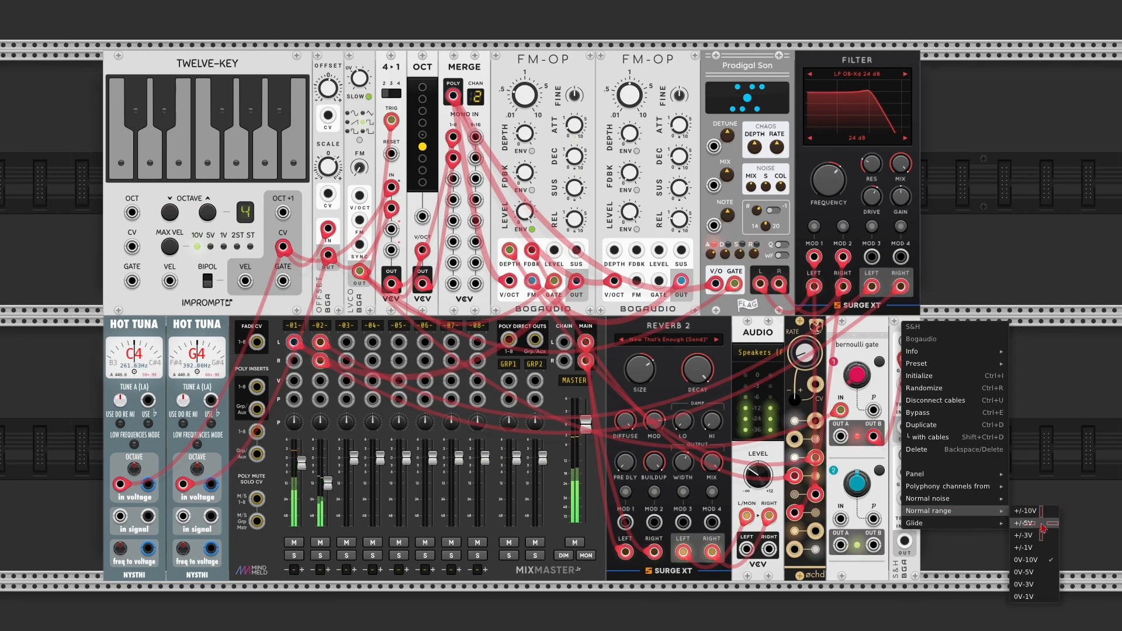
{"action": "left_click", "coordinate": [1023, 522]}
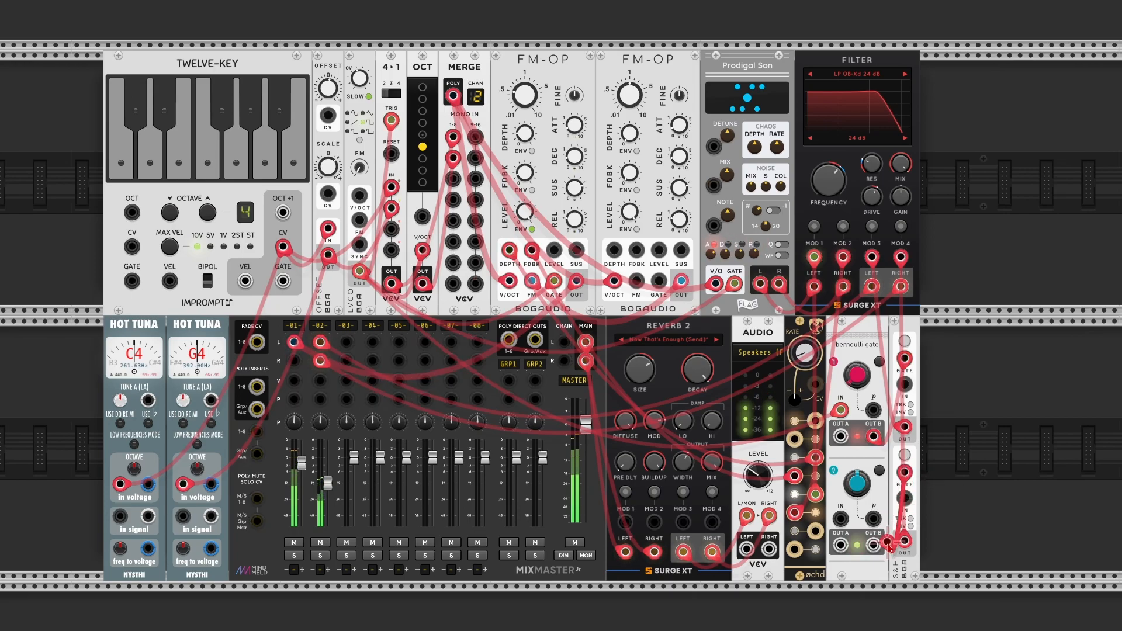
{"action": "mouse_move", "coordinate": [876, 541]}
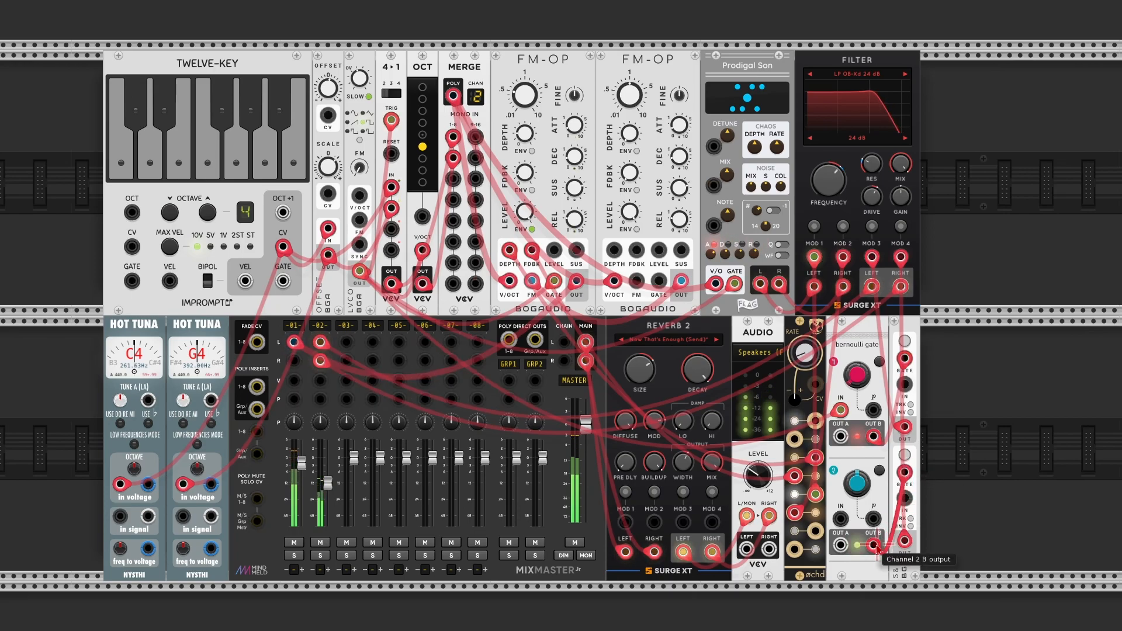
{"action": "mouse_move", "coordinate": [902, 486]}
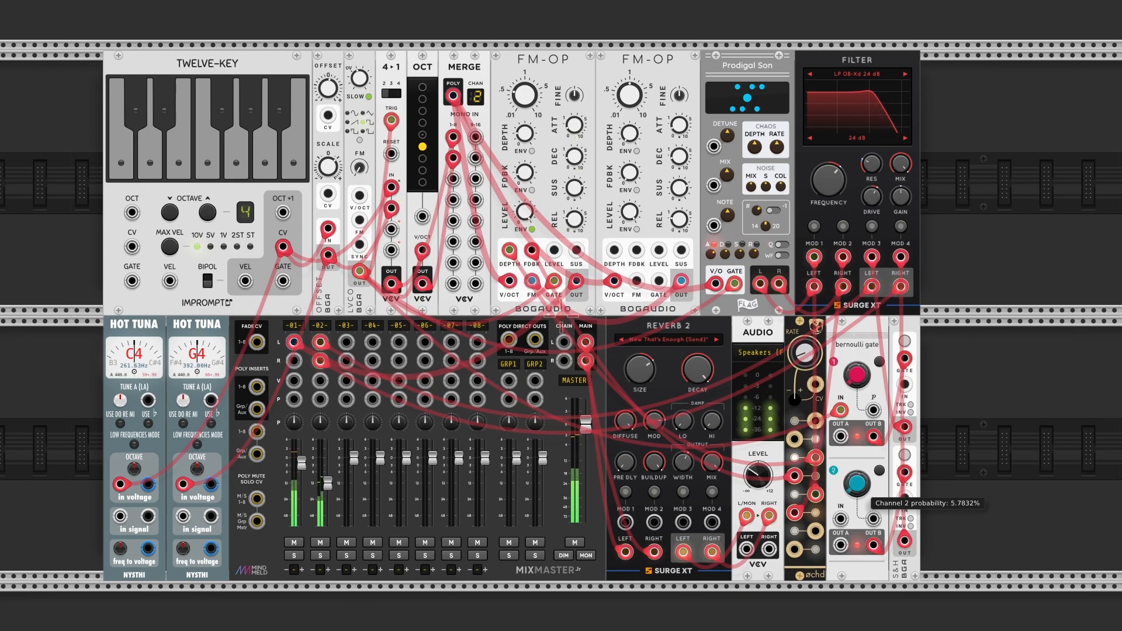
{"action": "mouse_move", "coordinate": [849, 510]}
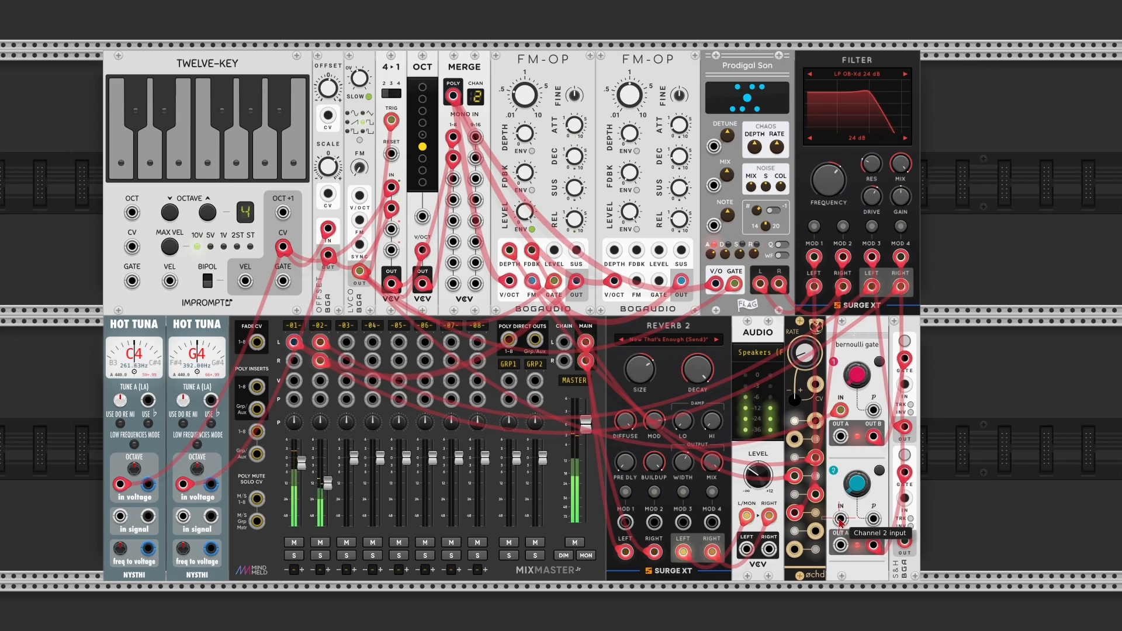
{"action": "mouse_move", "coordinate": [840, 411]}
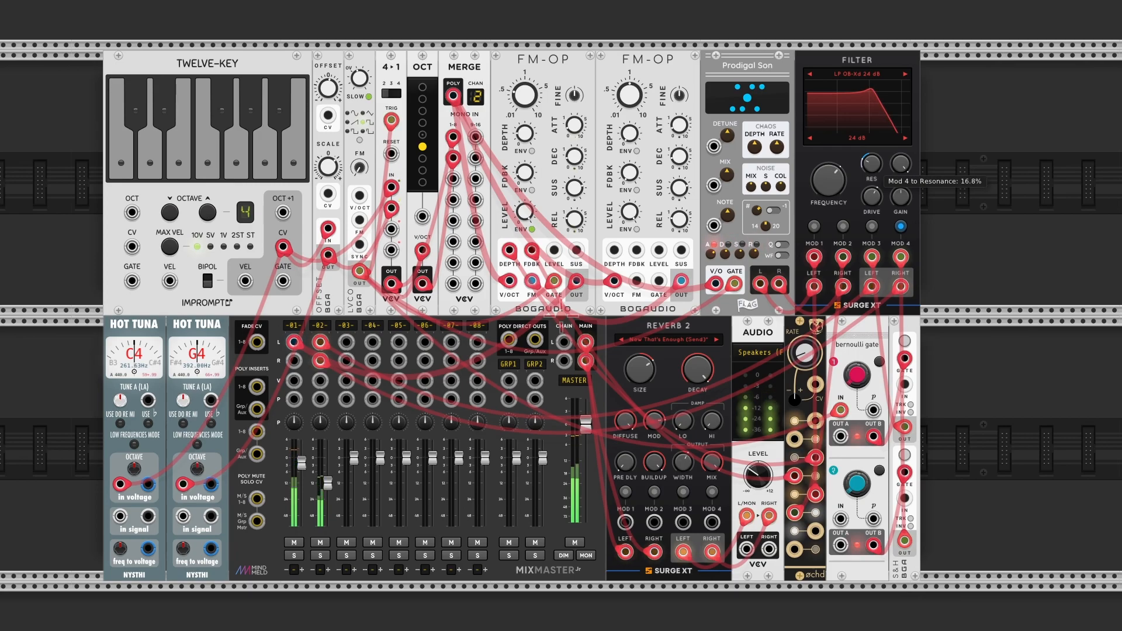
{"action": "mouse_move", "coordinate": [869, 192]}
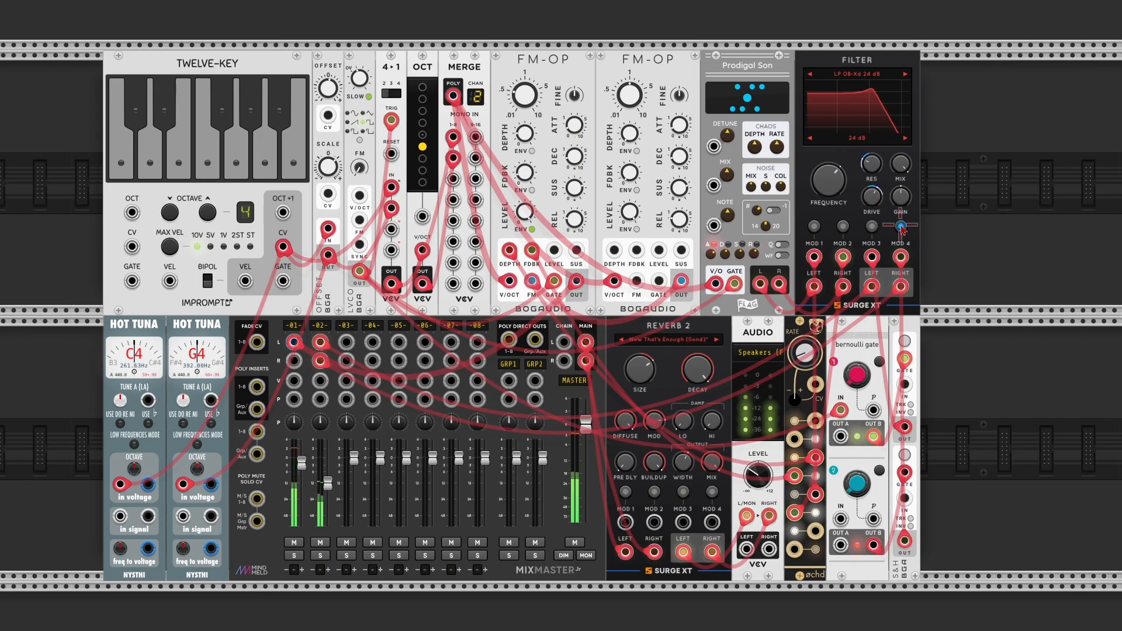
{"action": "mouse_move", "coordinate": [970, 250]}
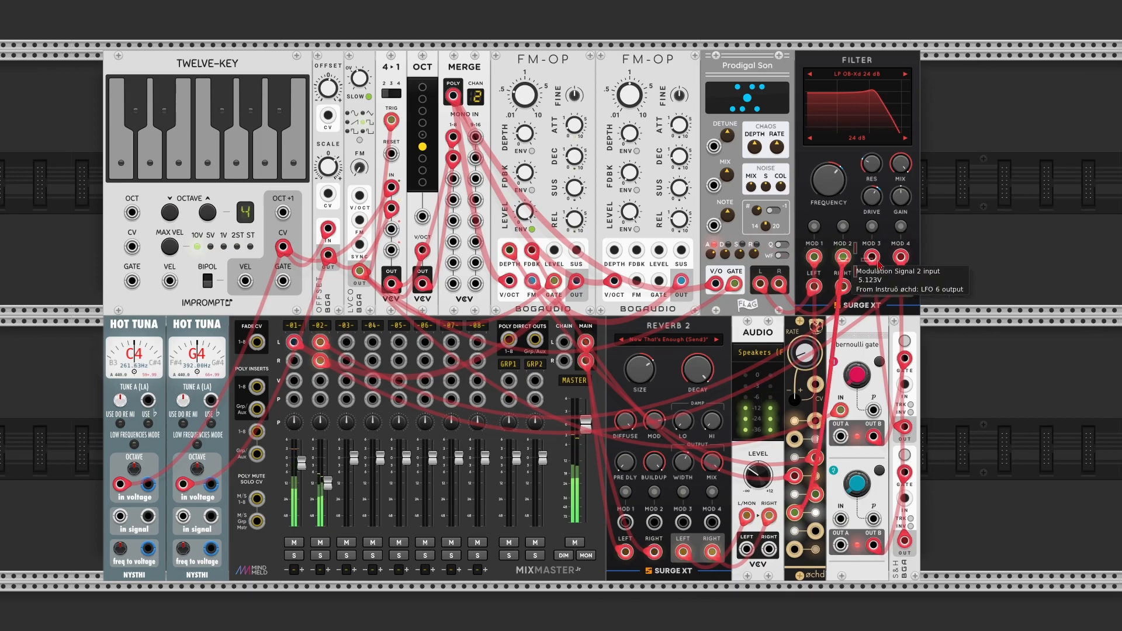
{"action": "mouse_move", "coordinate": [926, 267]}
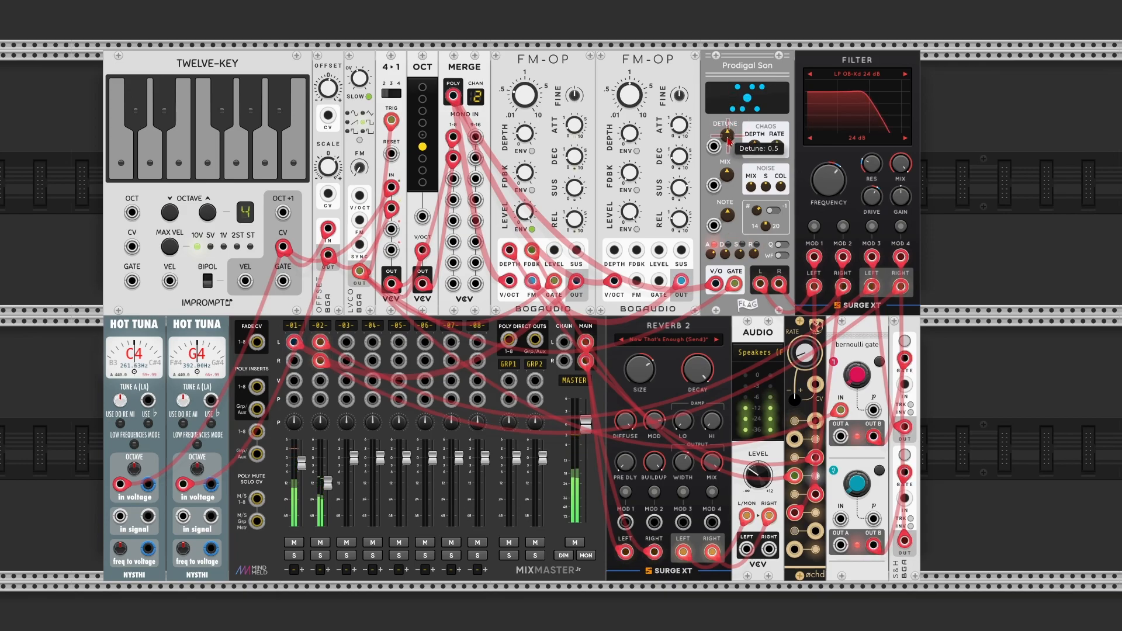
Bring up the options for Prodigal Son's Detune control before patching its CV.
{"action": "right_click", "coordinate": [725, 139]}
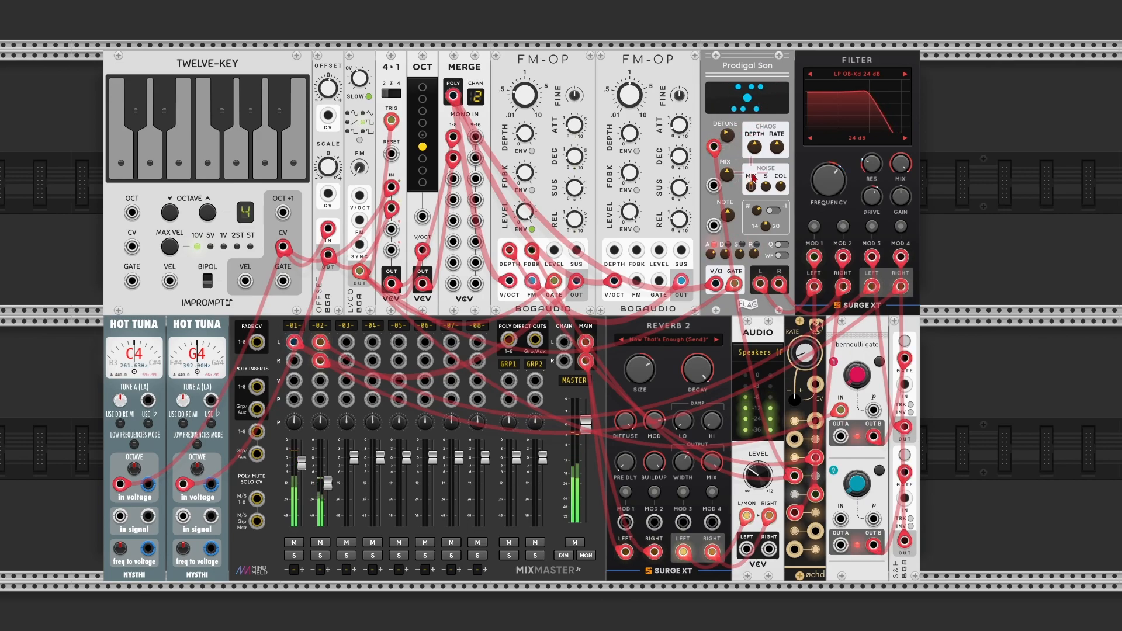
{"action": "mouse_move", "coordinate": [485, 416]}
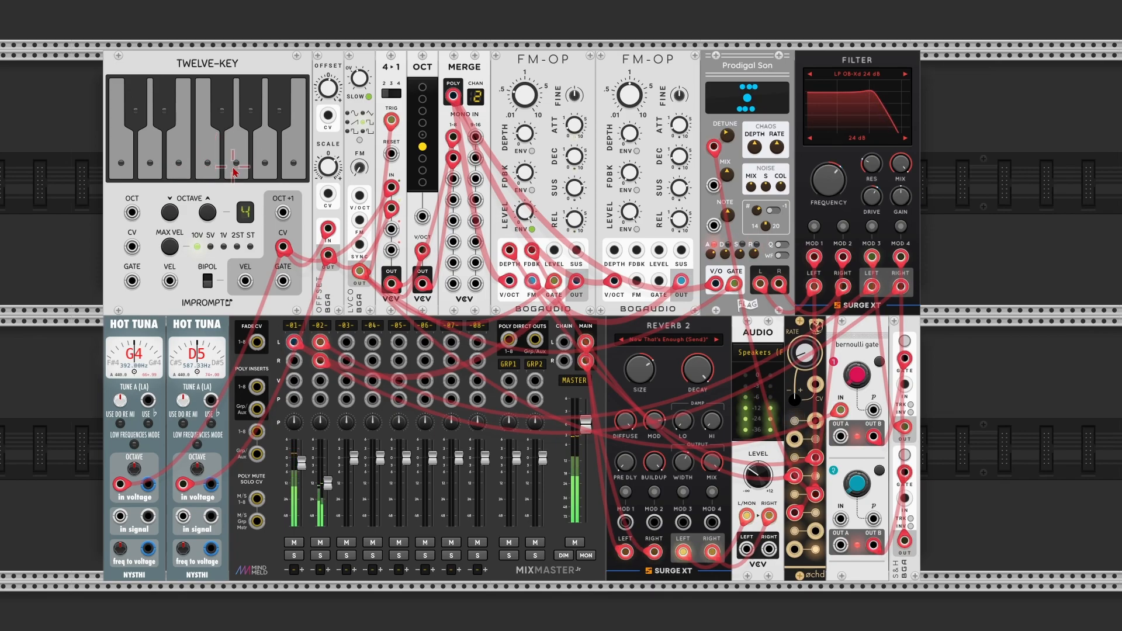
{"action": "left_click", "coordinate": [155, 168]}
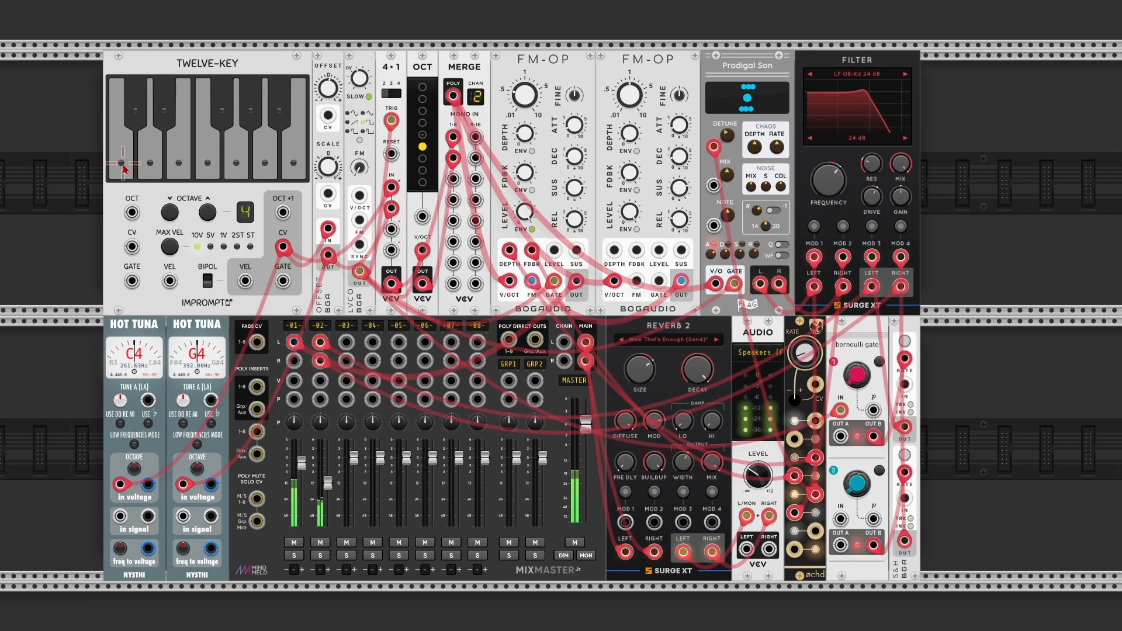
{"action": "mouse_move", "coordinate": [654, 266]}
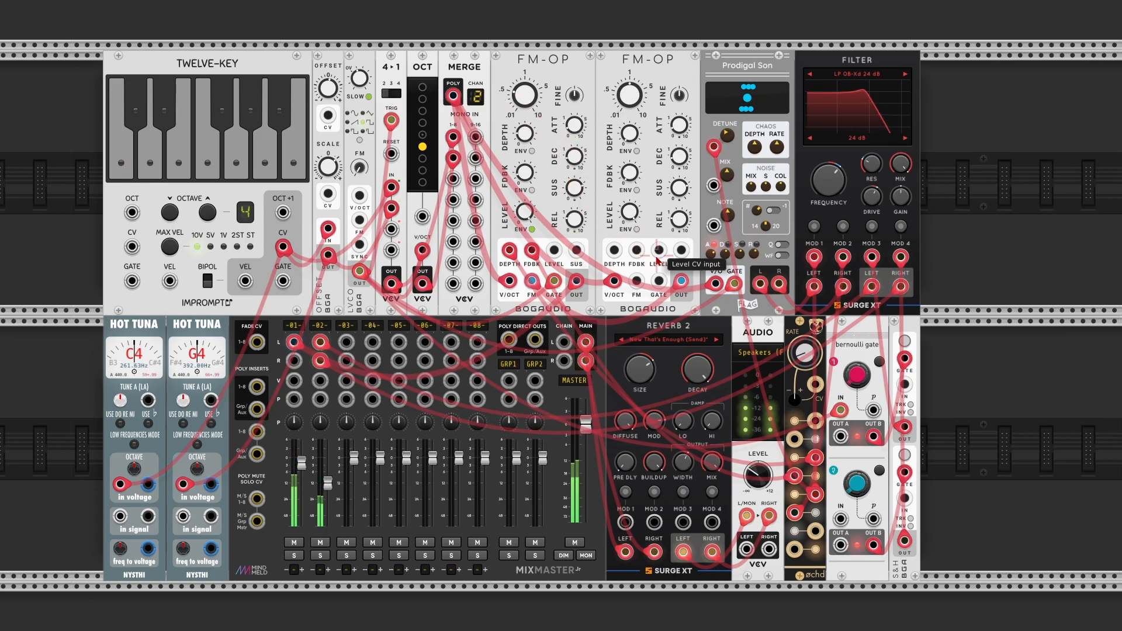
{"action": "mouse_move", "coordinate": [661, 250]}
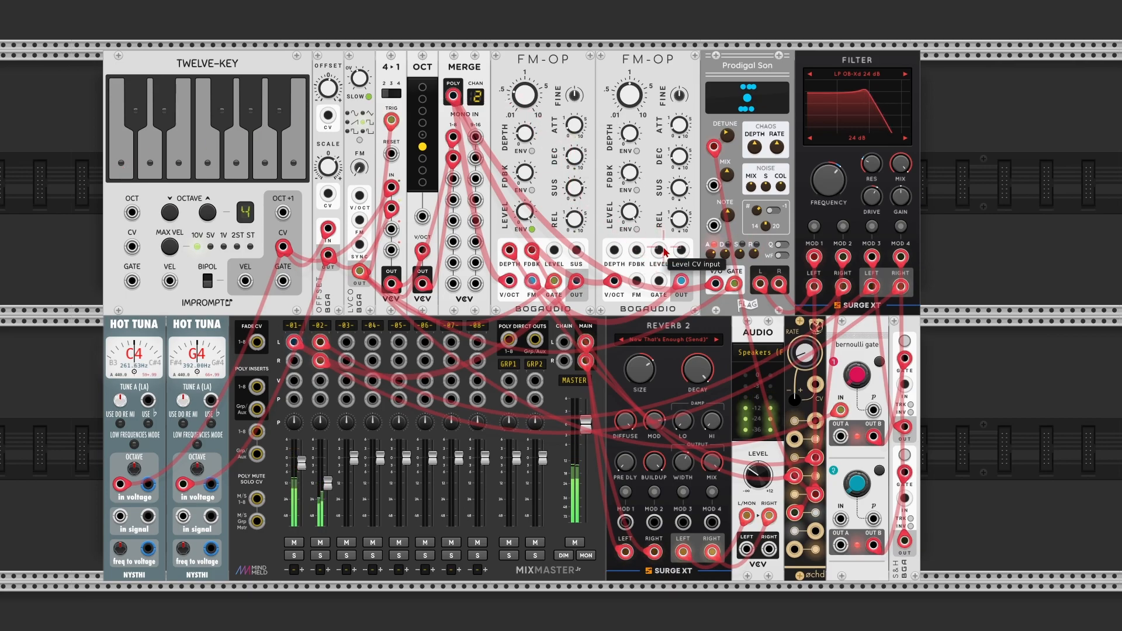
{"action": "mouse_move", "coordinate": [766, 247]}
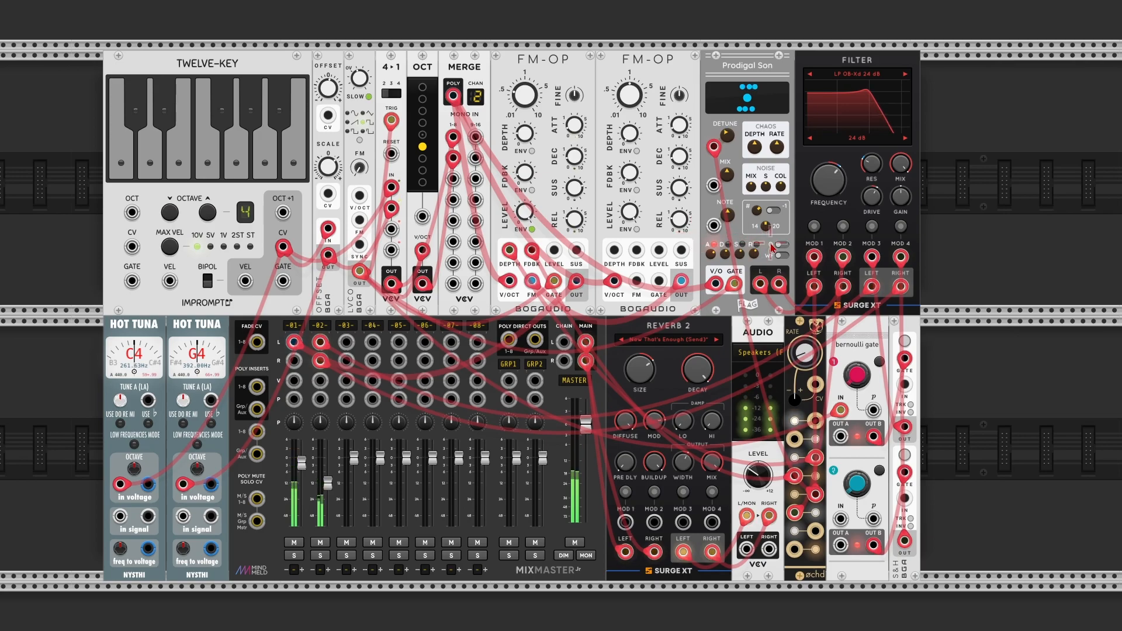